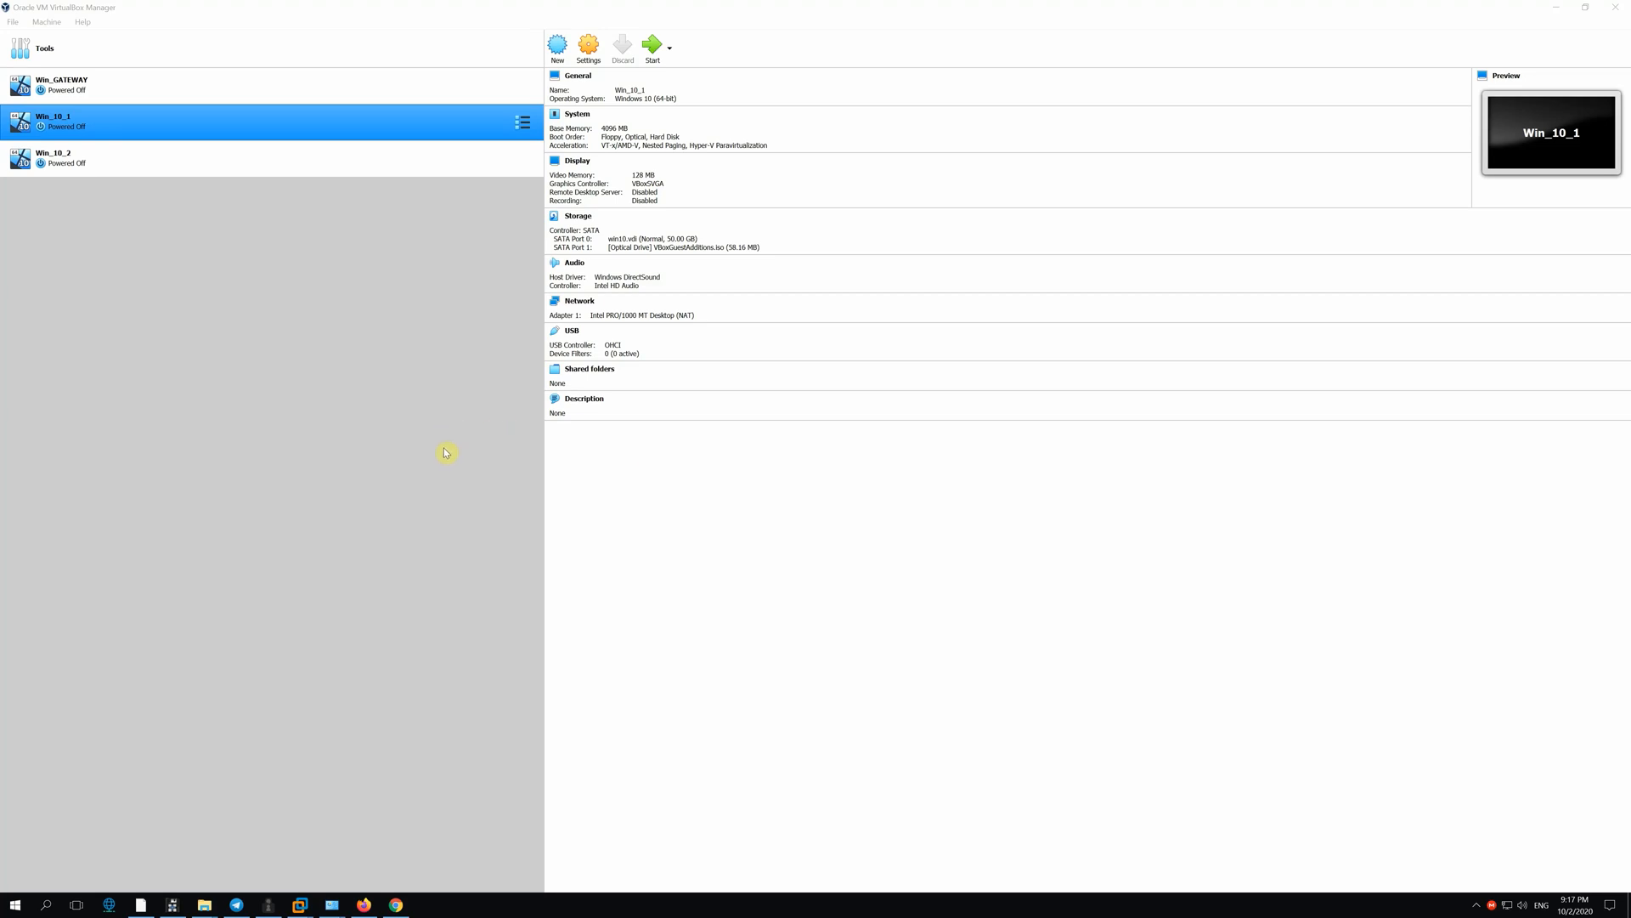
Select the Win_GATEWAY machine in VirtualBox Manager.
click(62, 90)
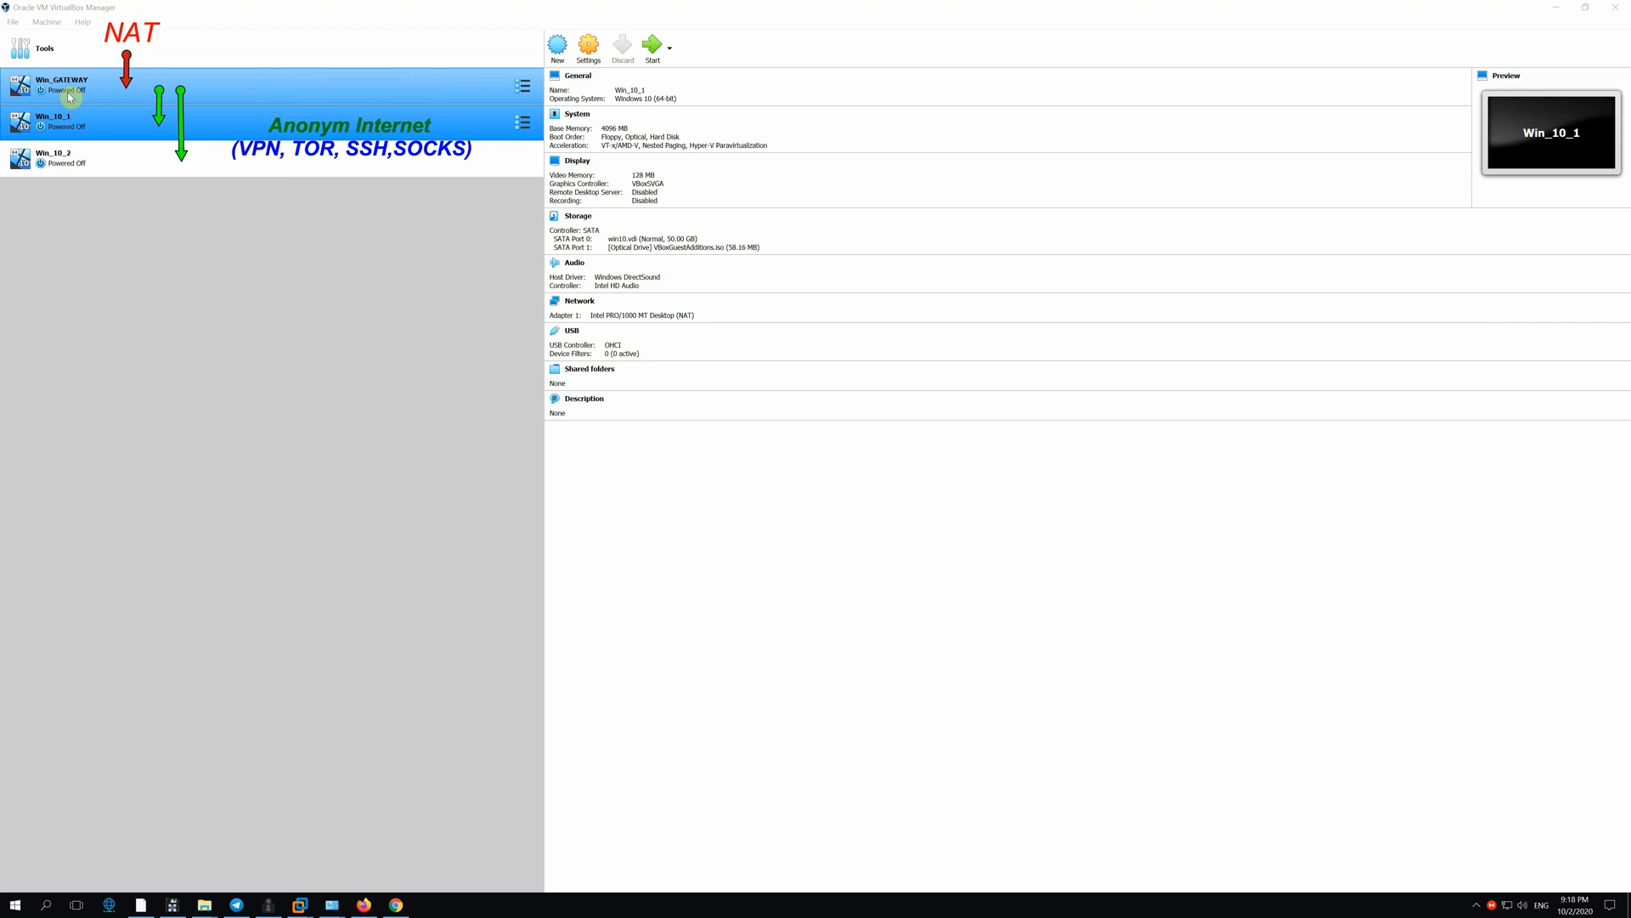
click(53, 122)
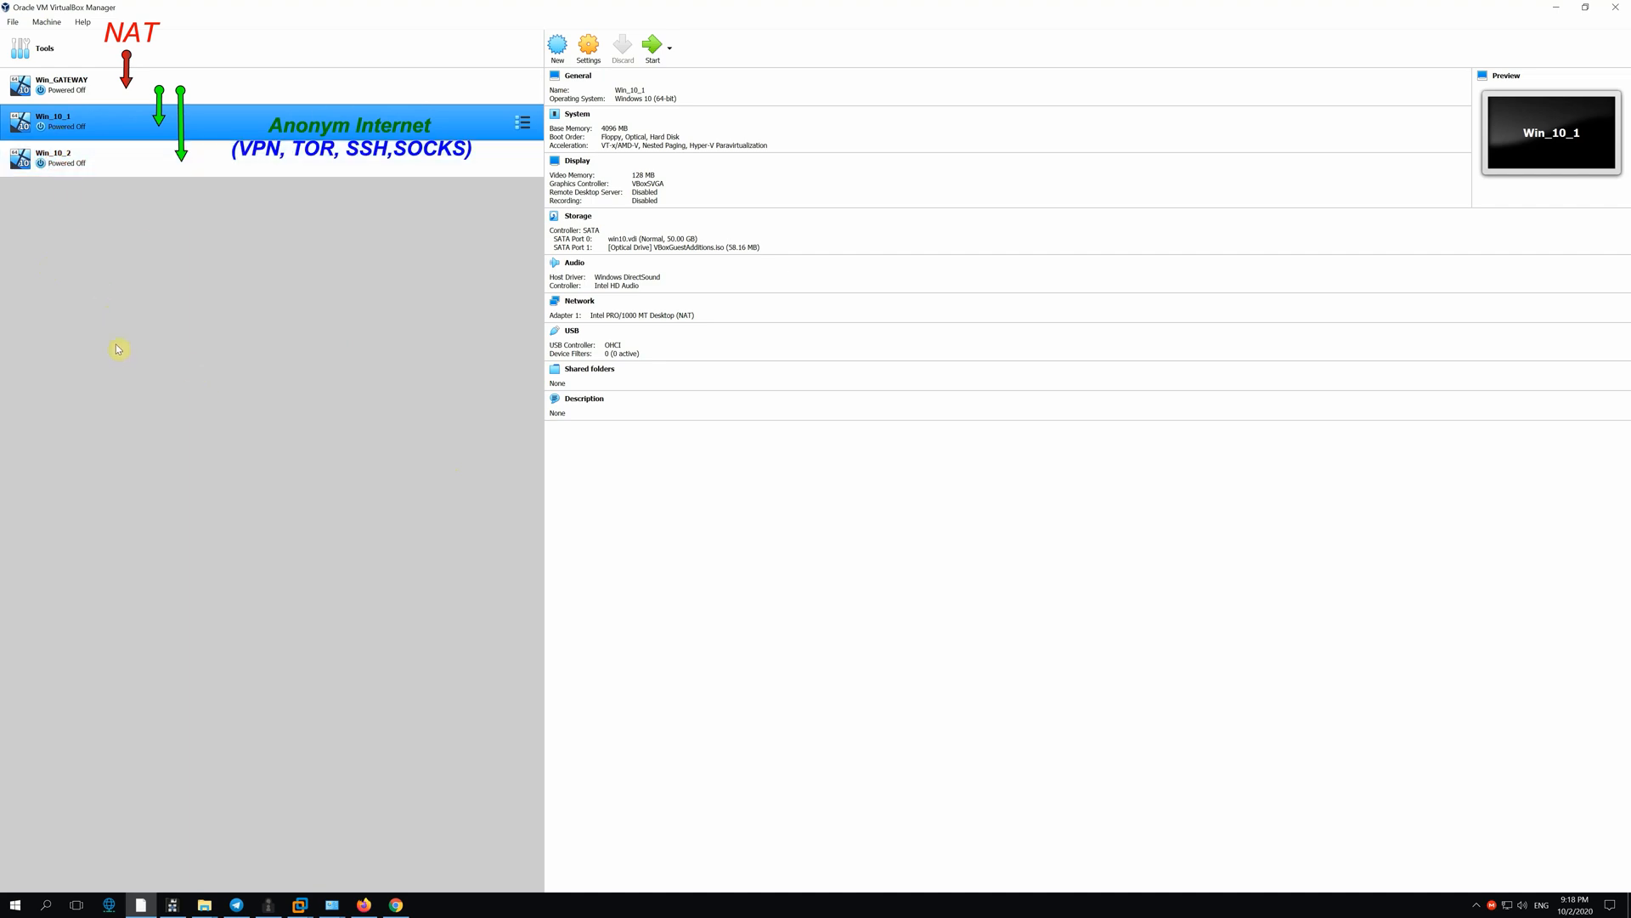
mouse_move(126, 333)
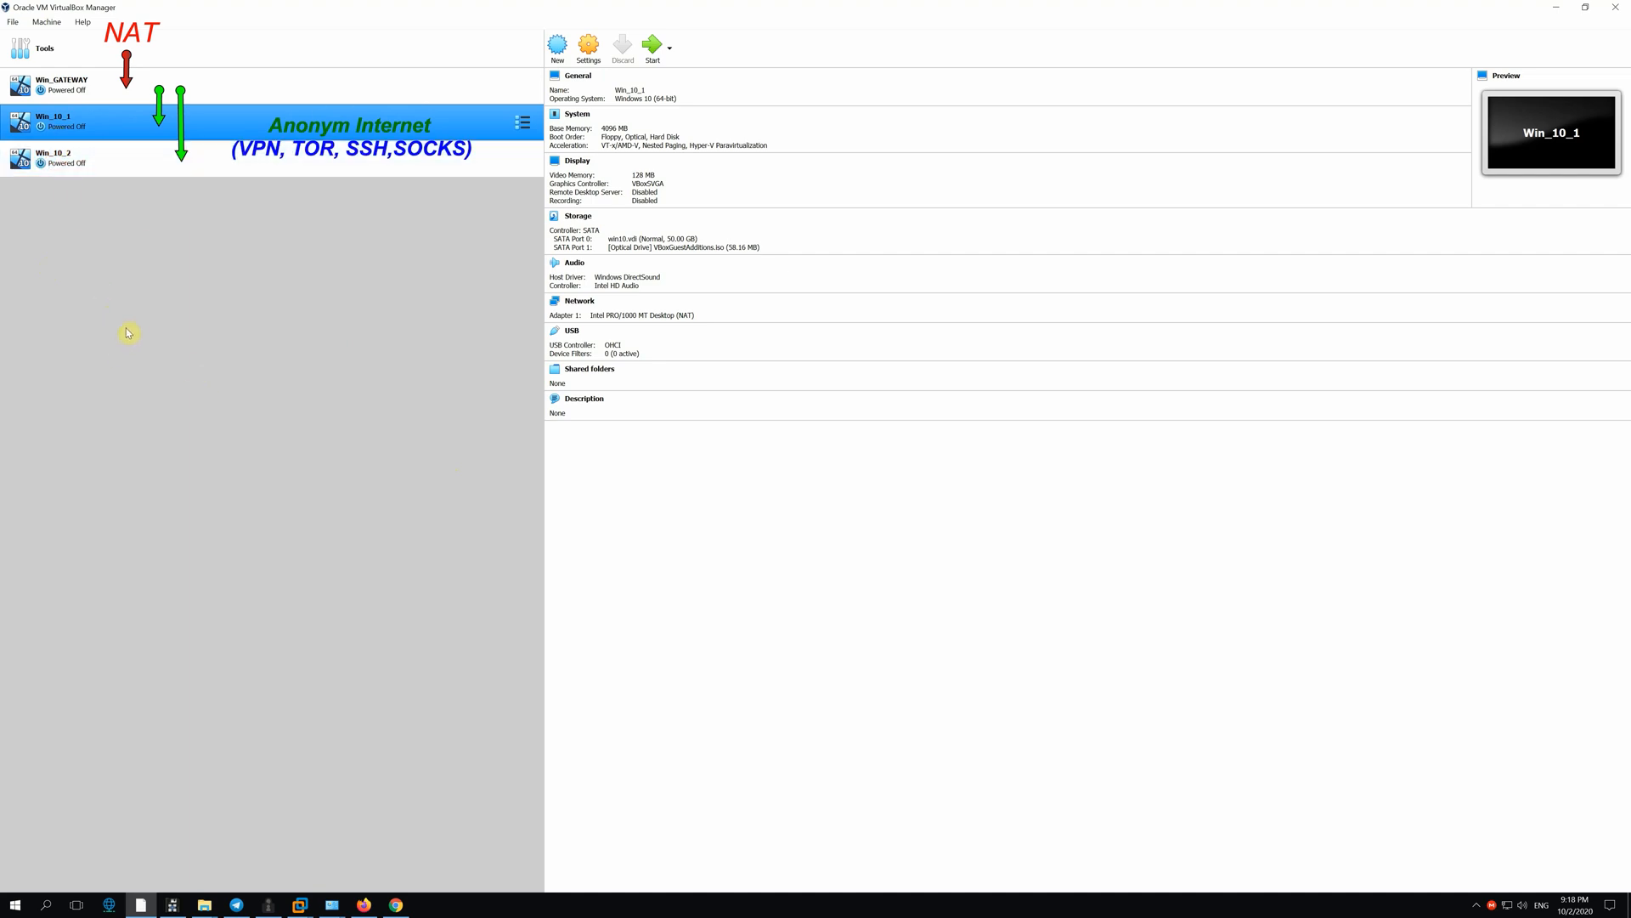
mouse_move(123, 185)
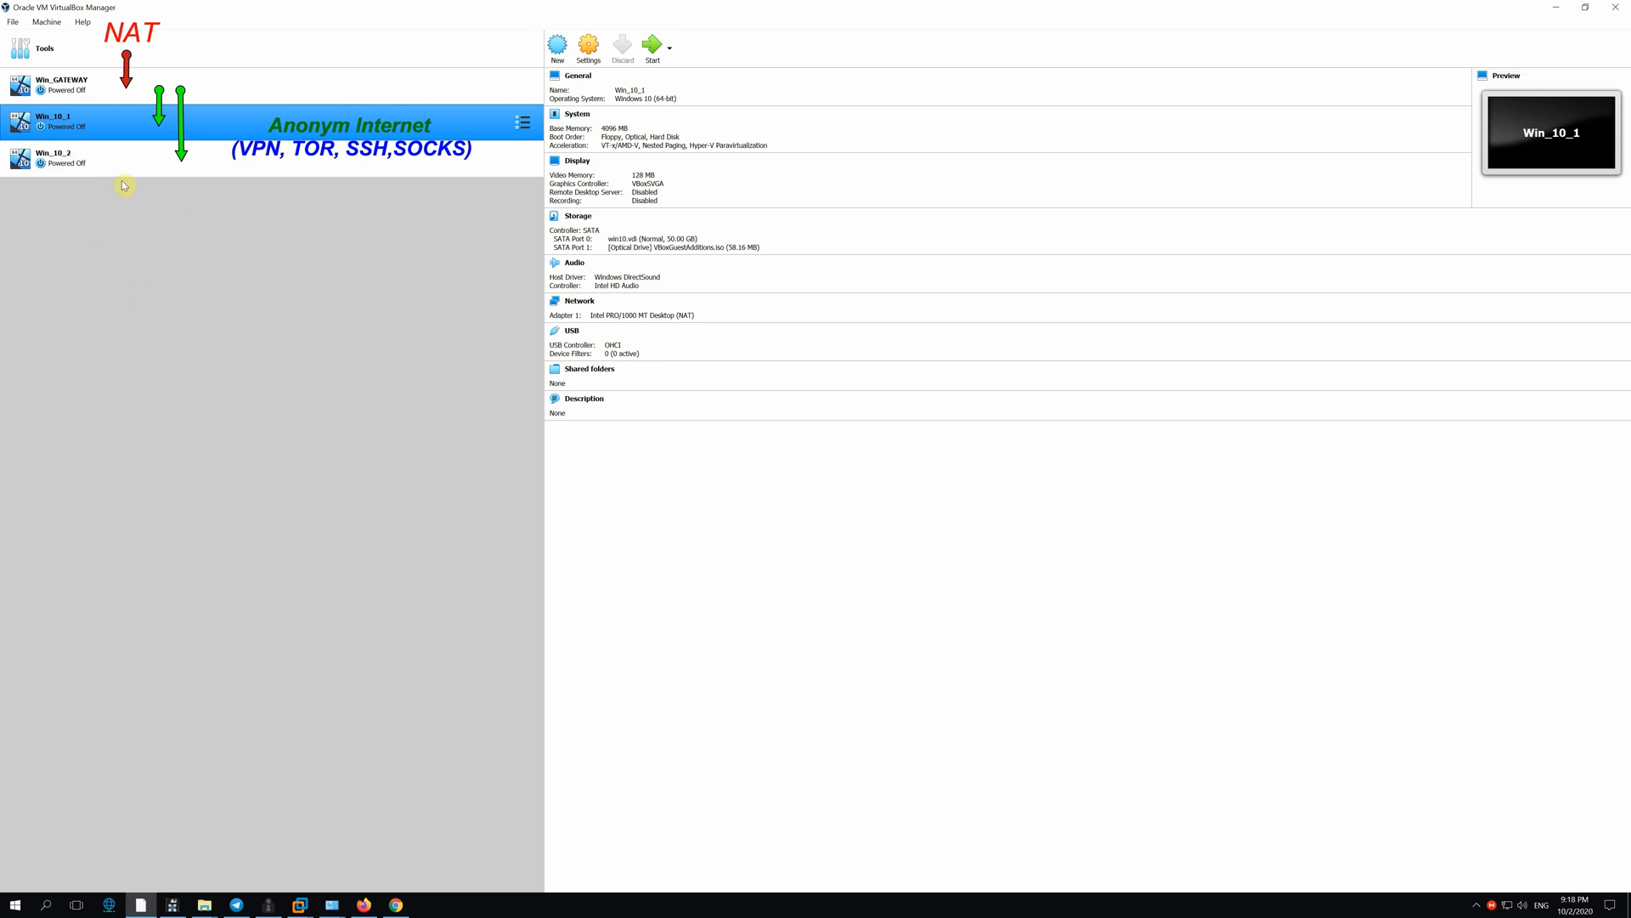
click(63, 85)
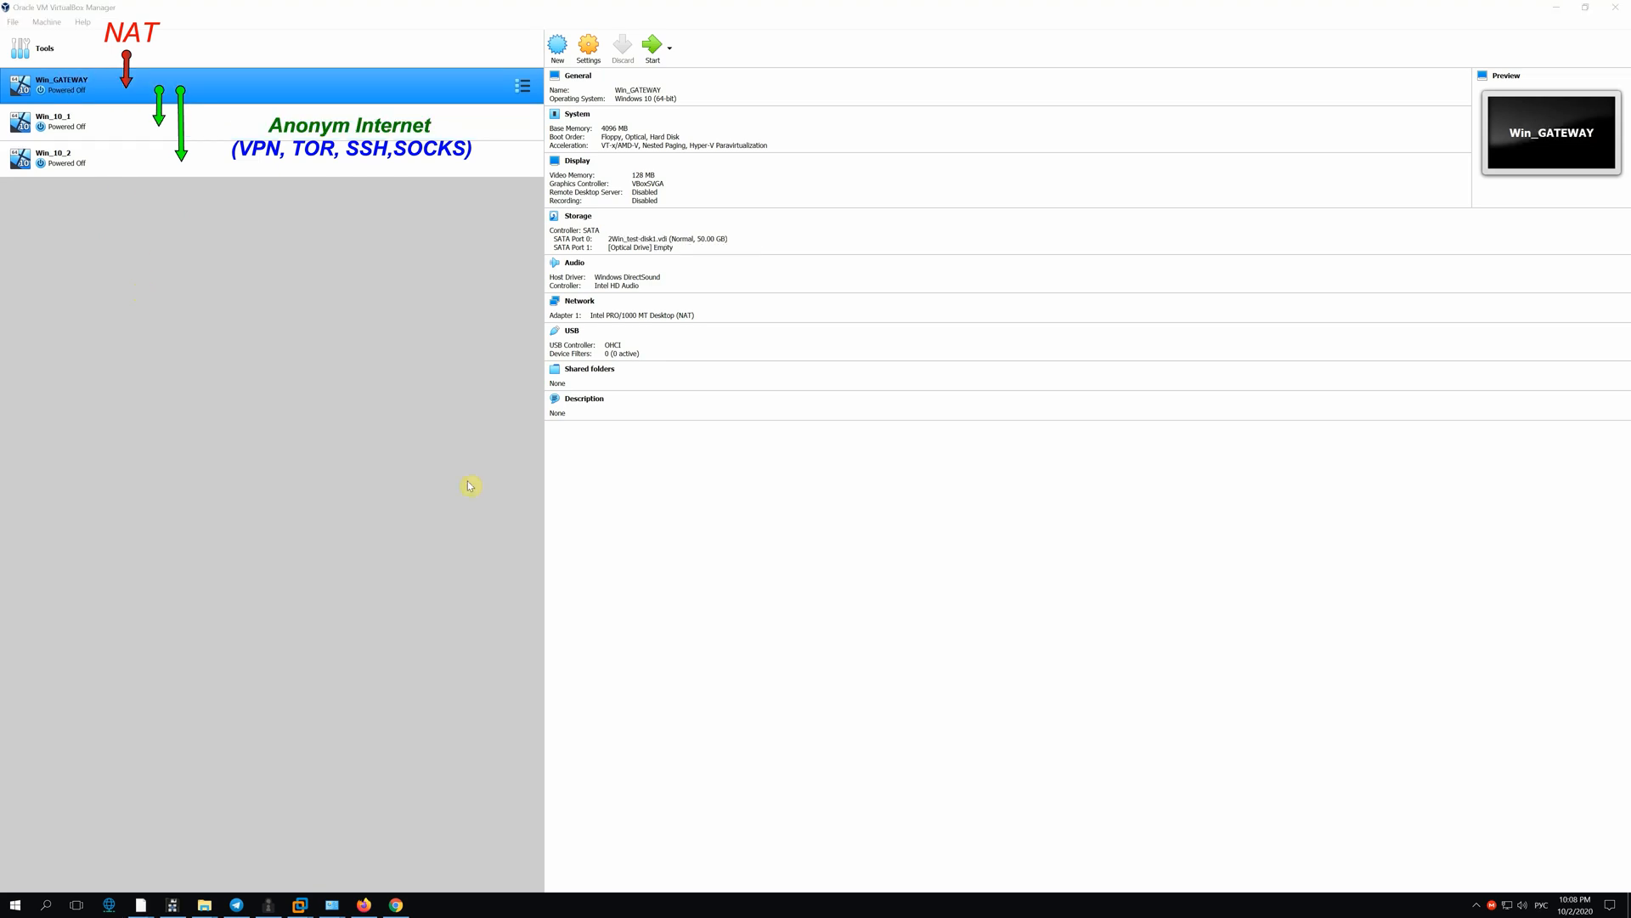
mouse_move(262, 296)
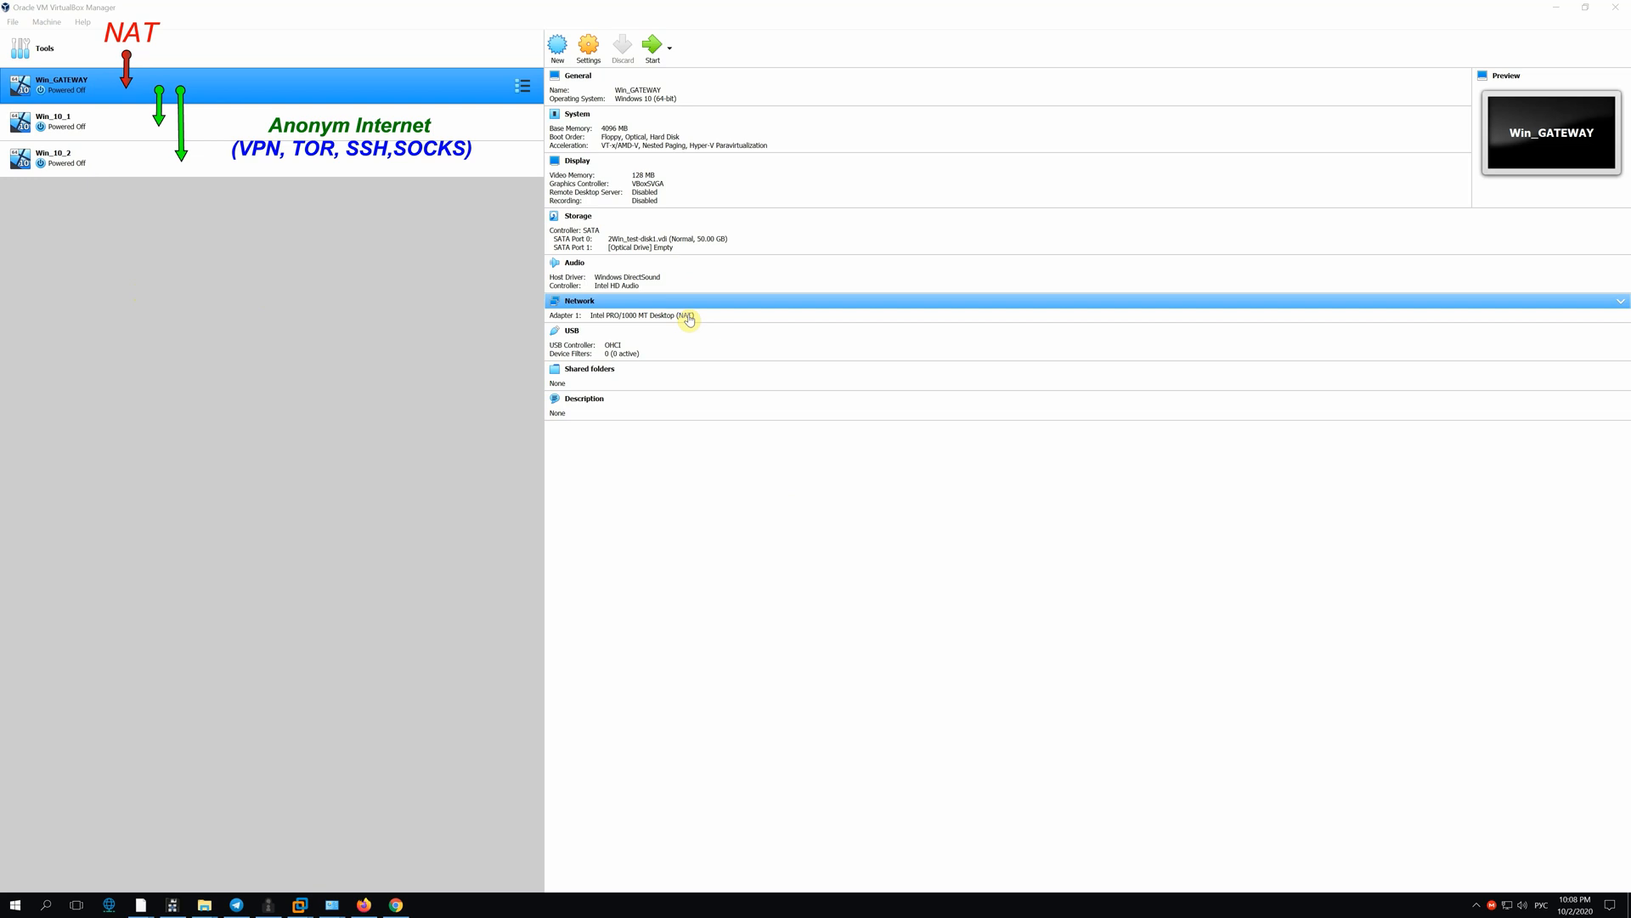
mouse_move(580, 300)
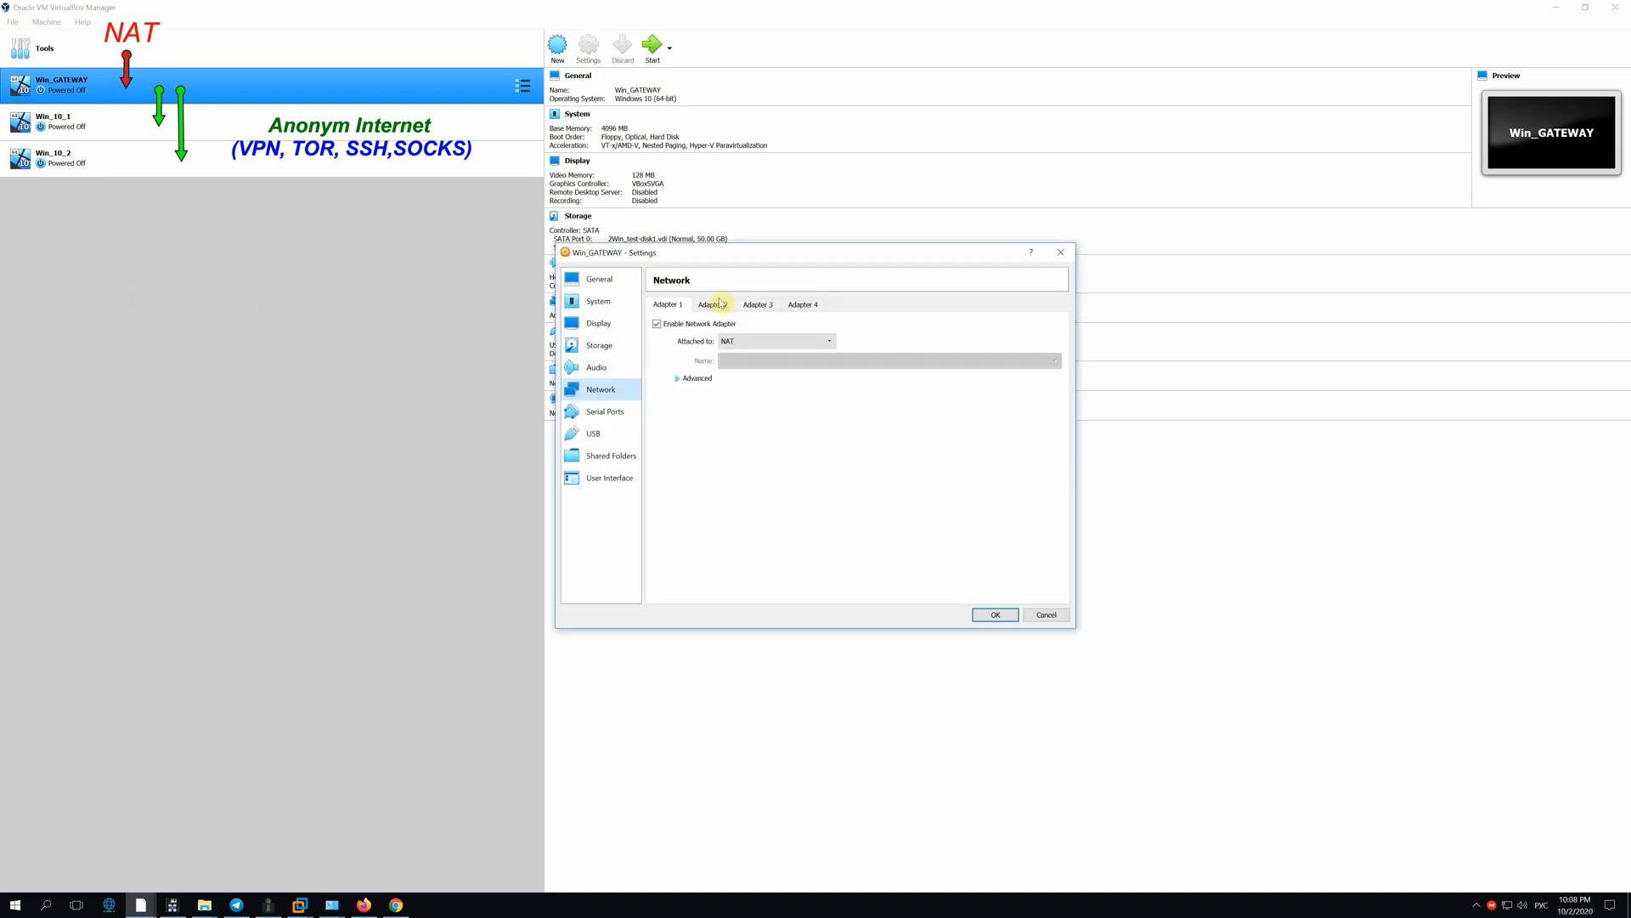
Attach Adapter 2 to an Internal Network named win_gateway and save the settings.
click(656, 323)
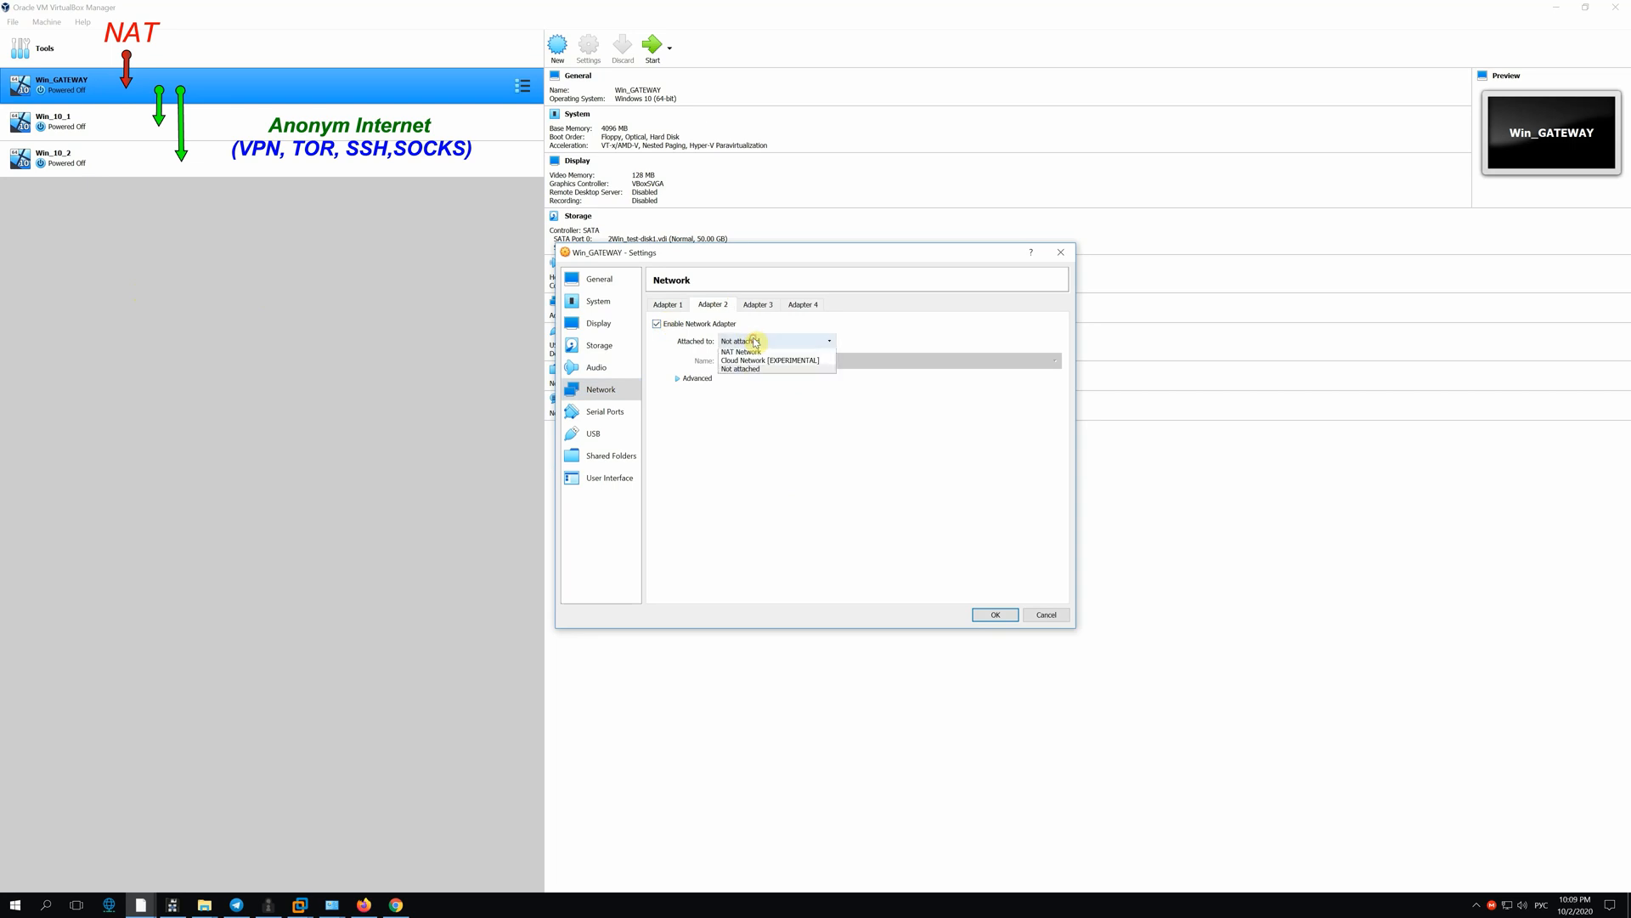
click(829, 340)
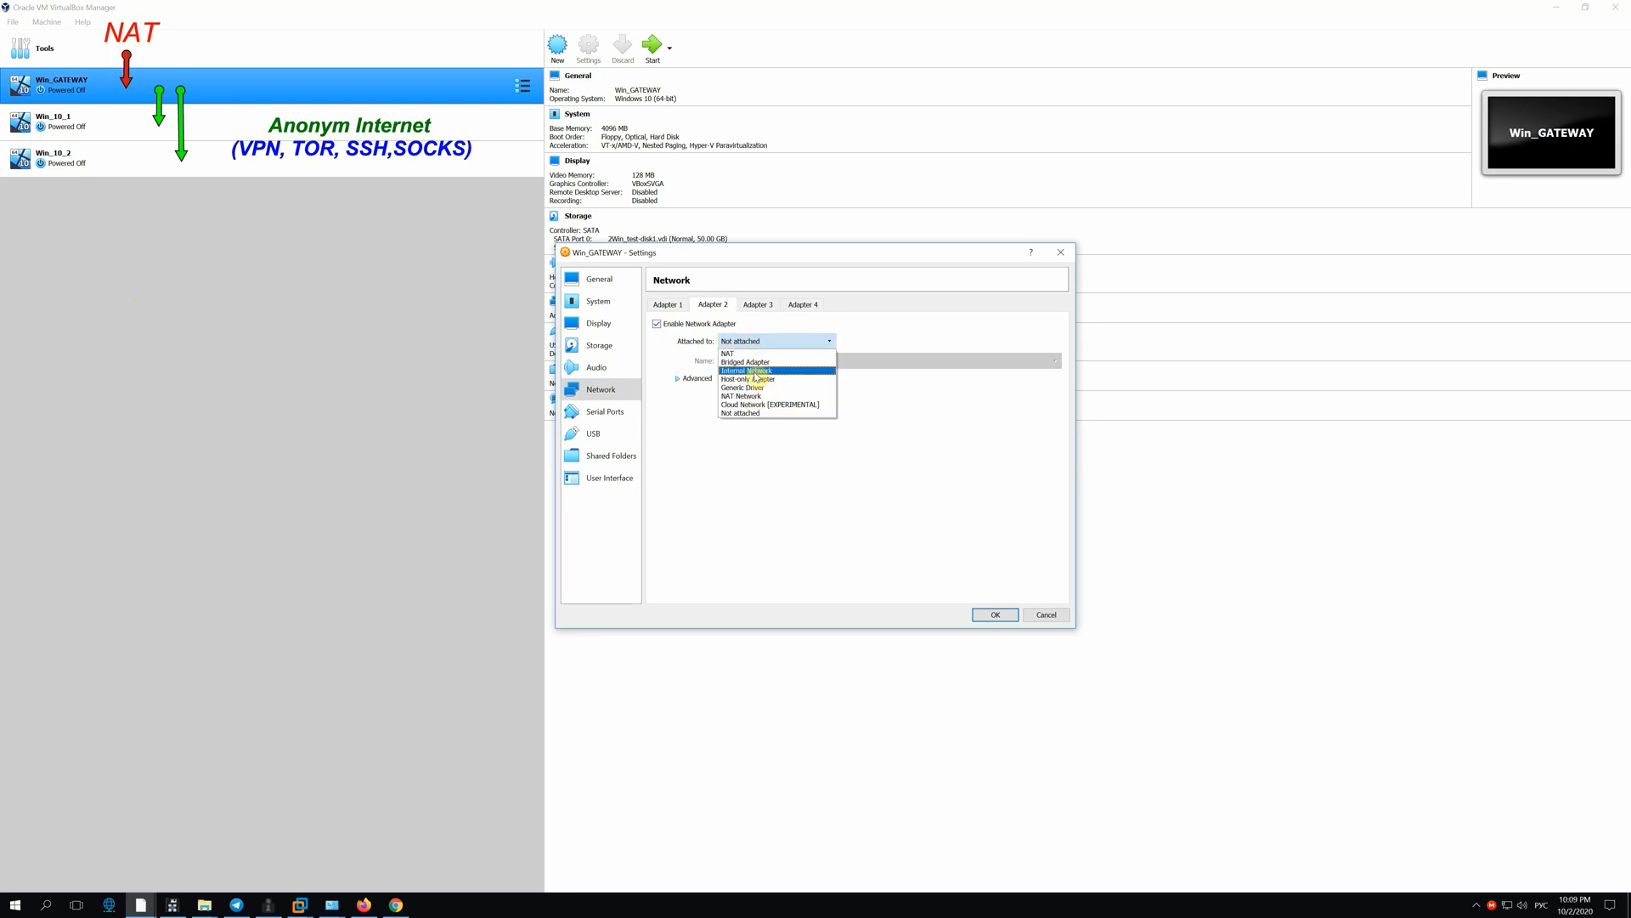
click(747, 371)
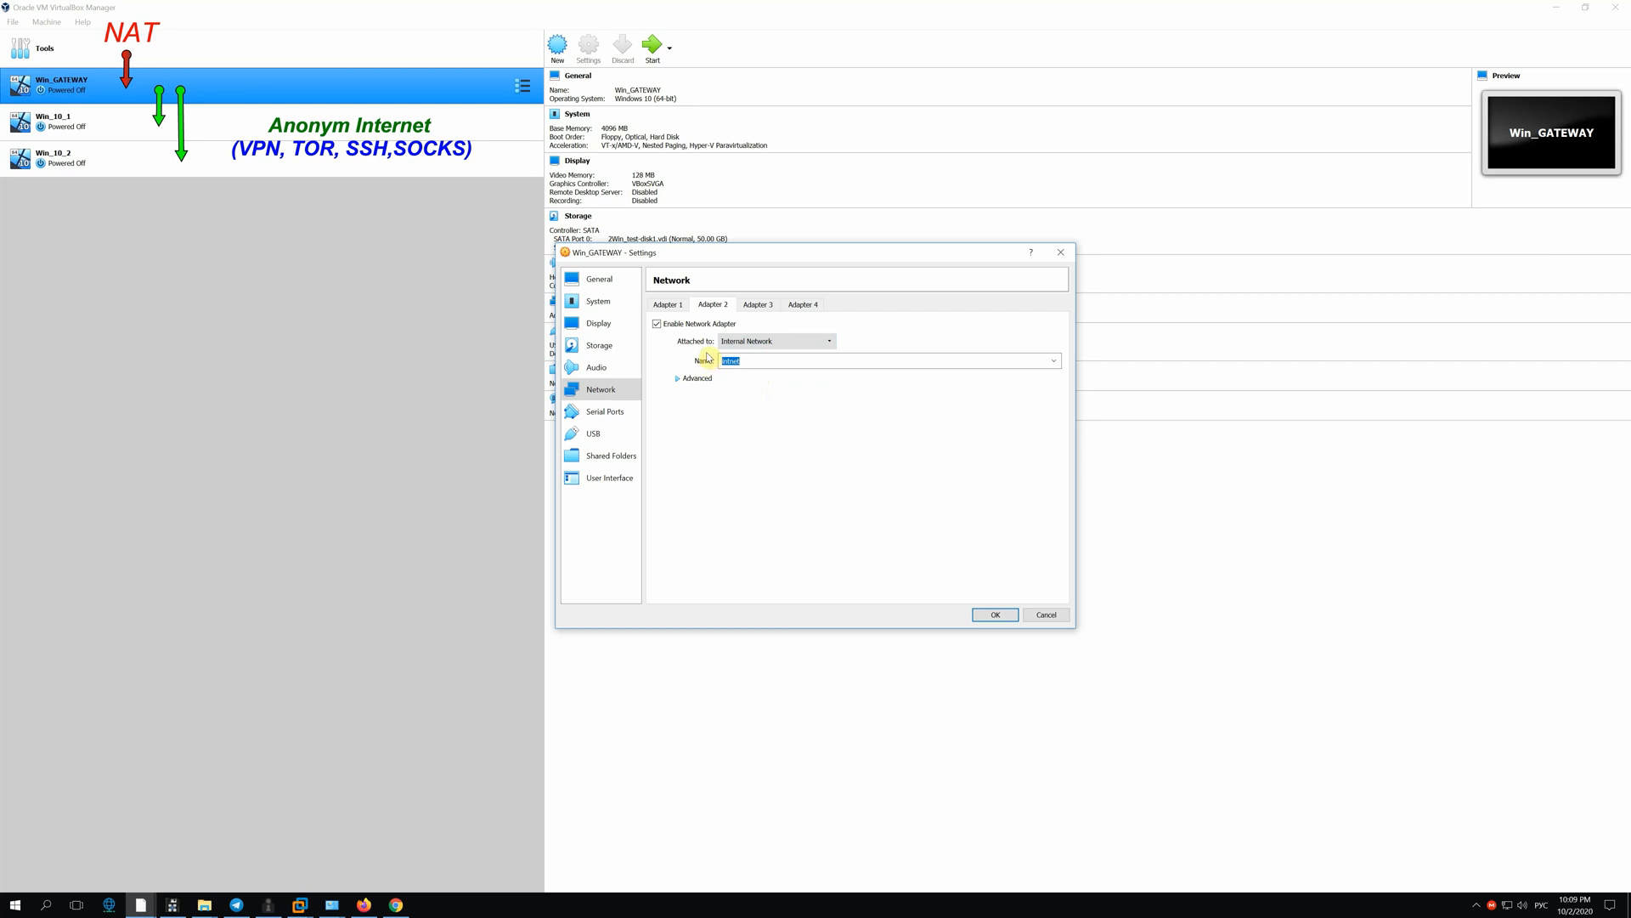
text(win_g)
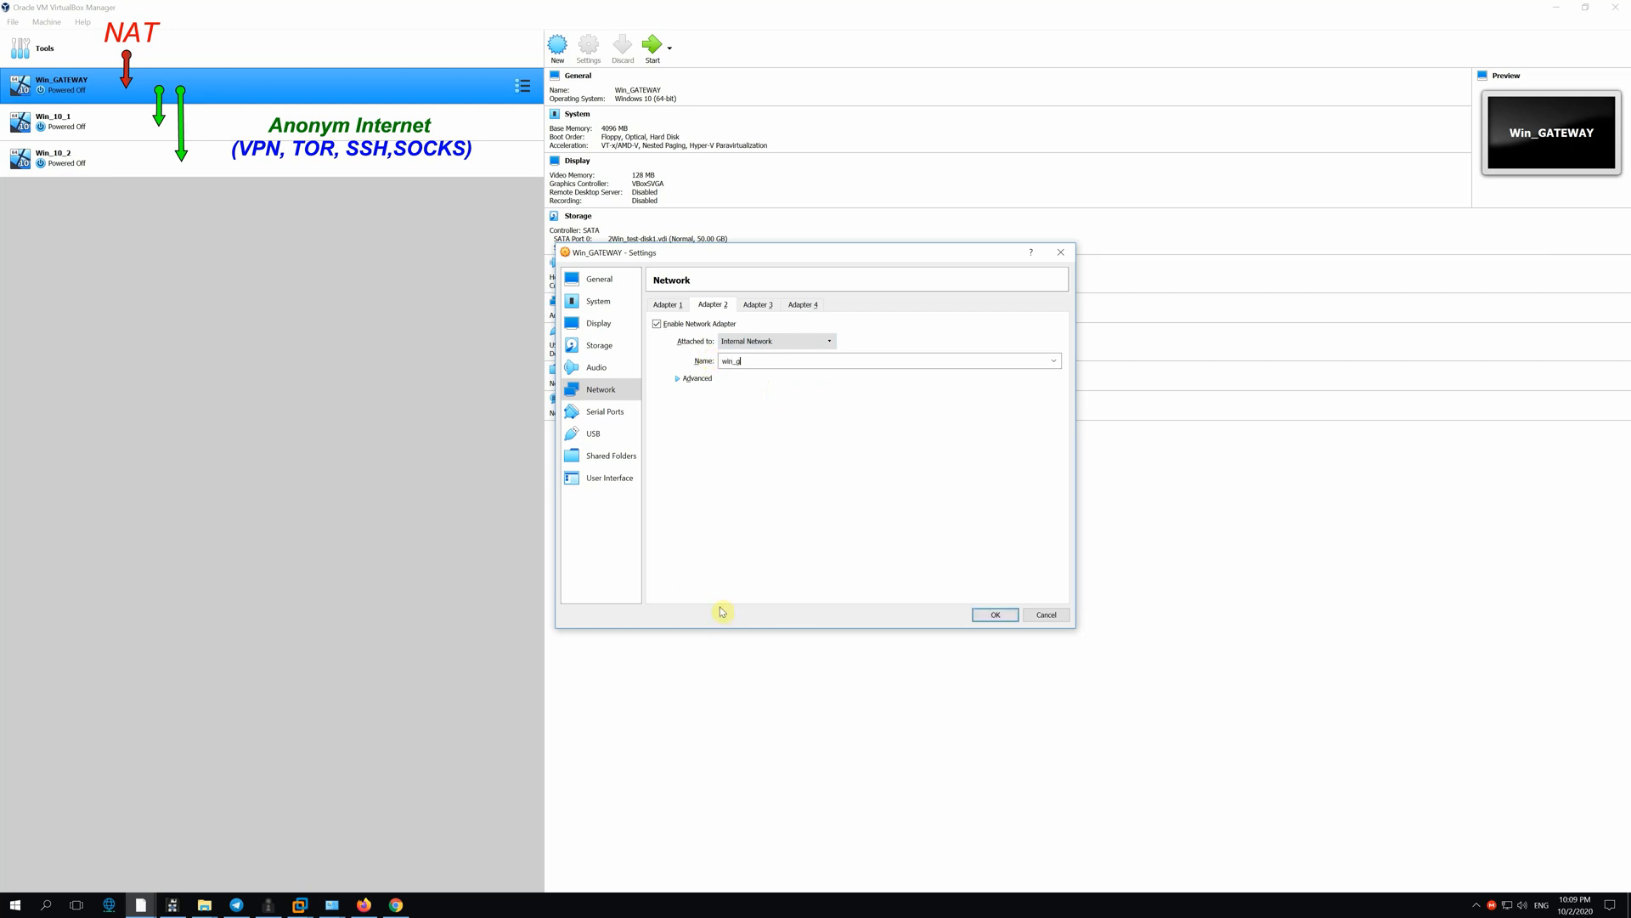
click(995, 613)
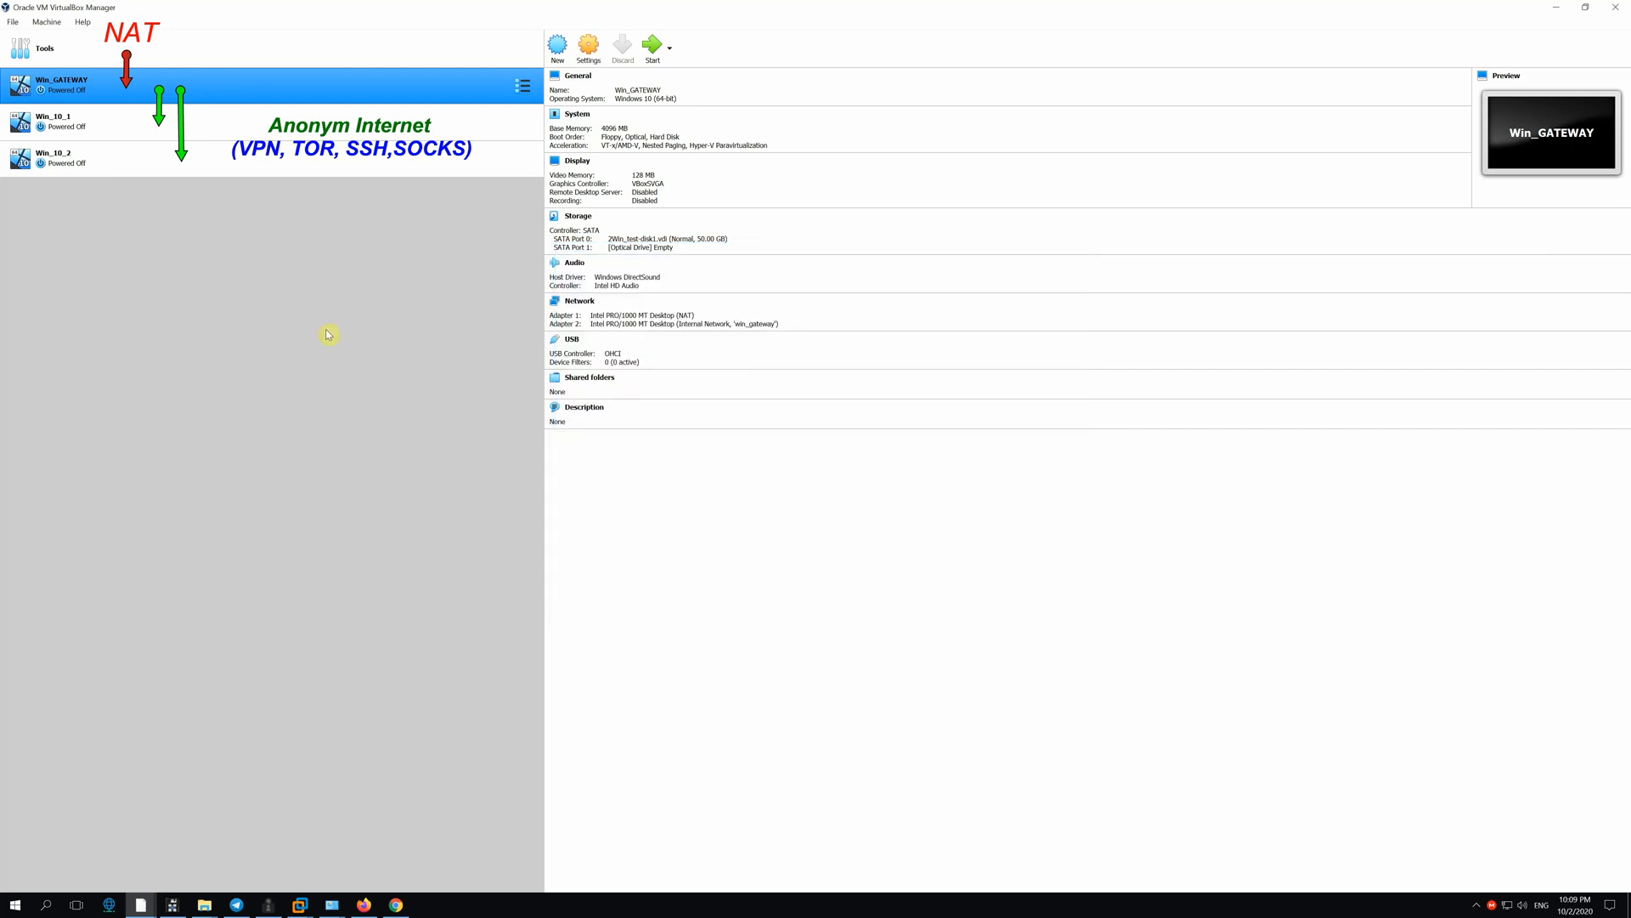
mouse_move(387, 270)
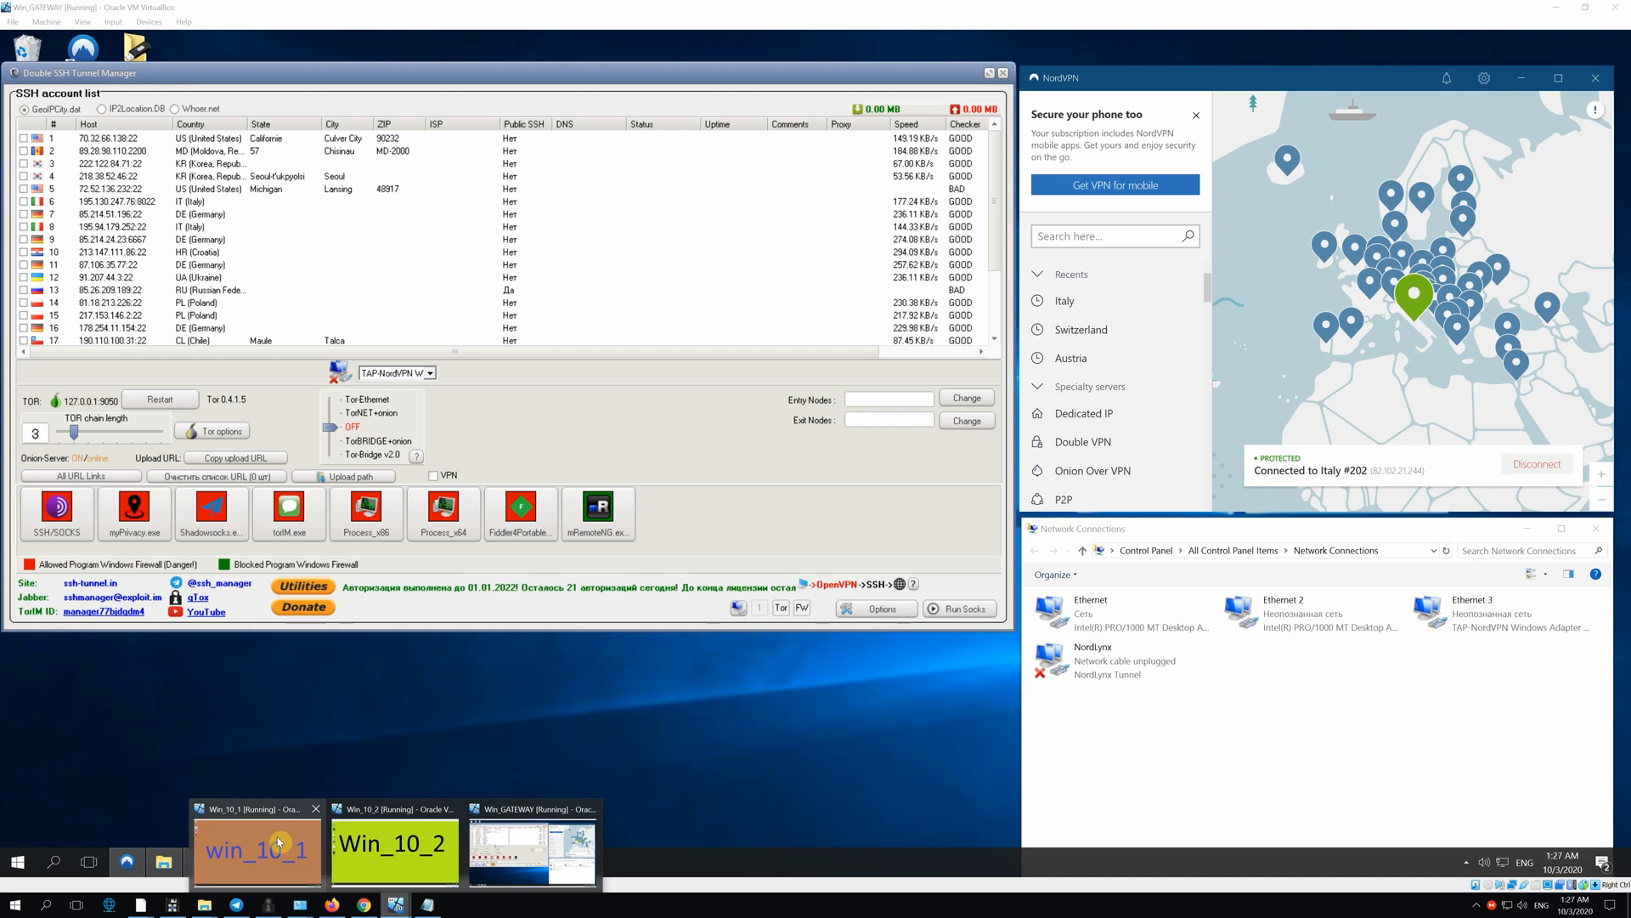
mouse_move(525, 831)
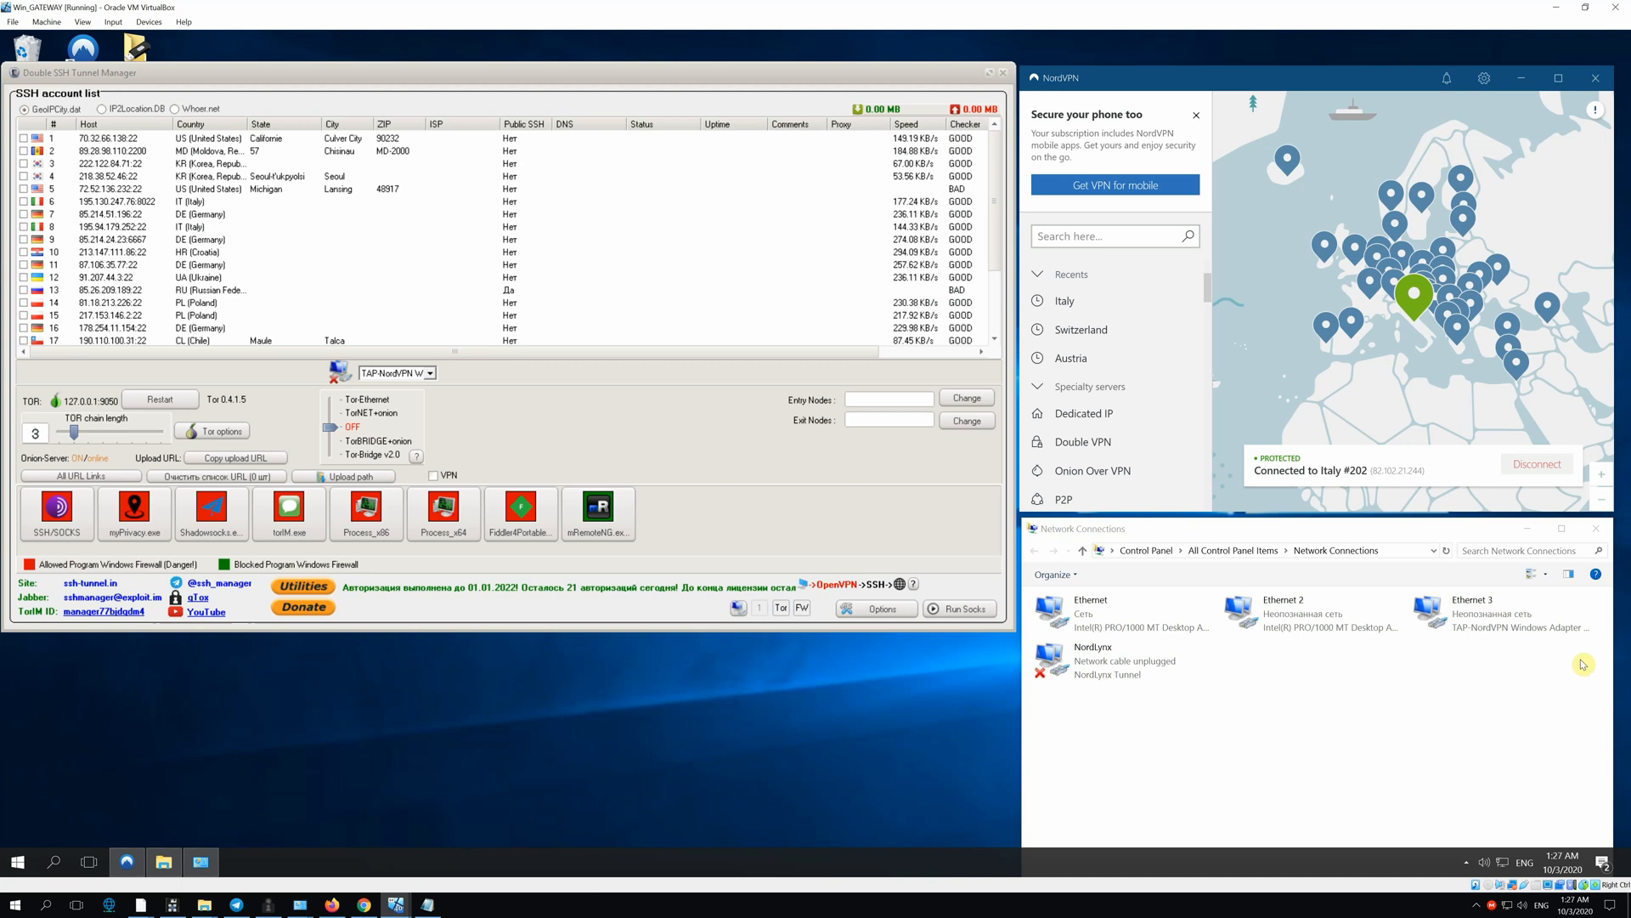
mouse_move(1241, 721)
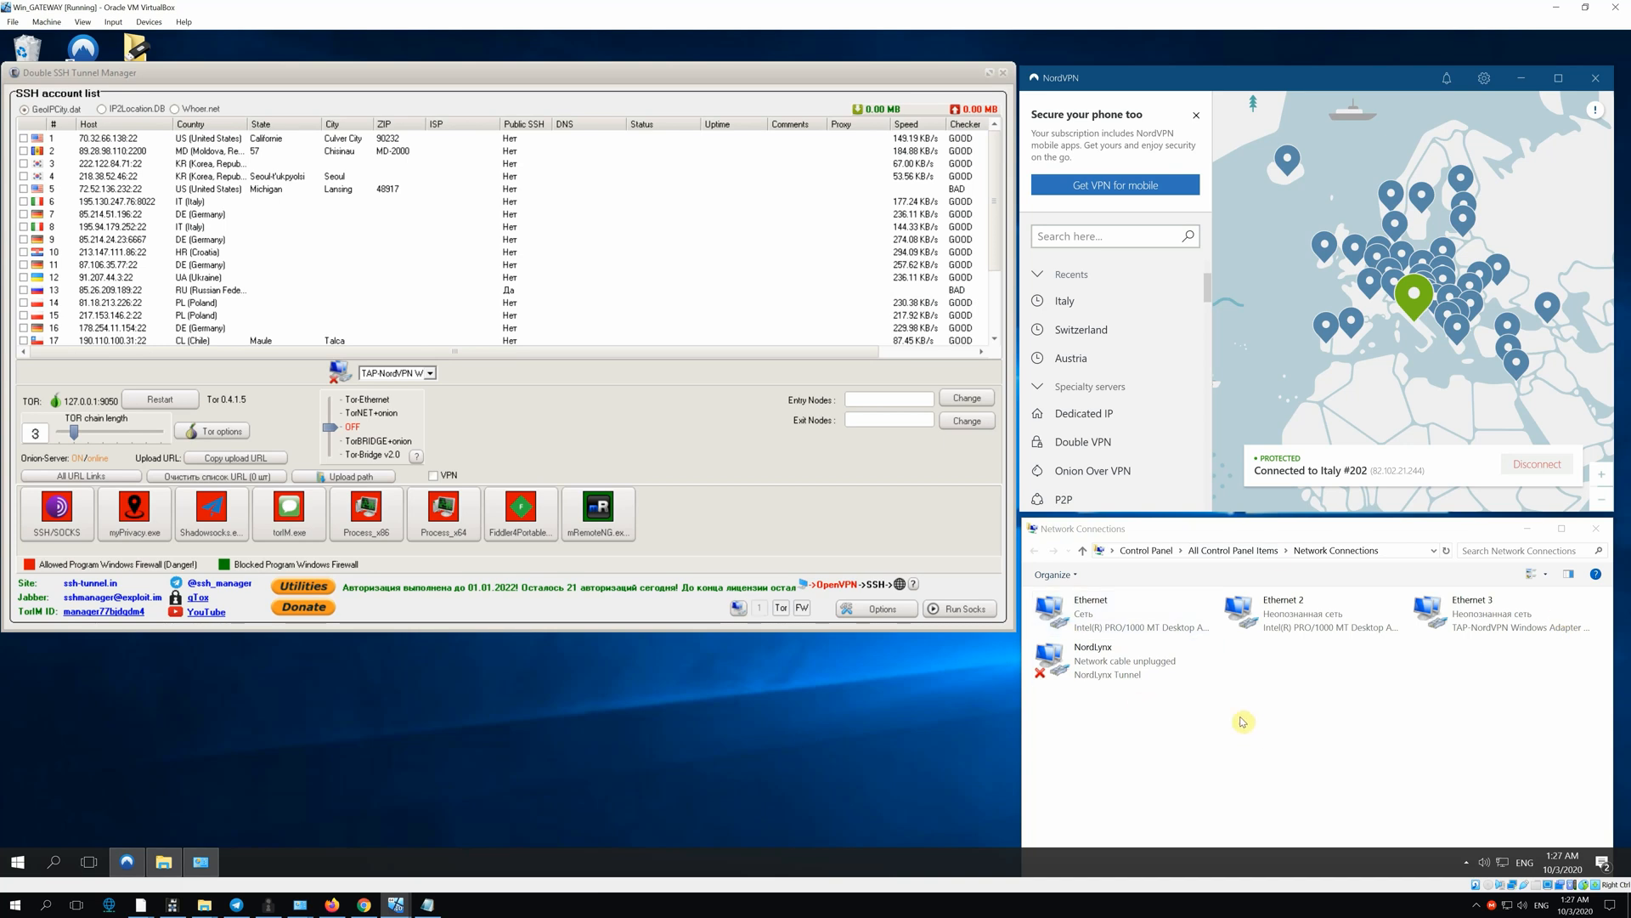
Identify Ethernet as NAT, Ethernet 2 as win_gateway and Ethernet 3 as NordVPN.
click(1118, 612)
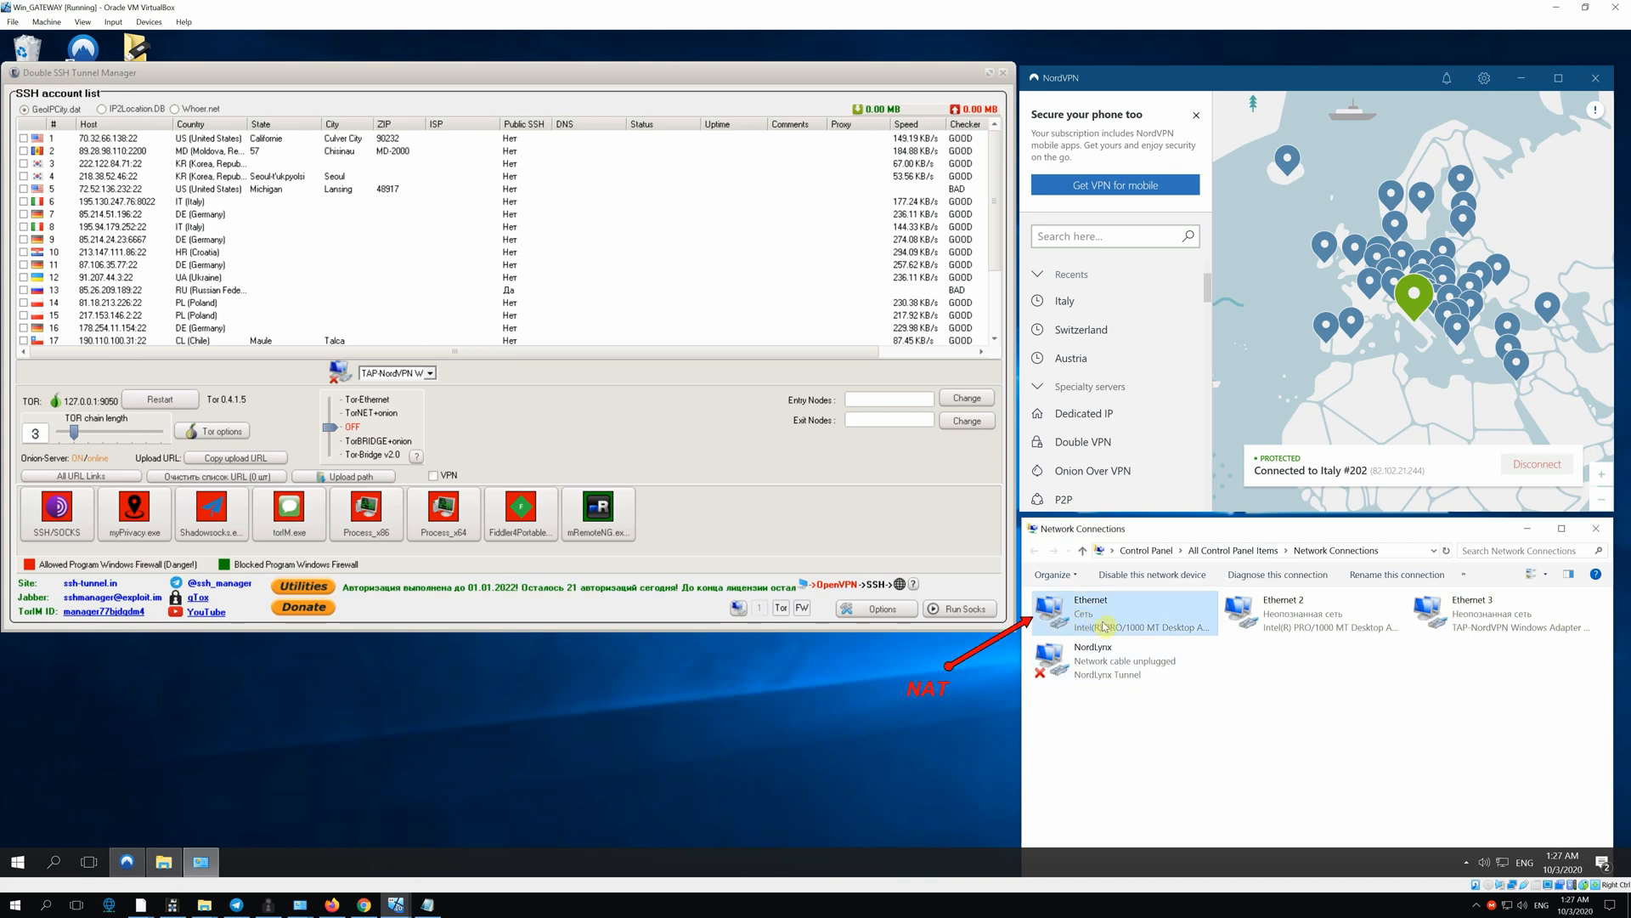
click(1314, 613)
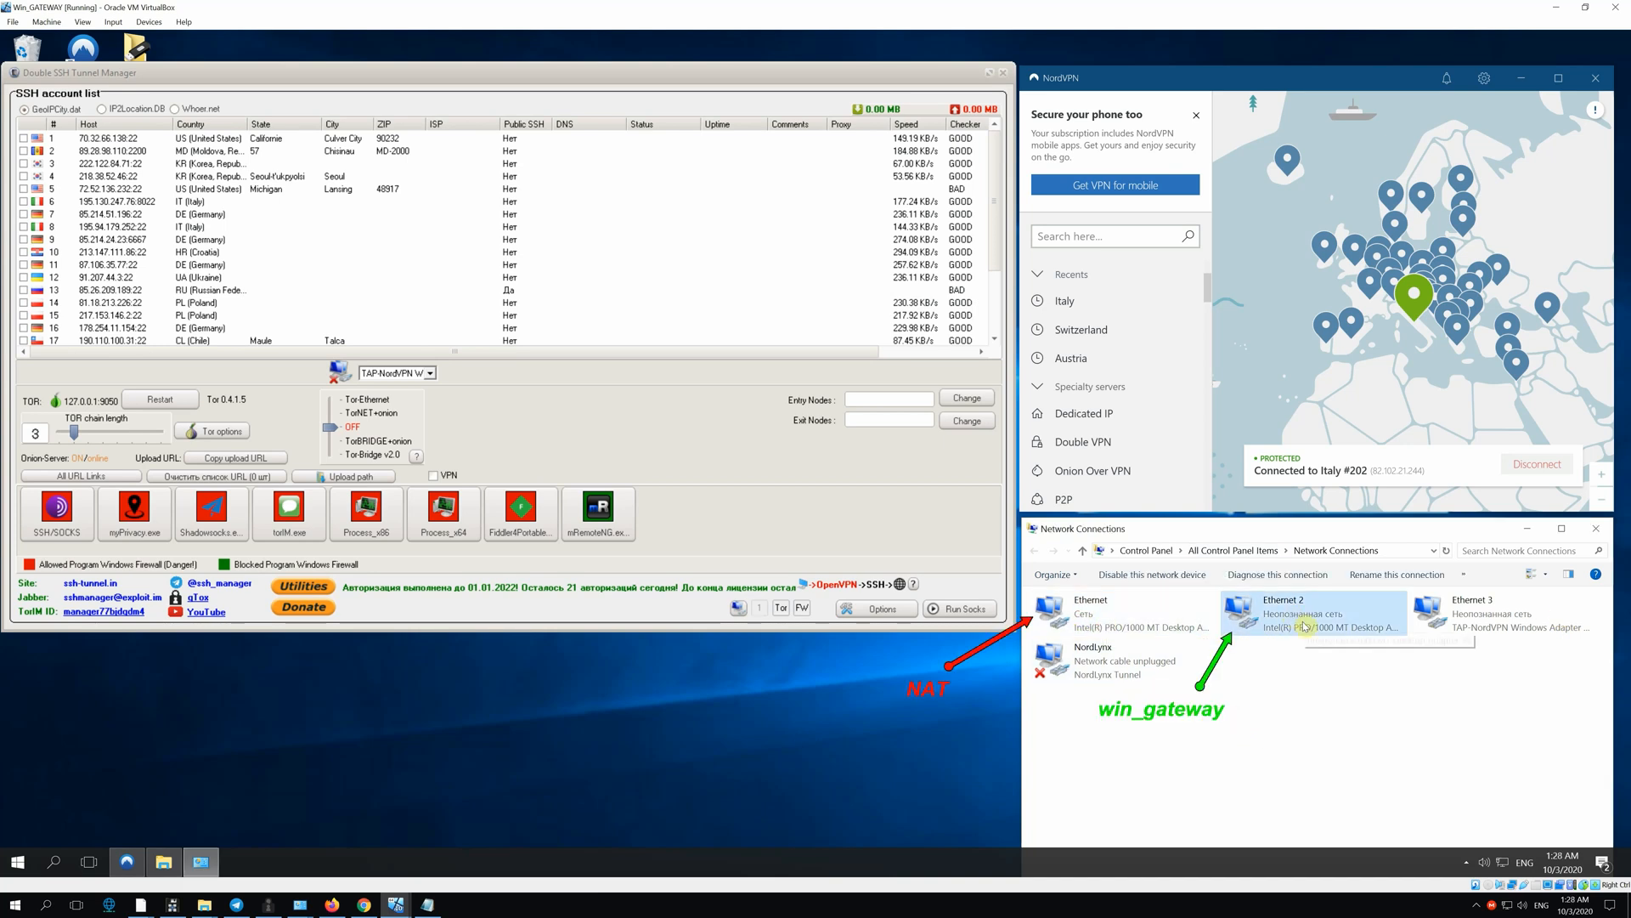
mouse_move(1308, 627)
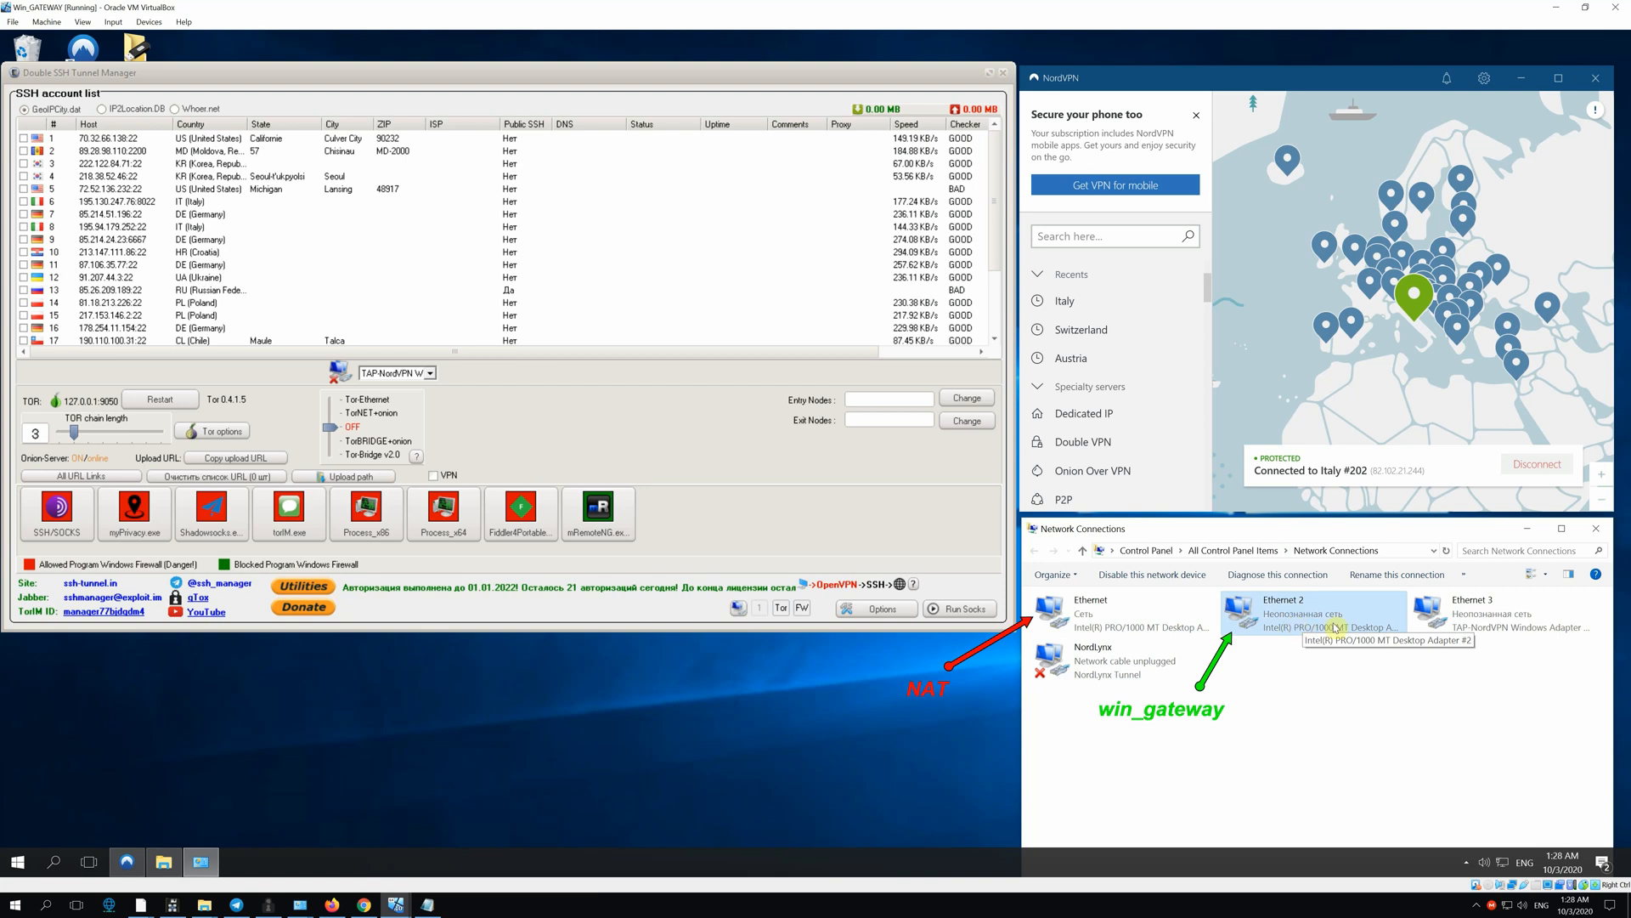
click(1501, 613)
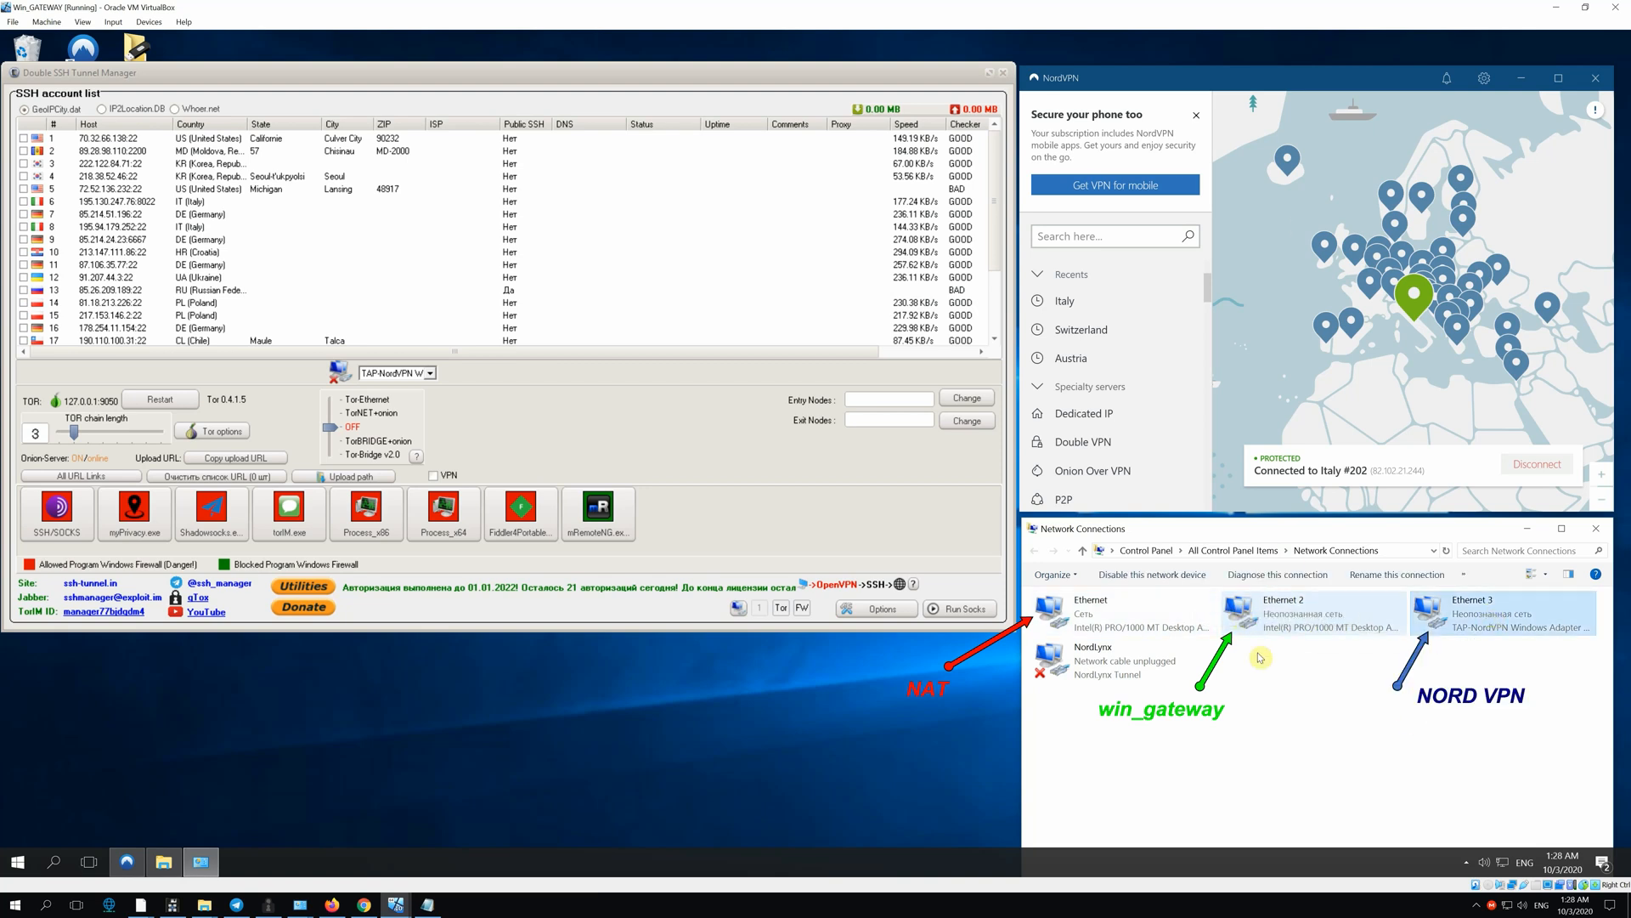
click(1500, 613)
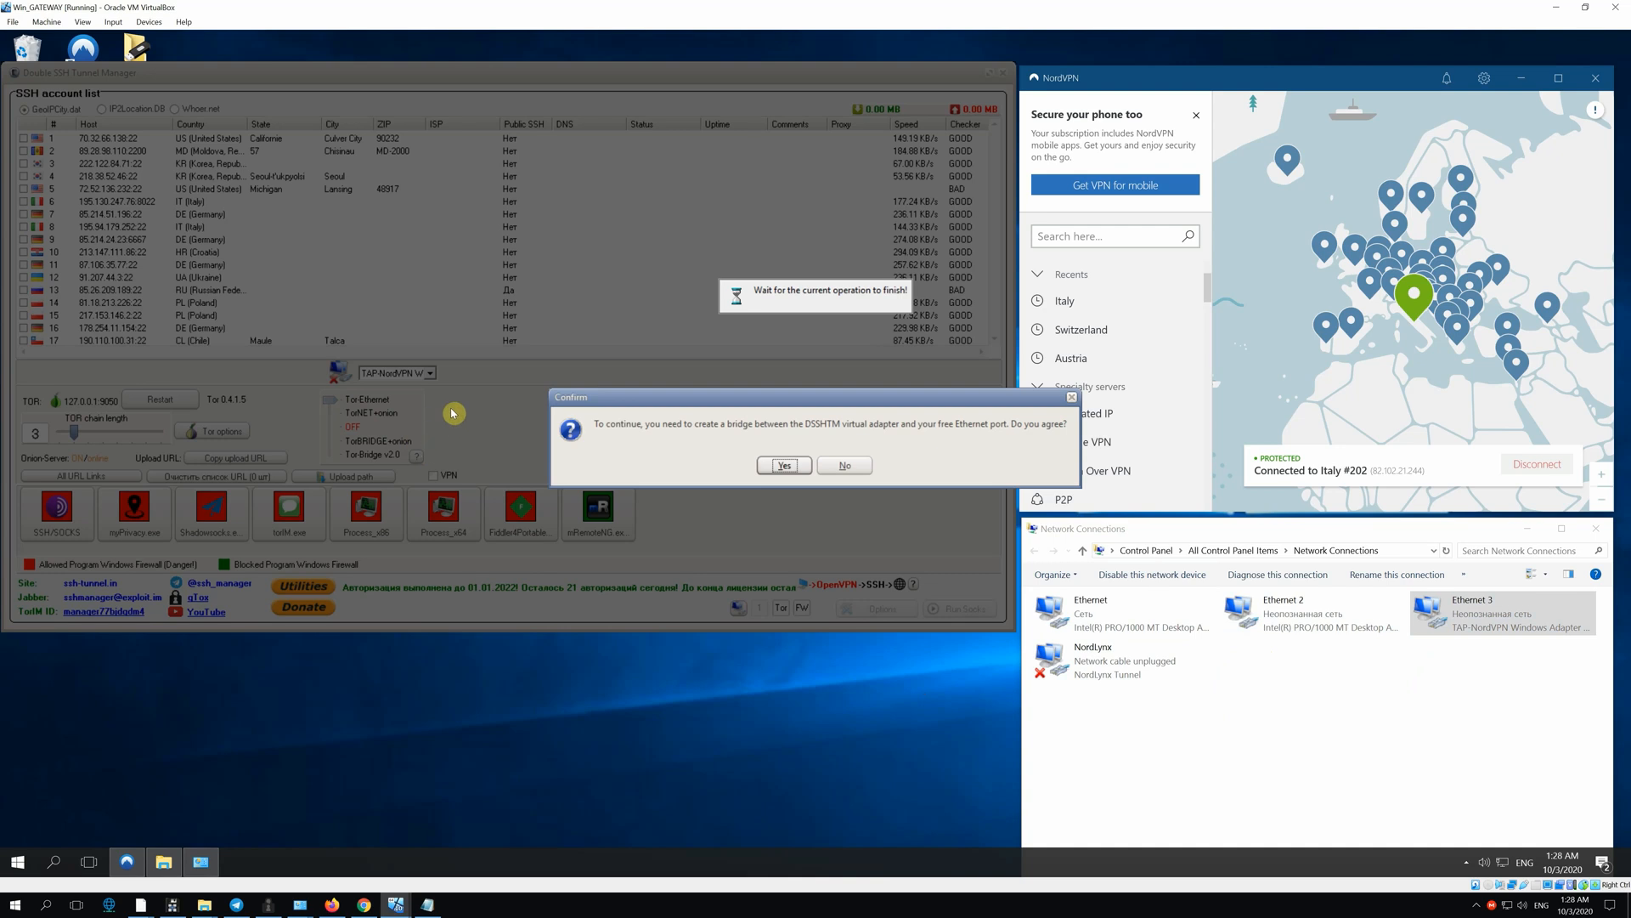
mouse_move(483, 435)
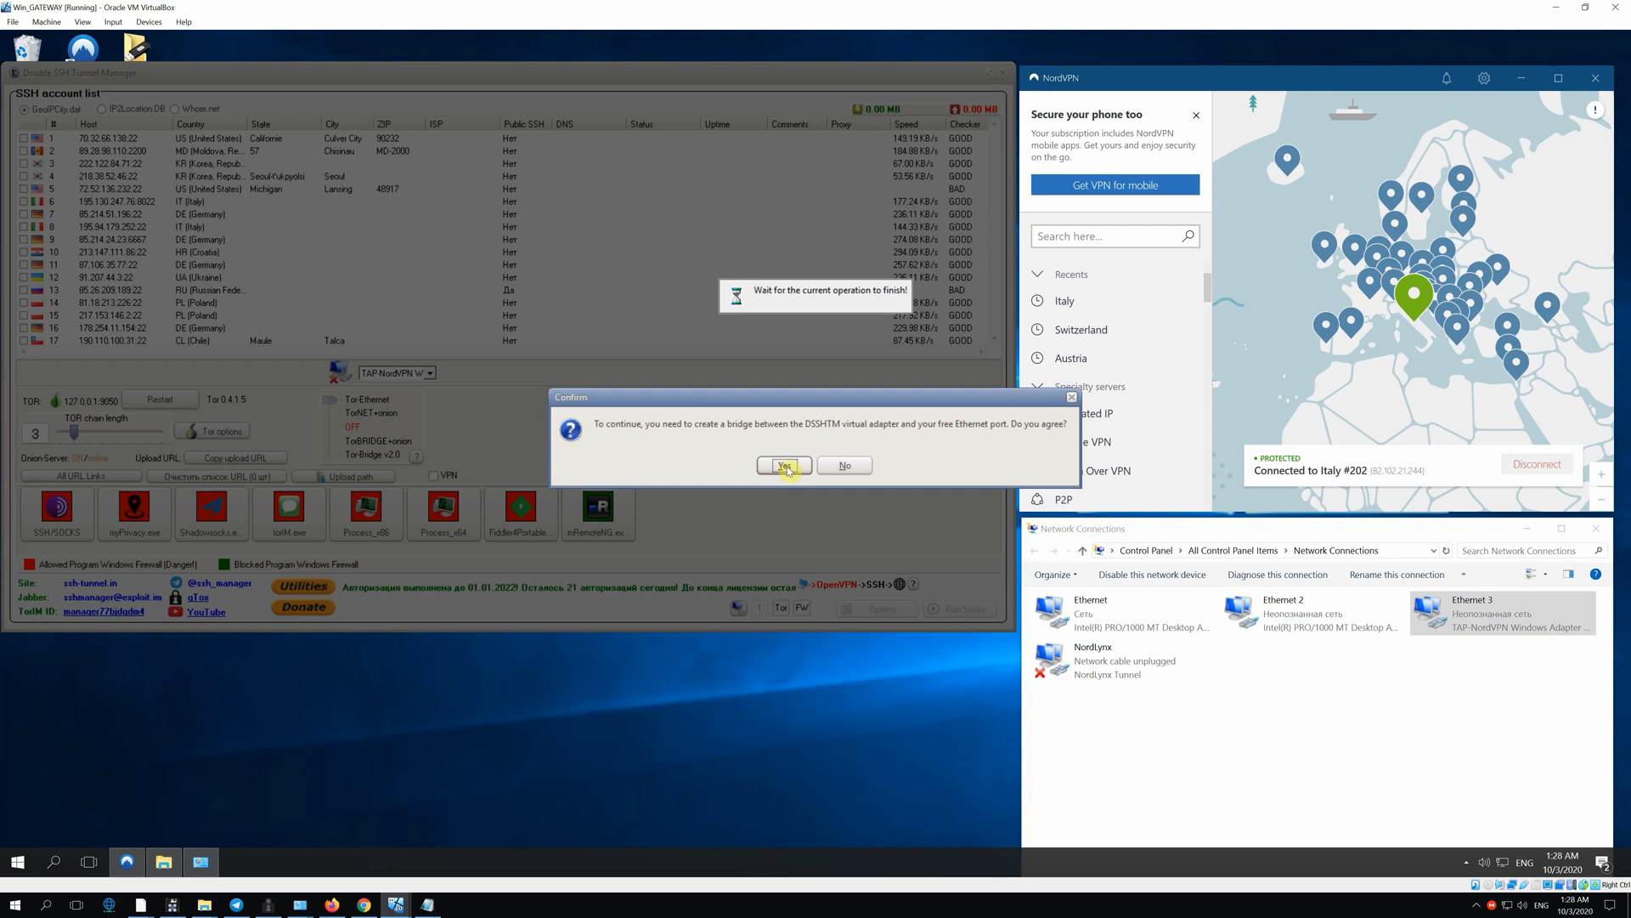
Accept the bridge prompt and bridge Ethernet 2 with the virtual_router adapter.
click(783, 466)
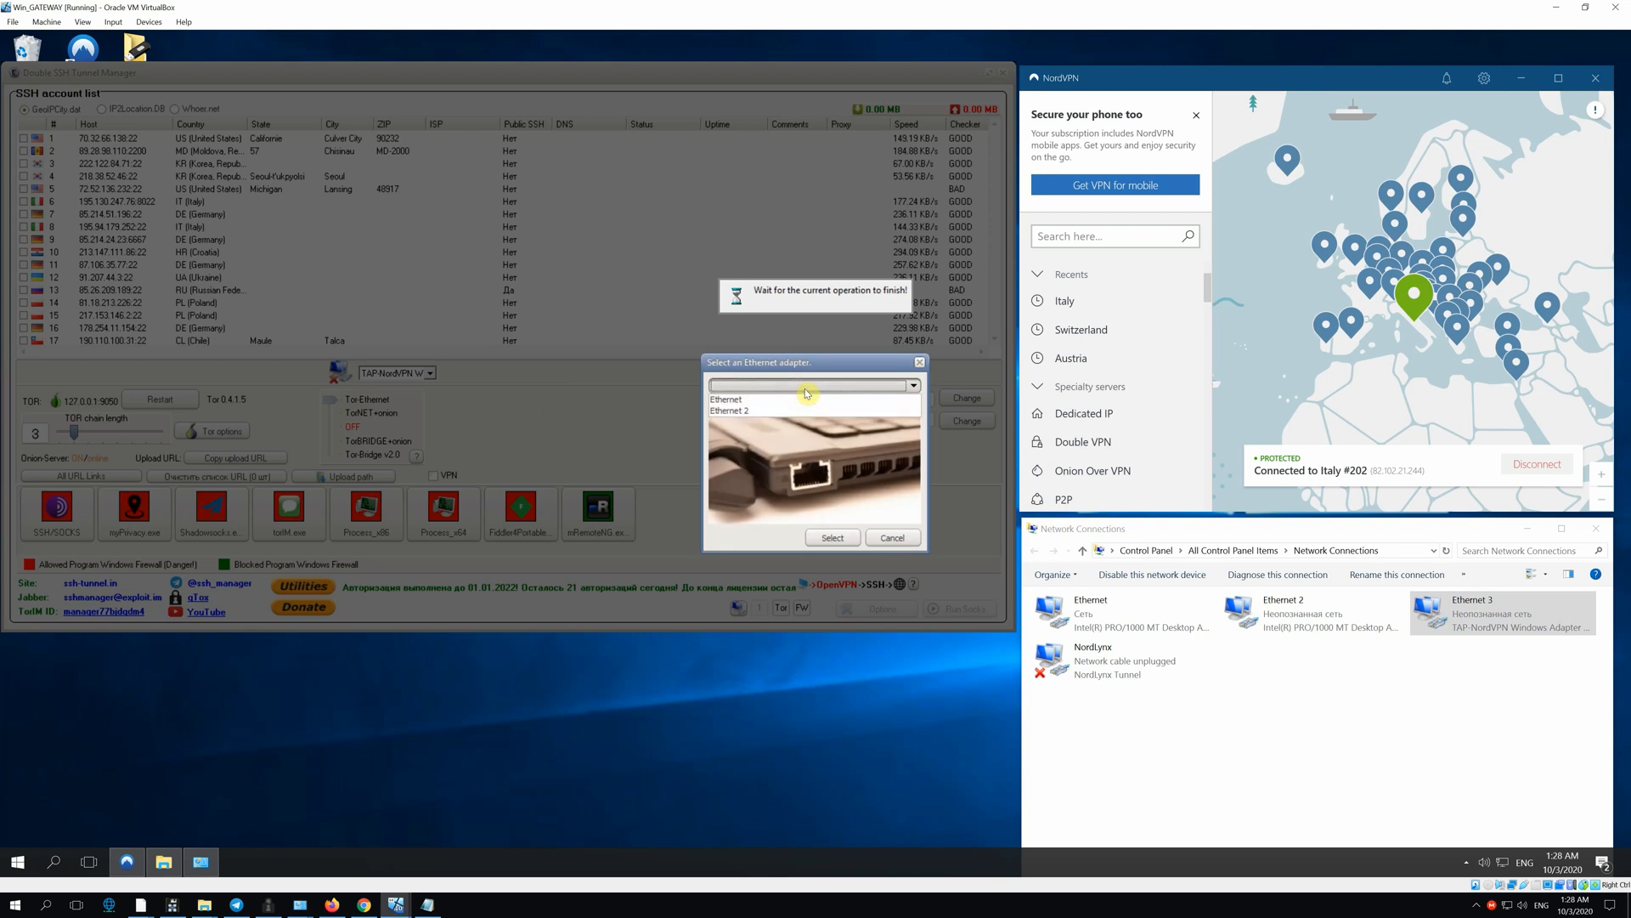
click(775, 410)
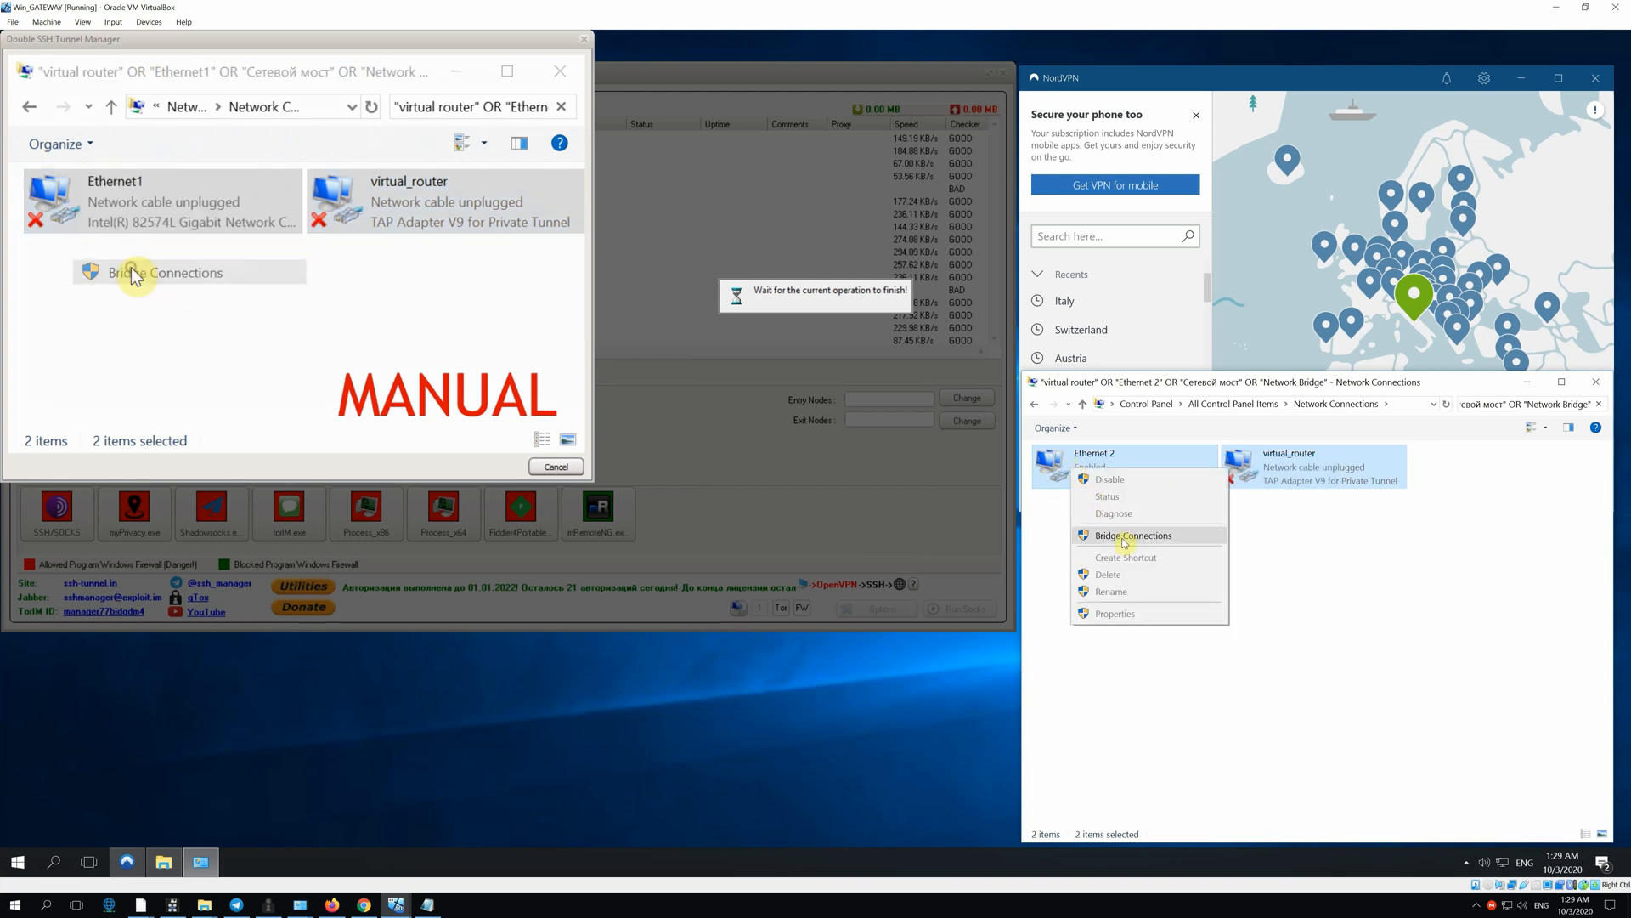
click(1134, 535)
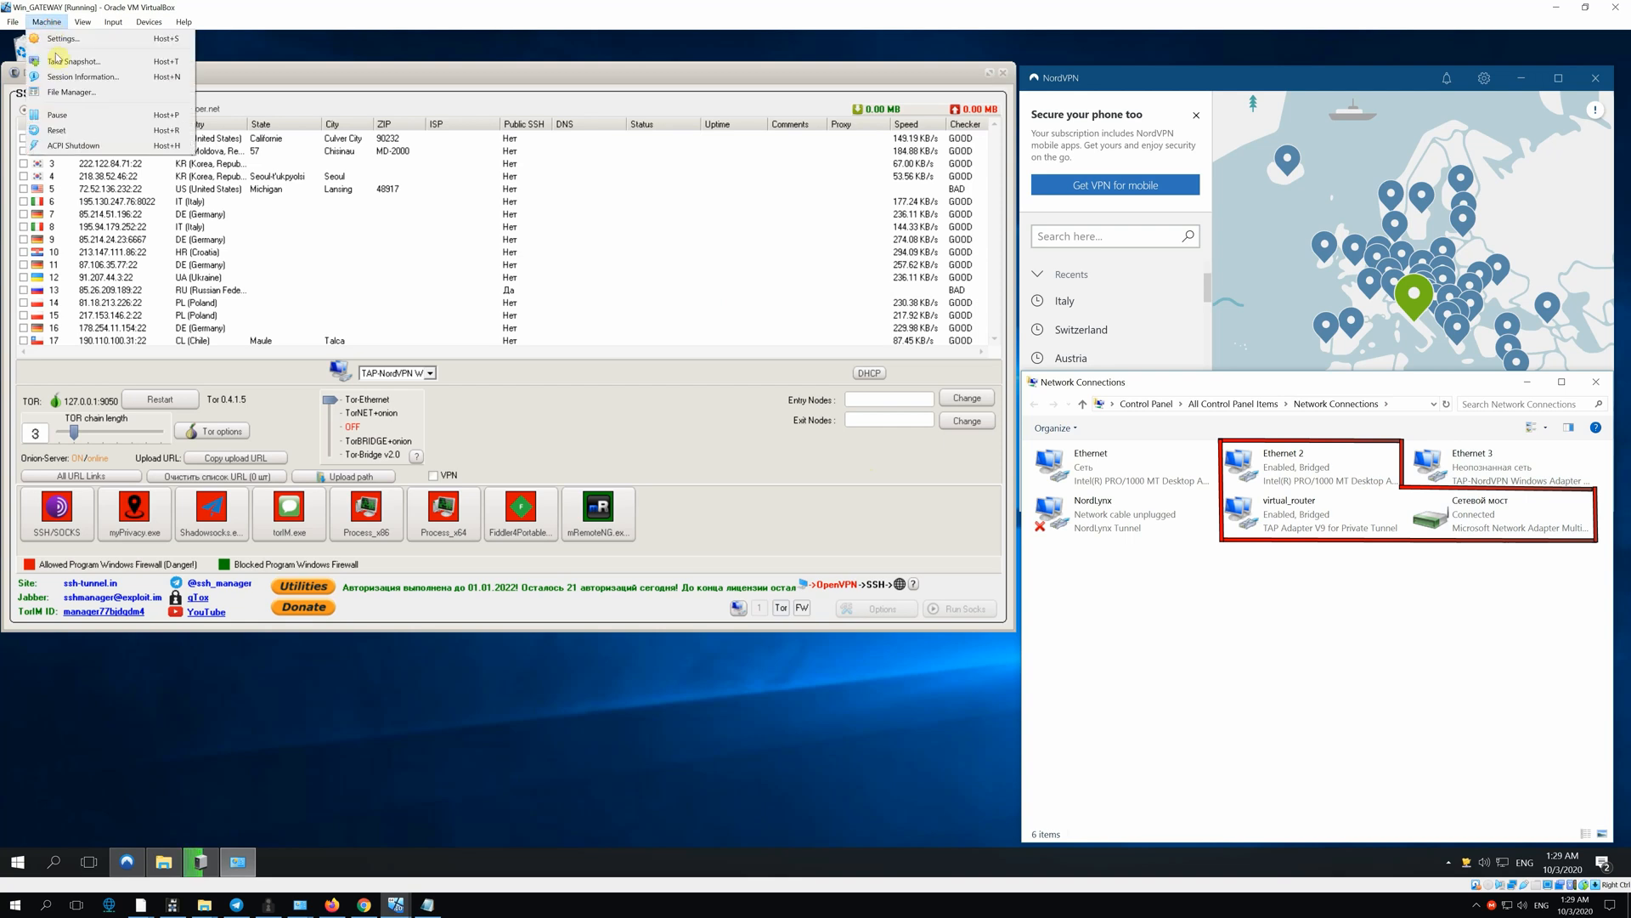
Show Win_GATEWAY Adapter 2's advanced options with the Promiscuous Mode choices listed.
click(63, 39)
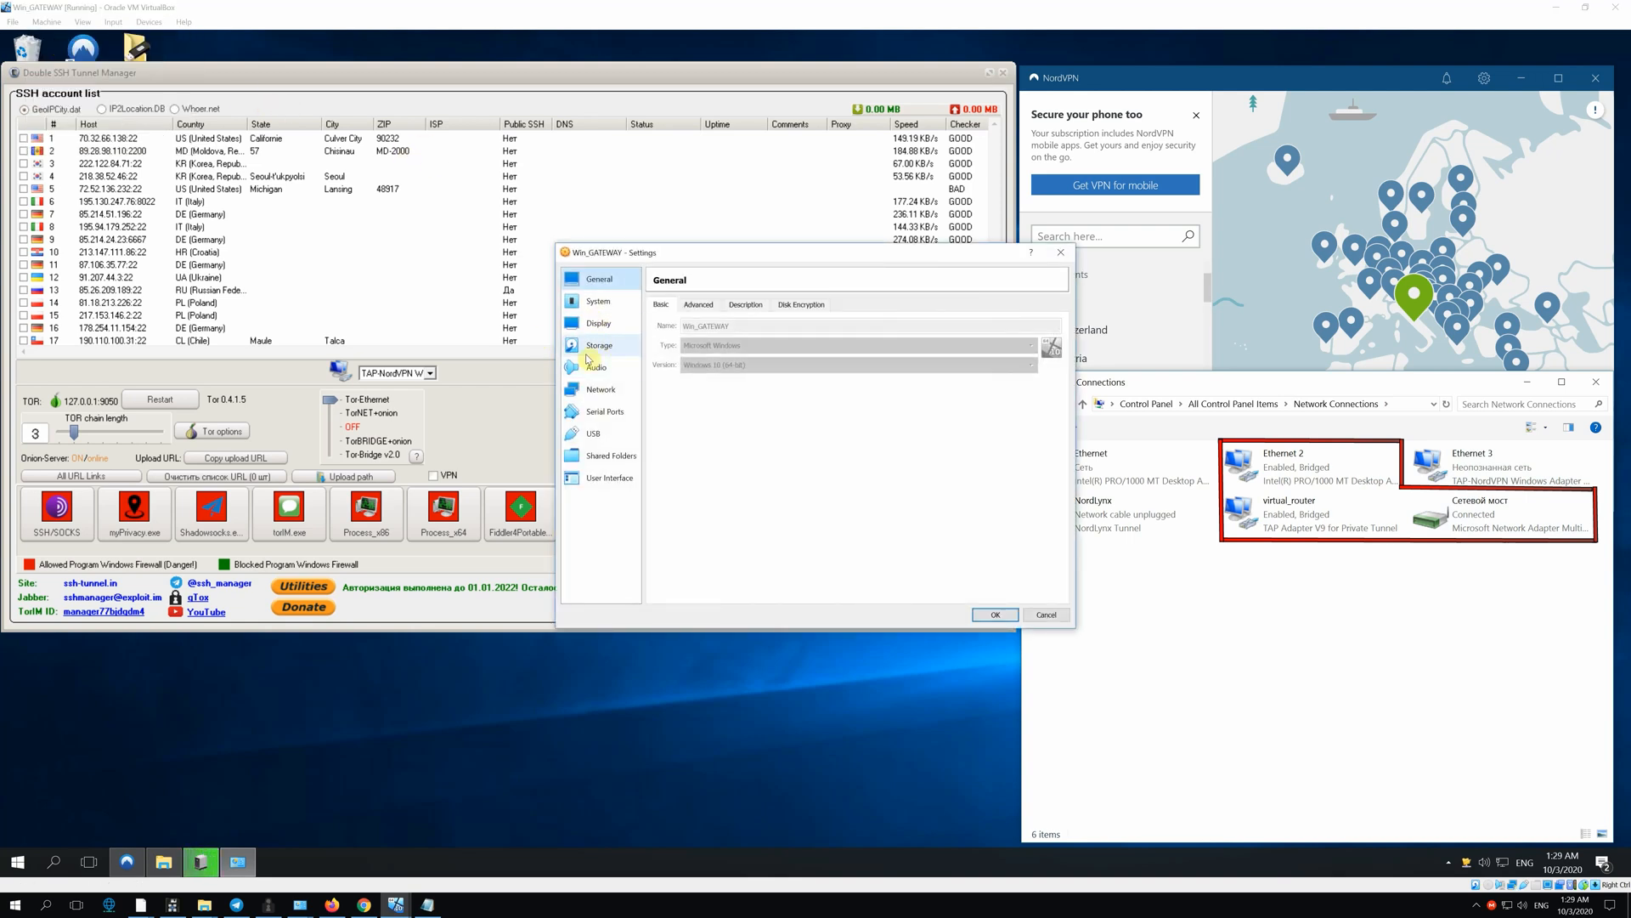
click(600, 387)
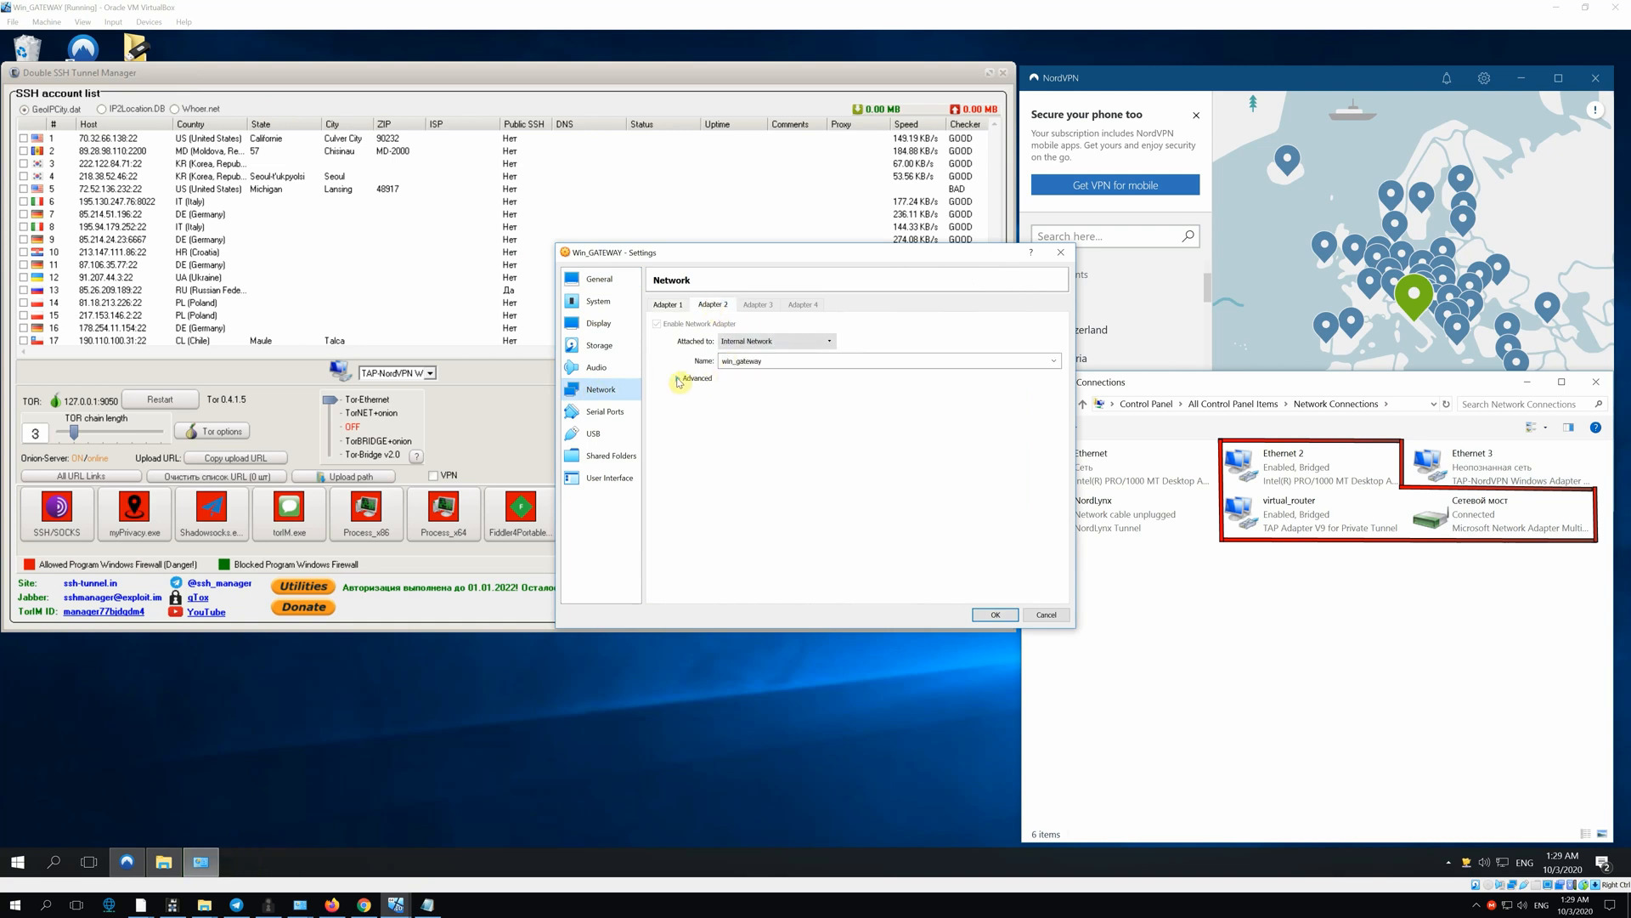
click(690, 377)
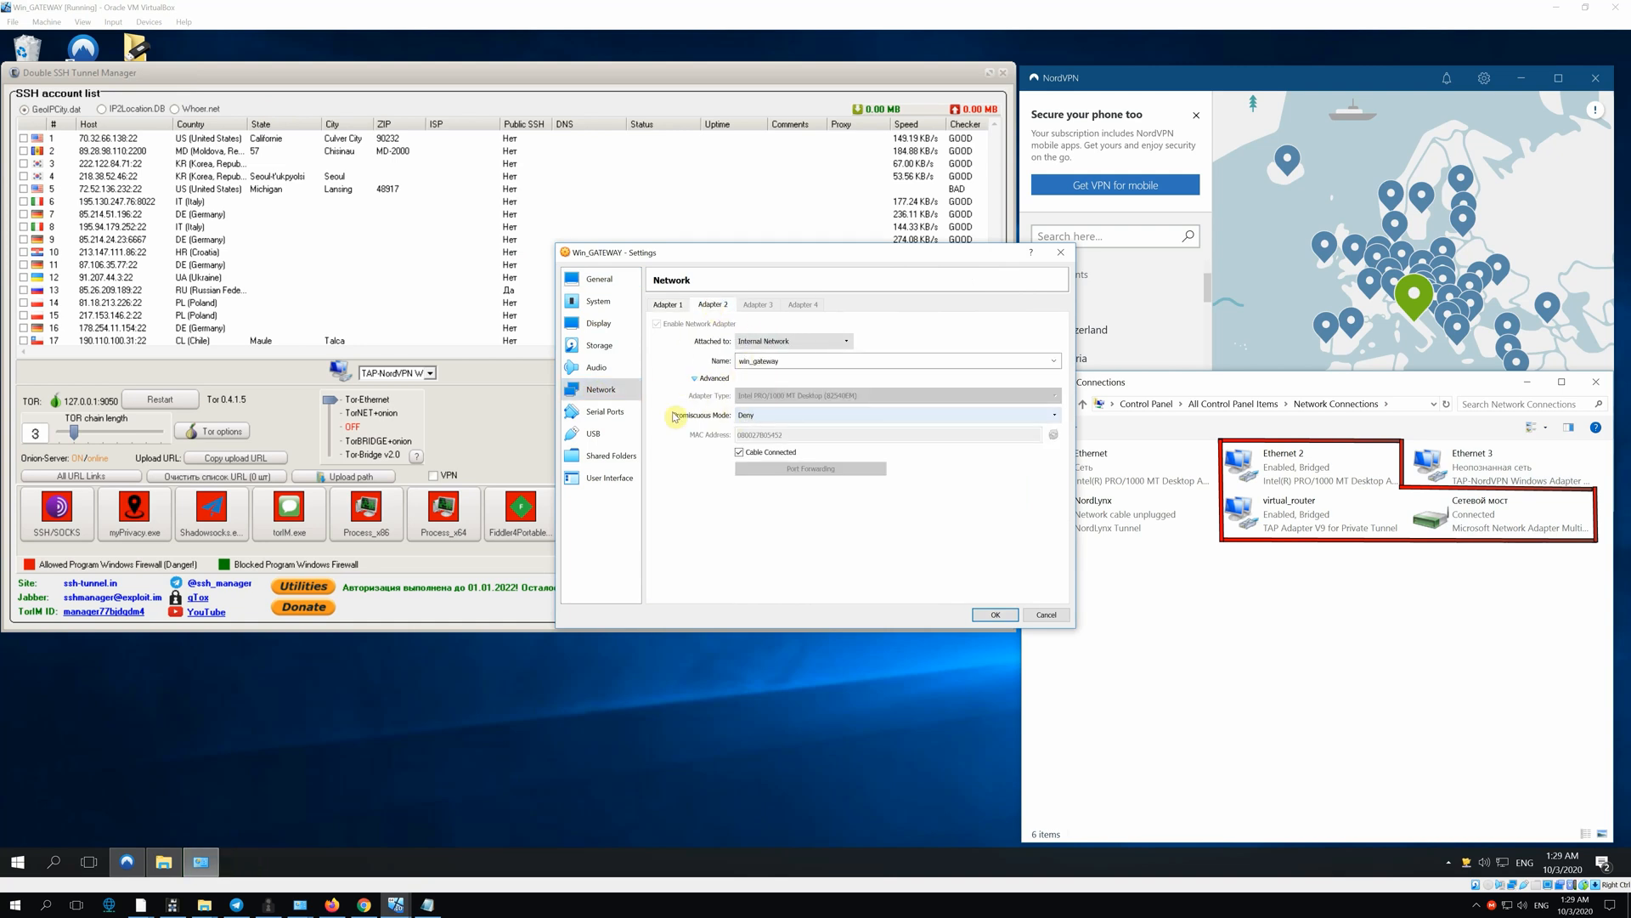
click(1052, 414)
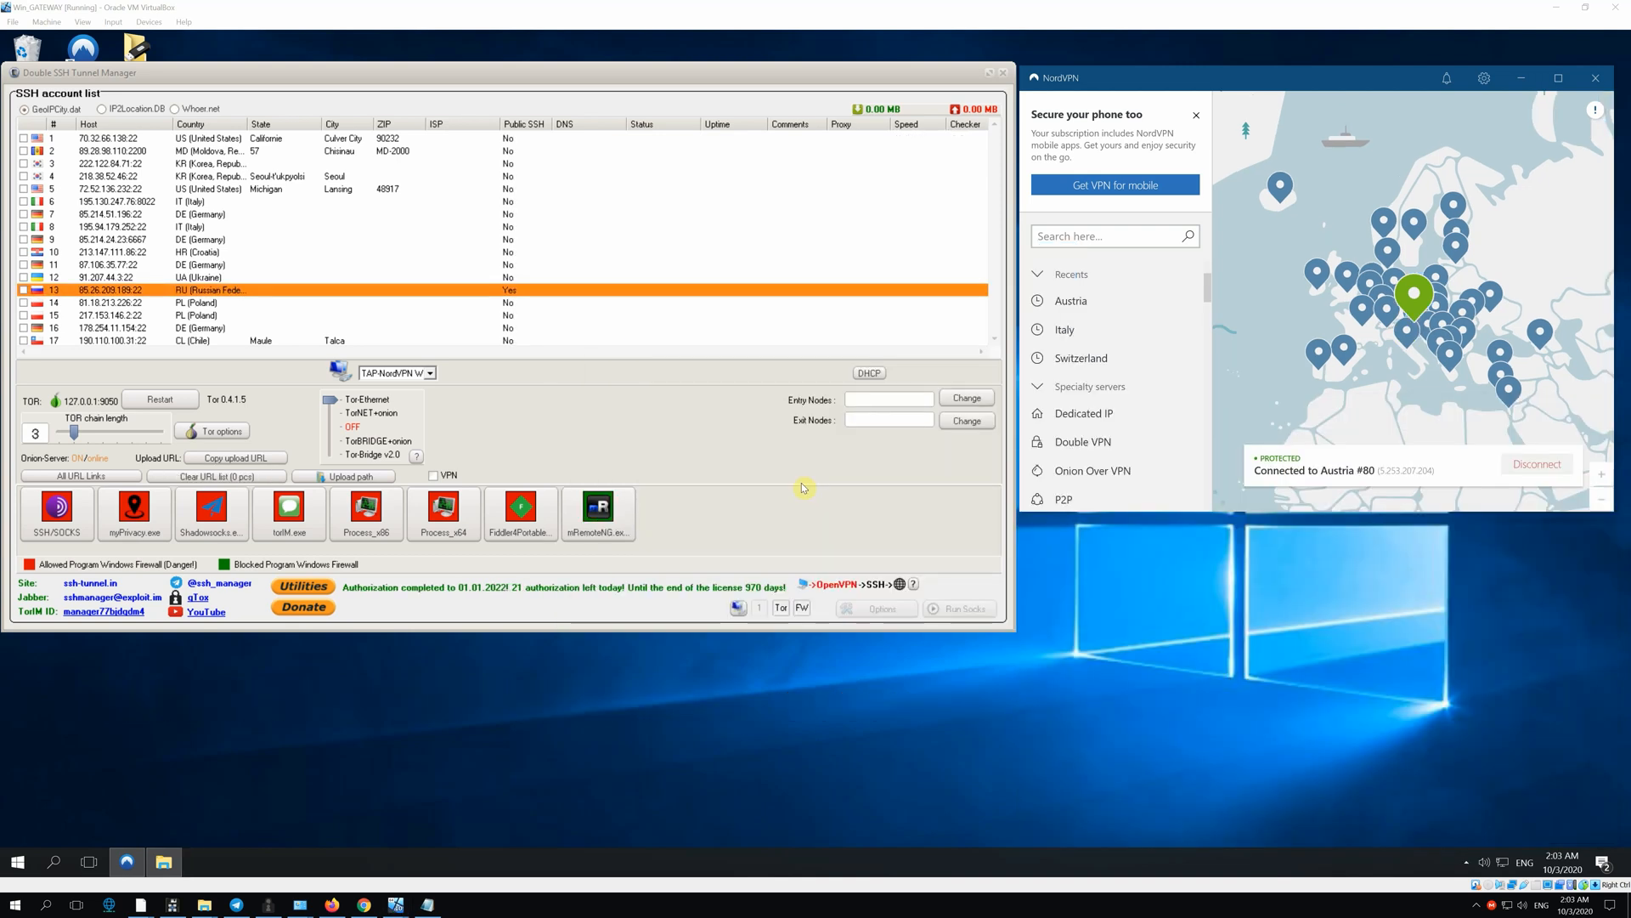
mouse_move(602, 393)
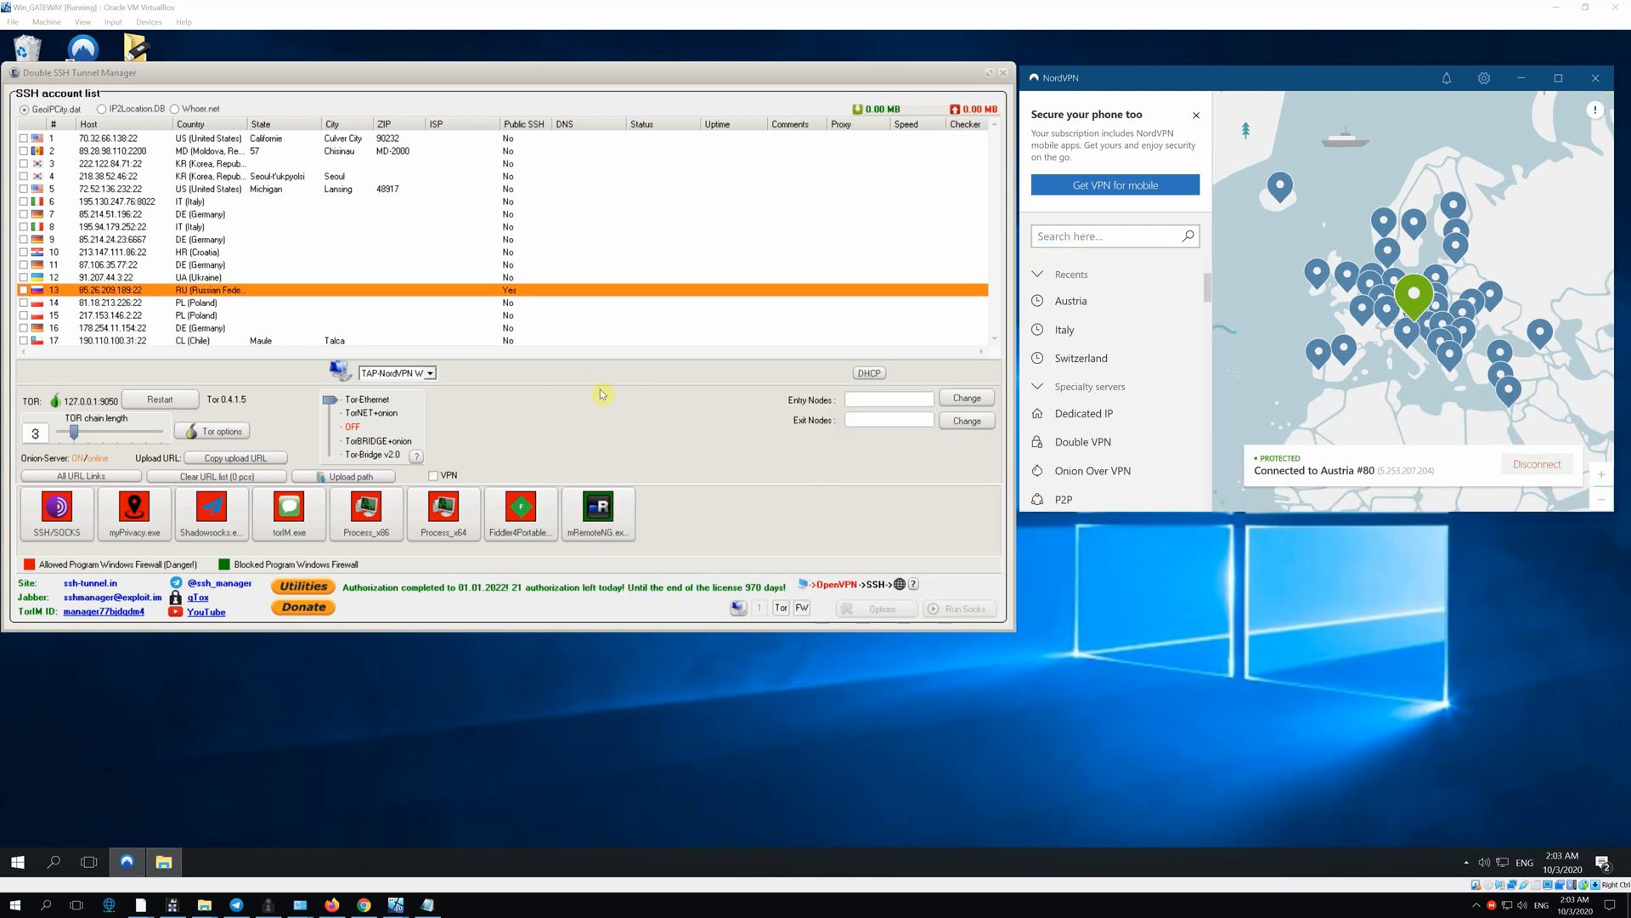
mouse_move(520, 401)
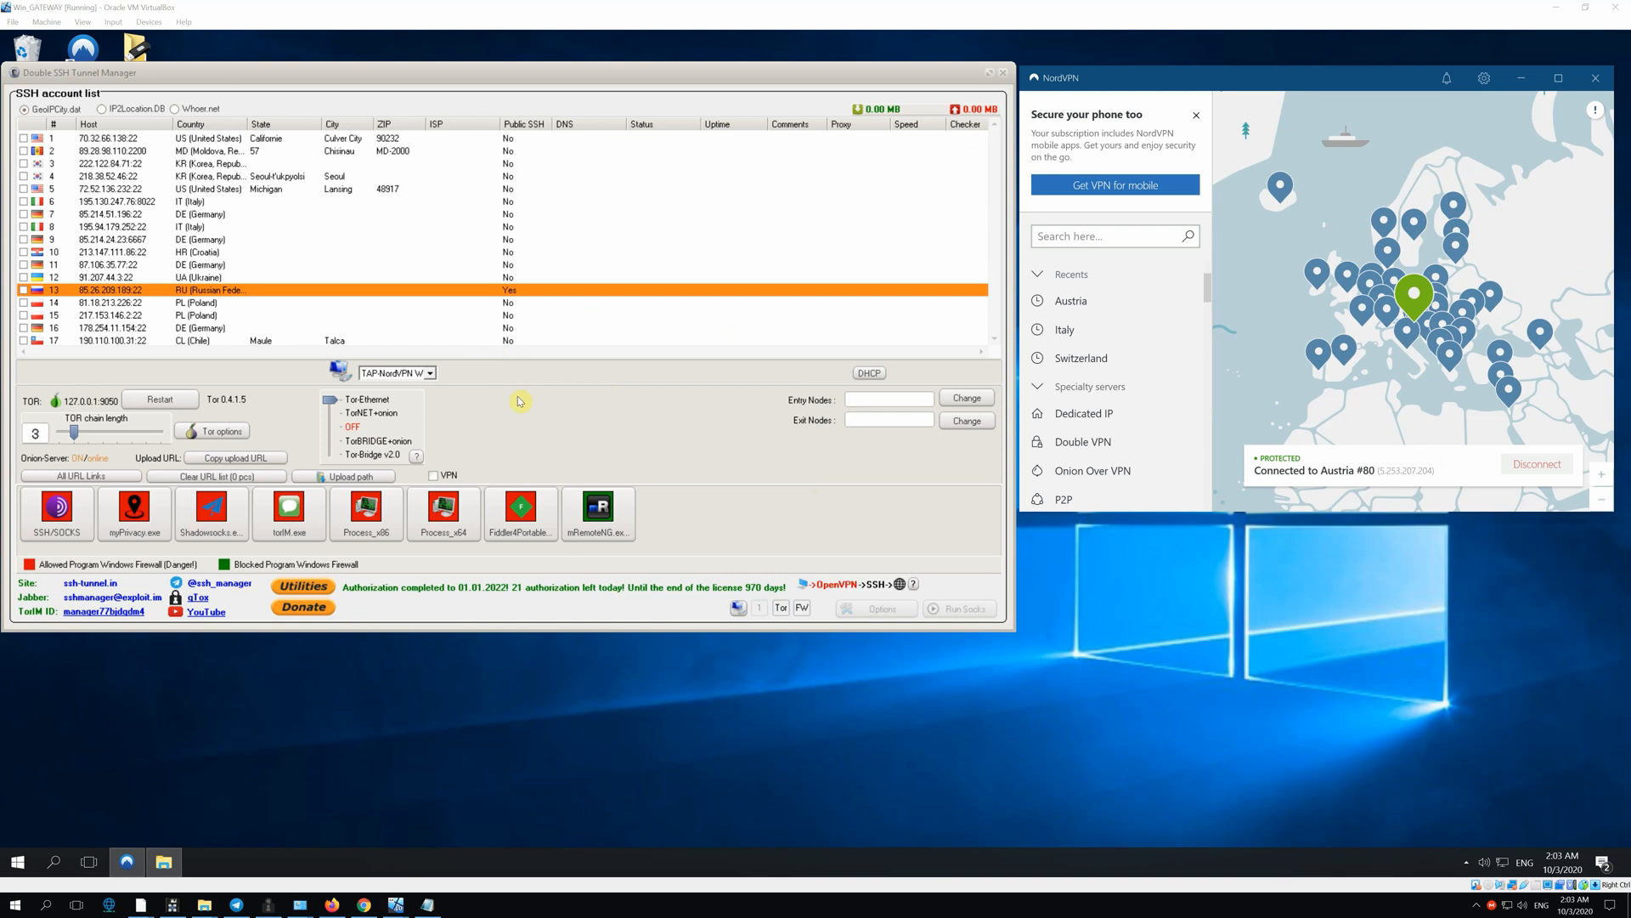
mouse_move(612, 81)
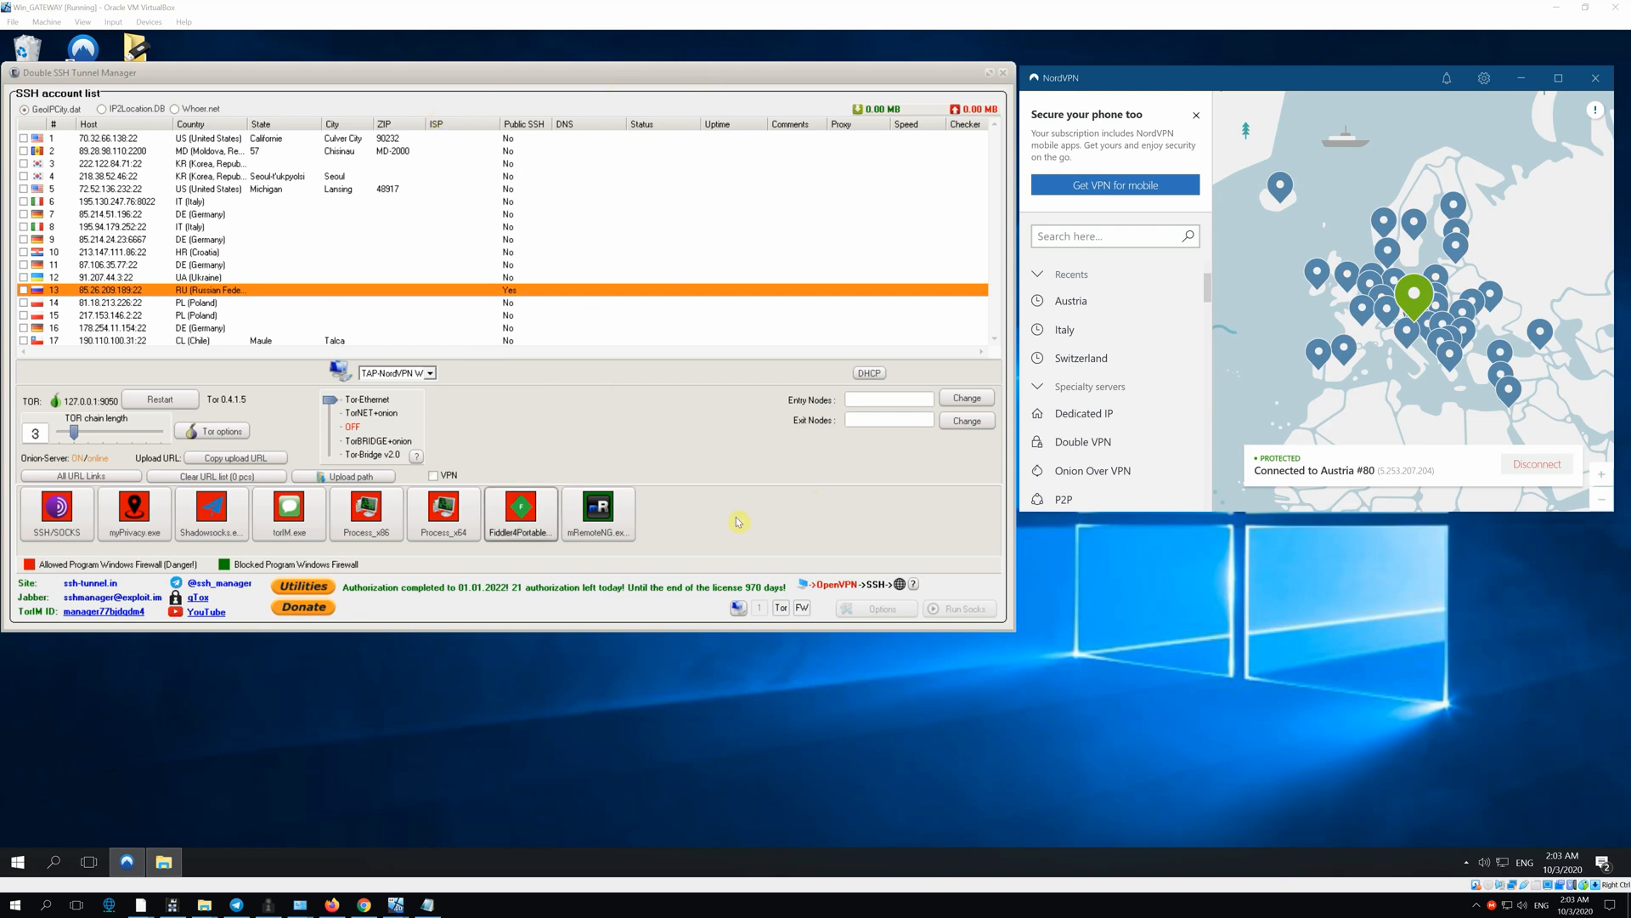
mouse_move(577, 447)
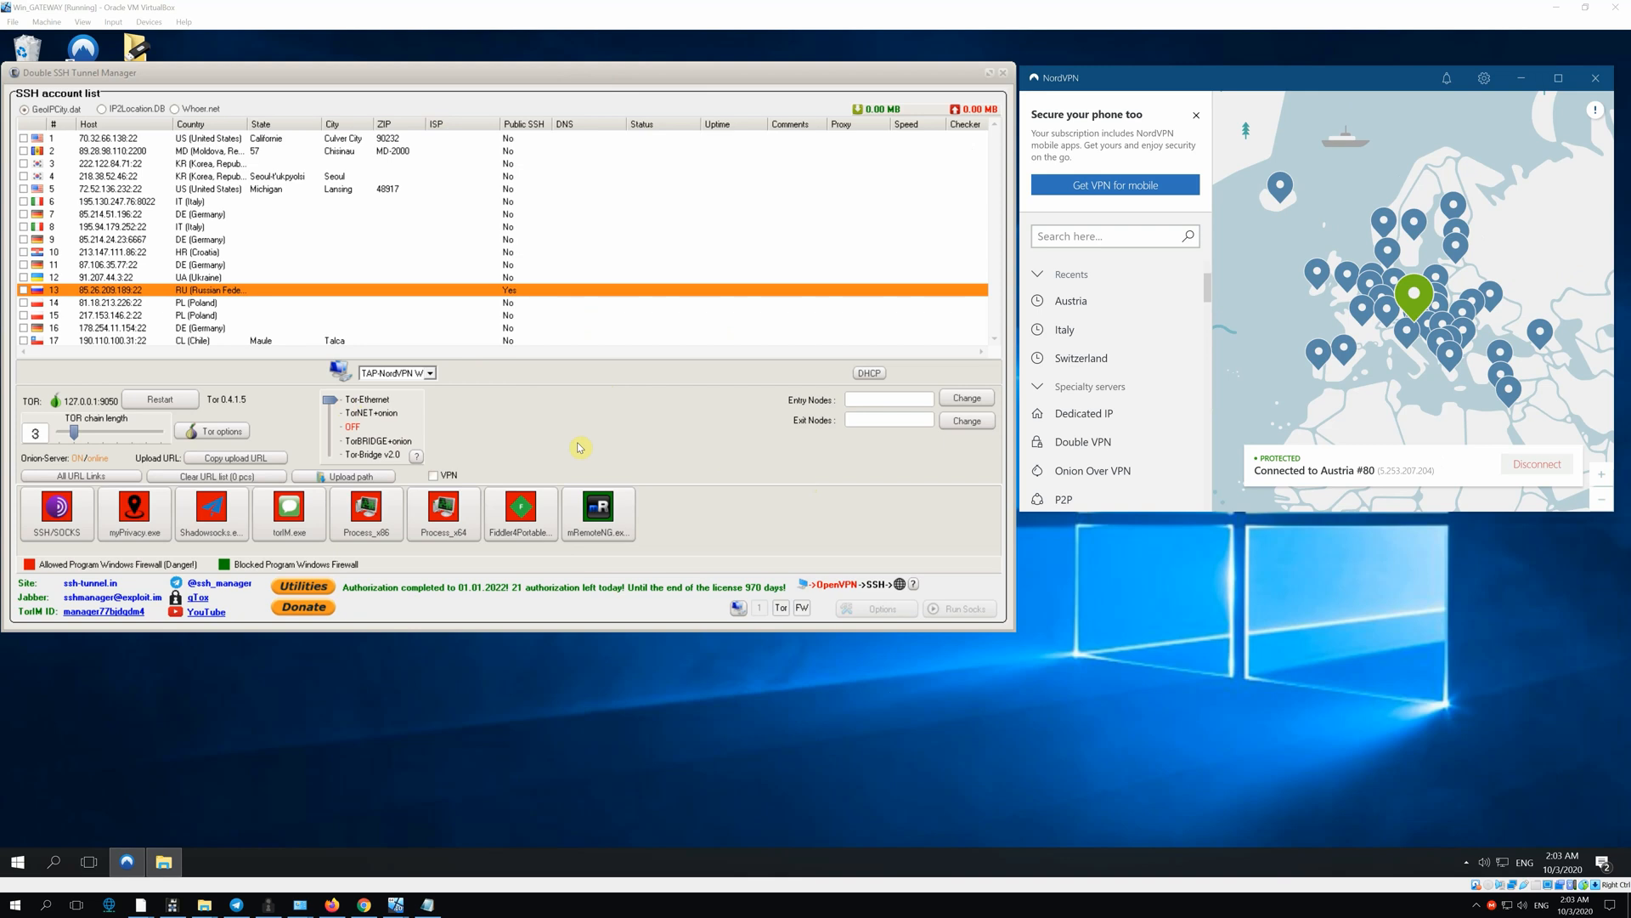
mouse_move(442, 510)
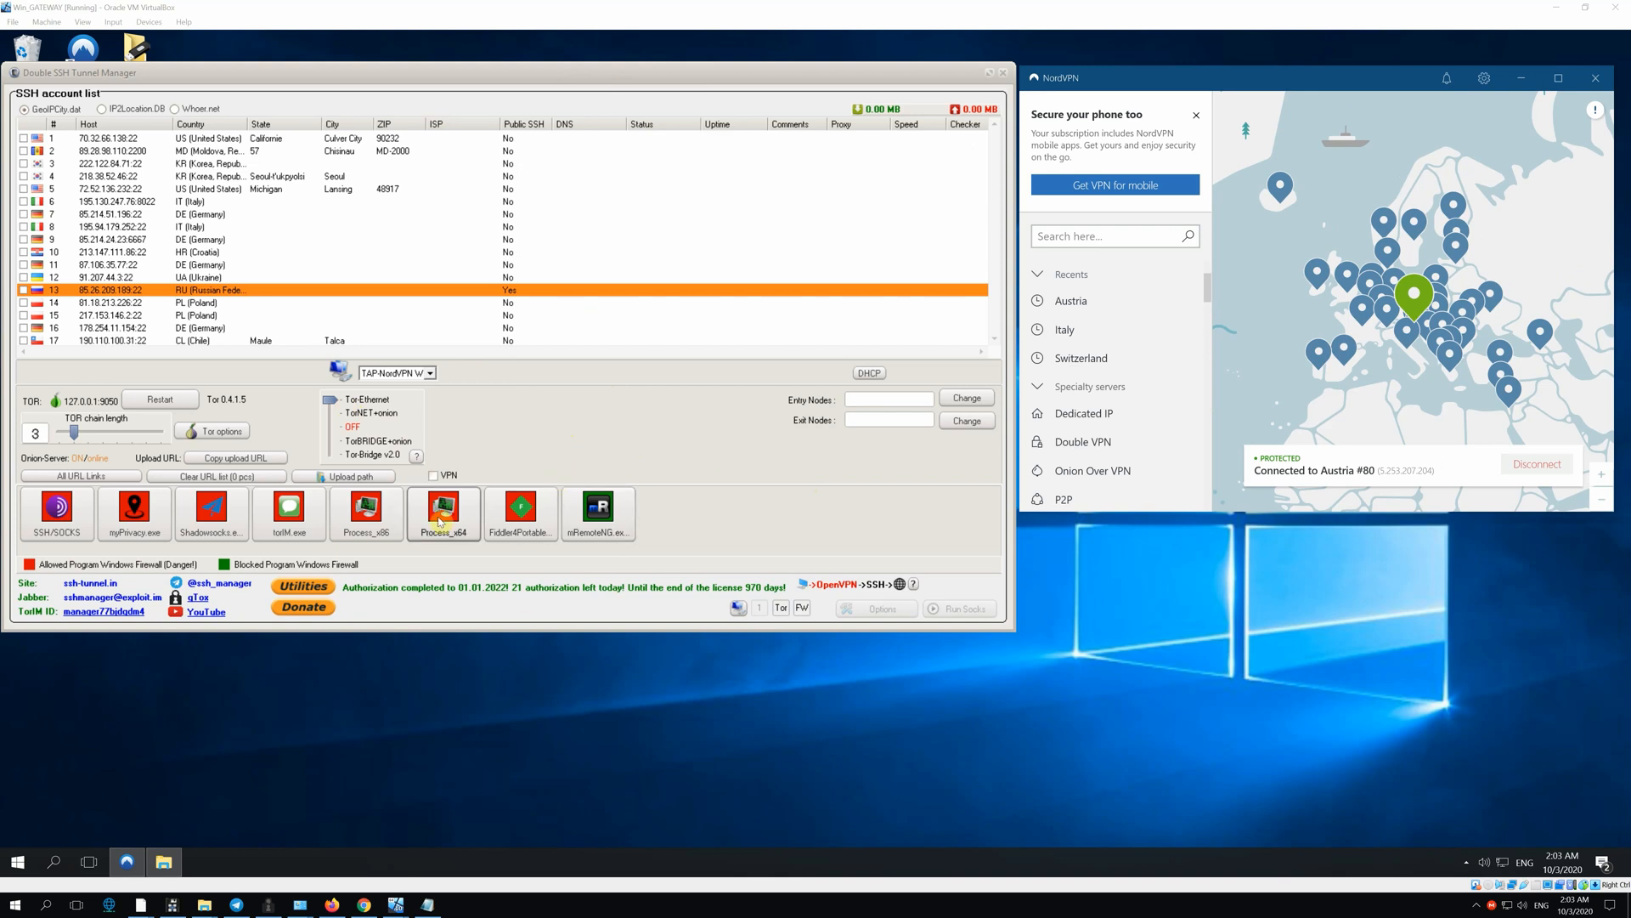
mouse_move(418, 687)
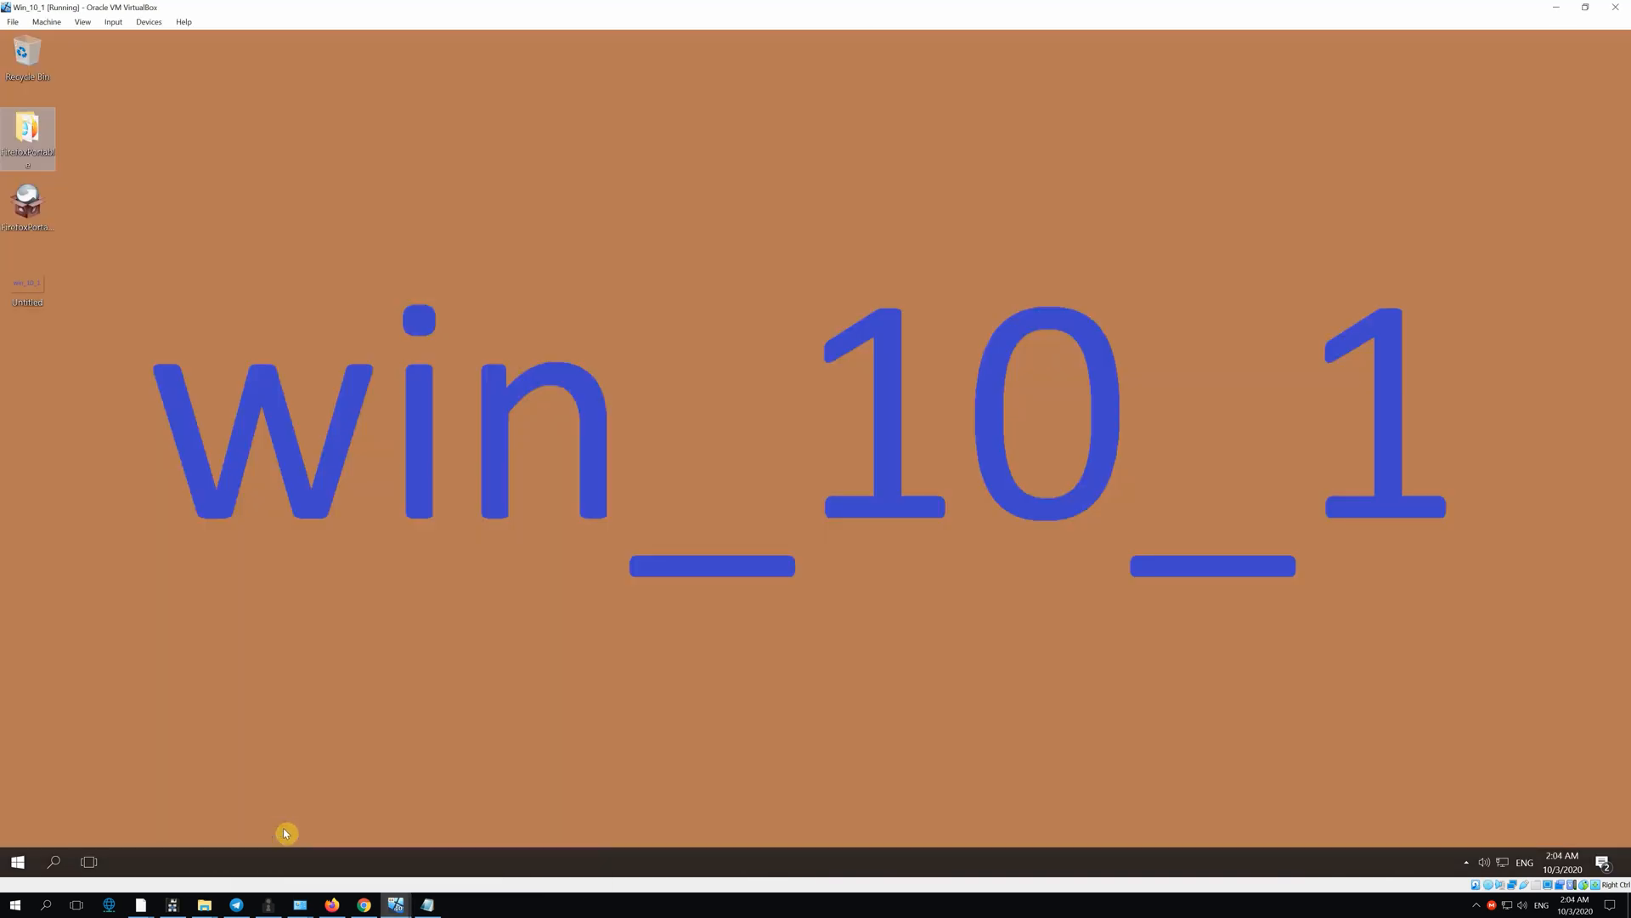
Attach Win_10_1's adapter to internal network win_gateway with Promiscuous Mode Allow All and save.
click(46, 22)
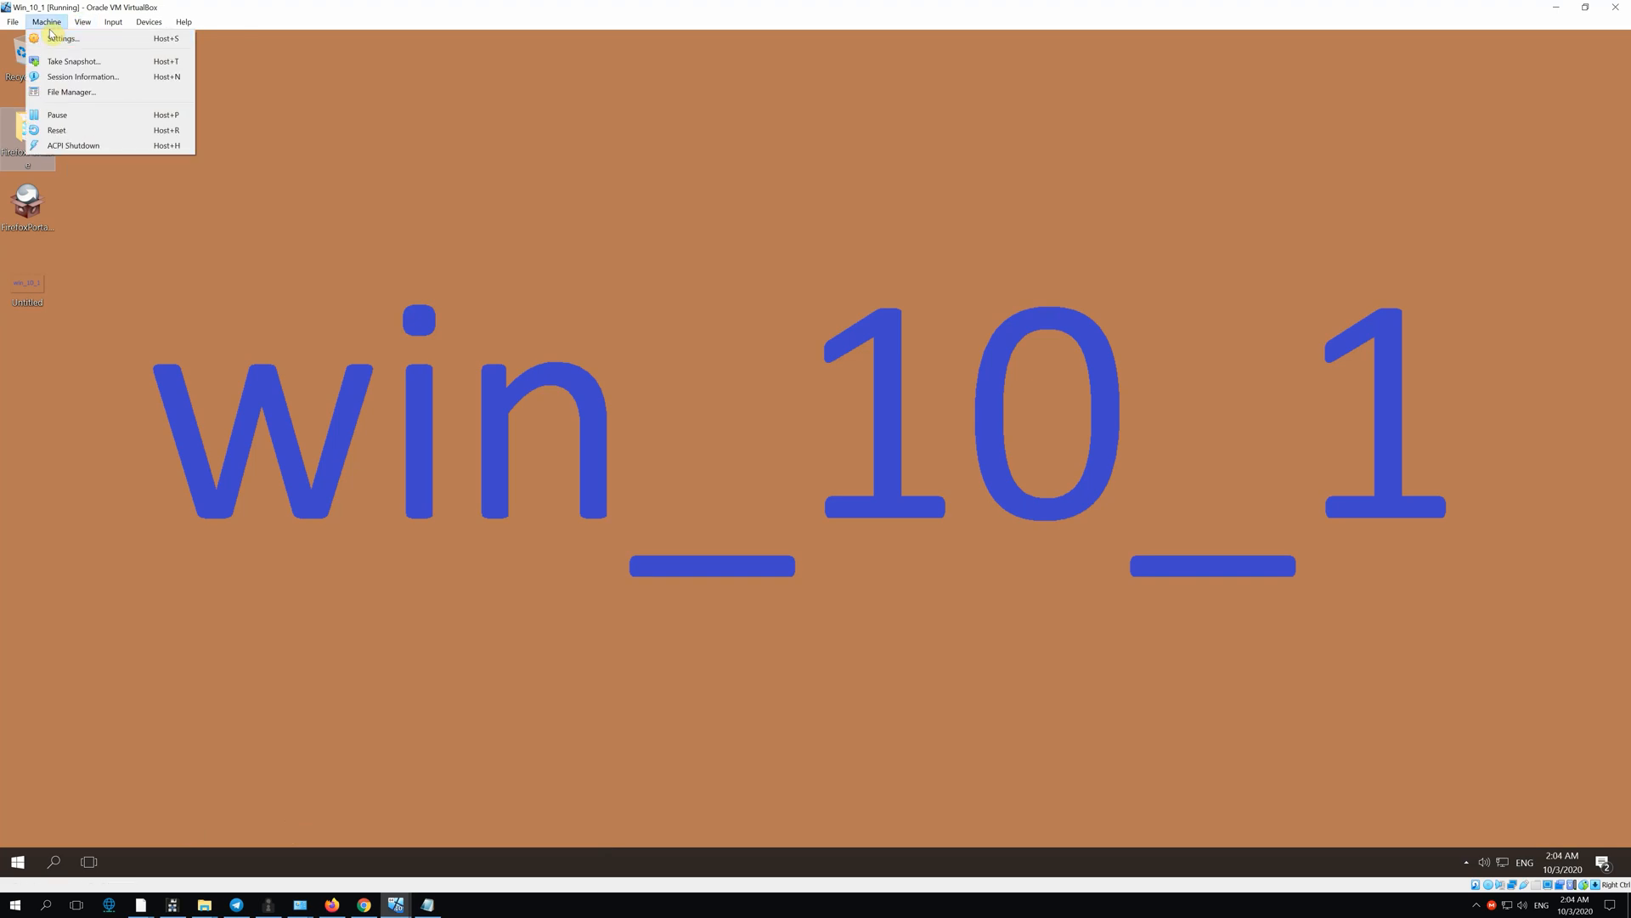
click(63, 39)
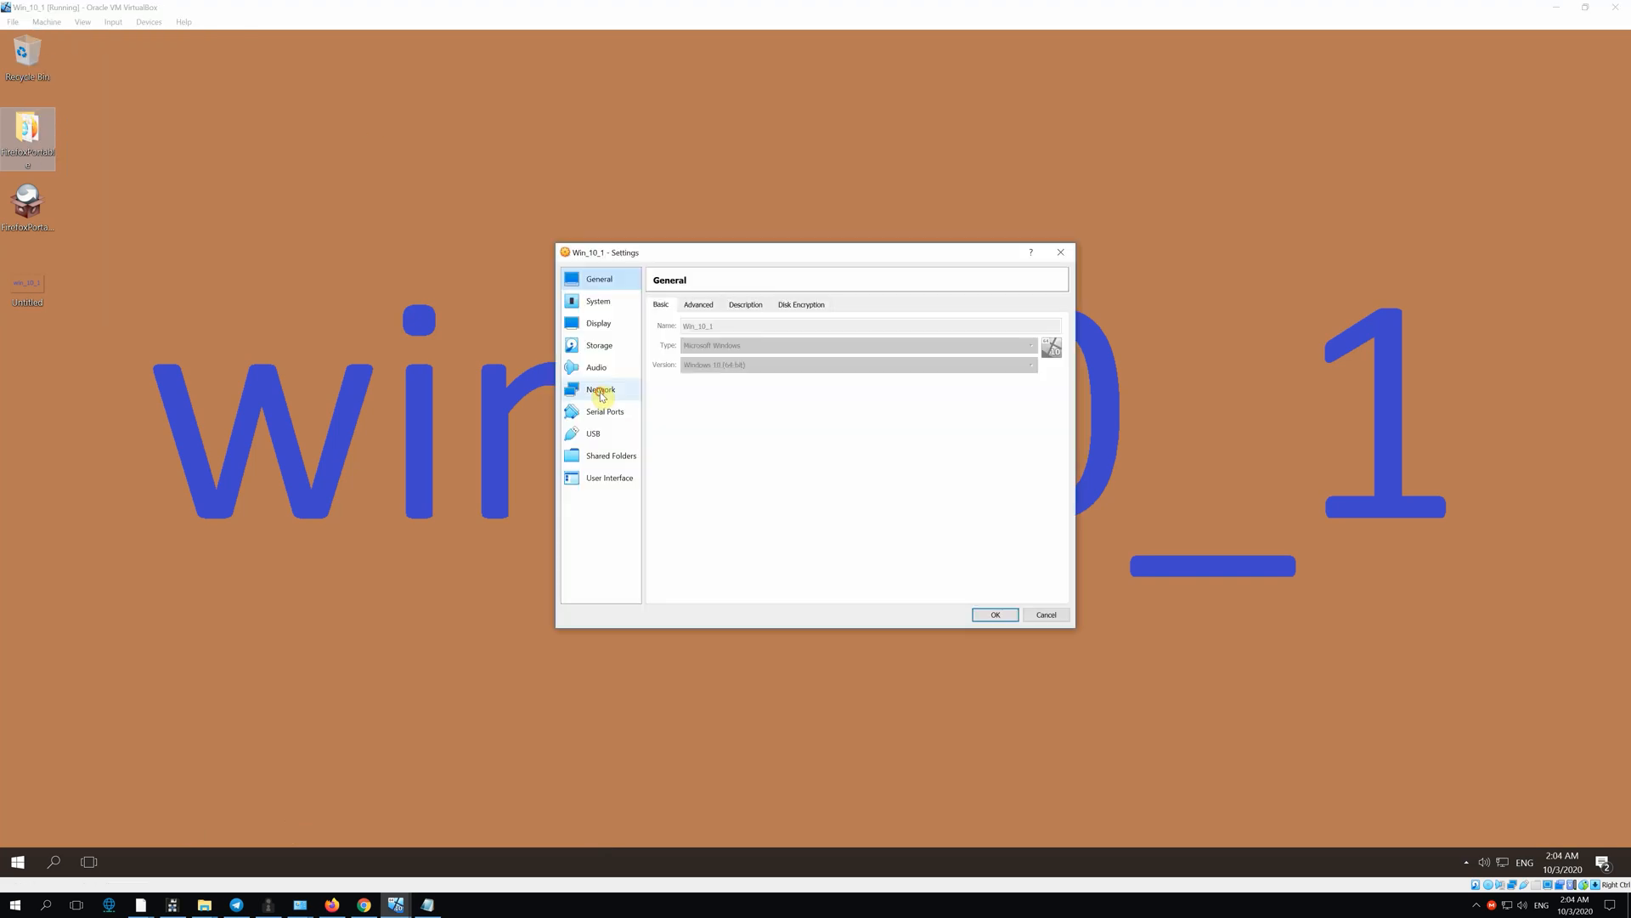
click(600, 389)
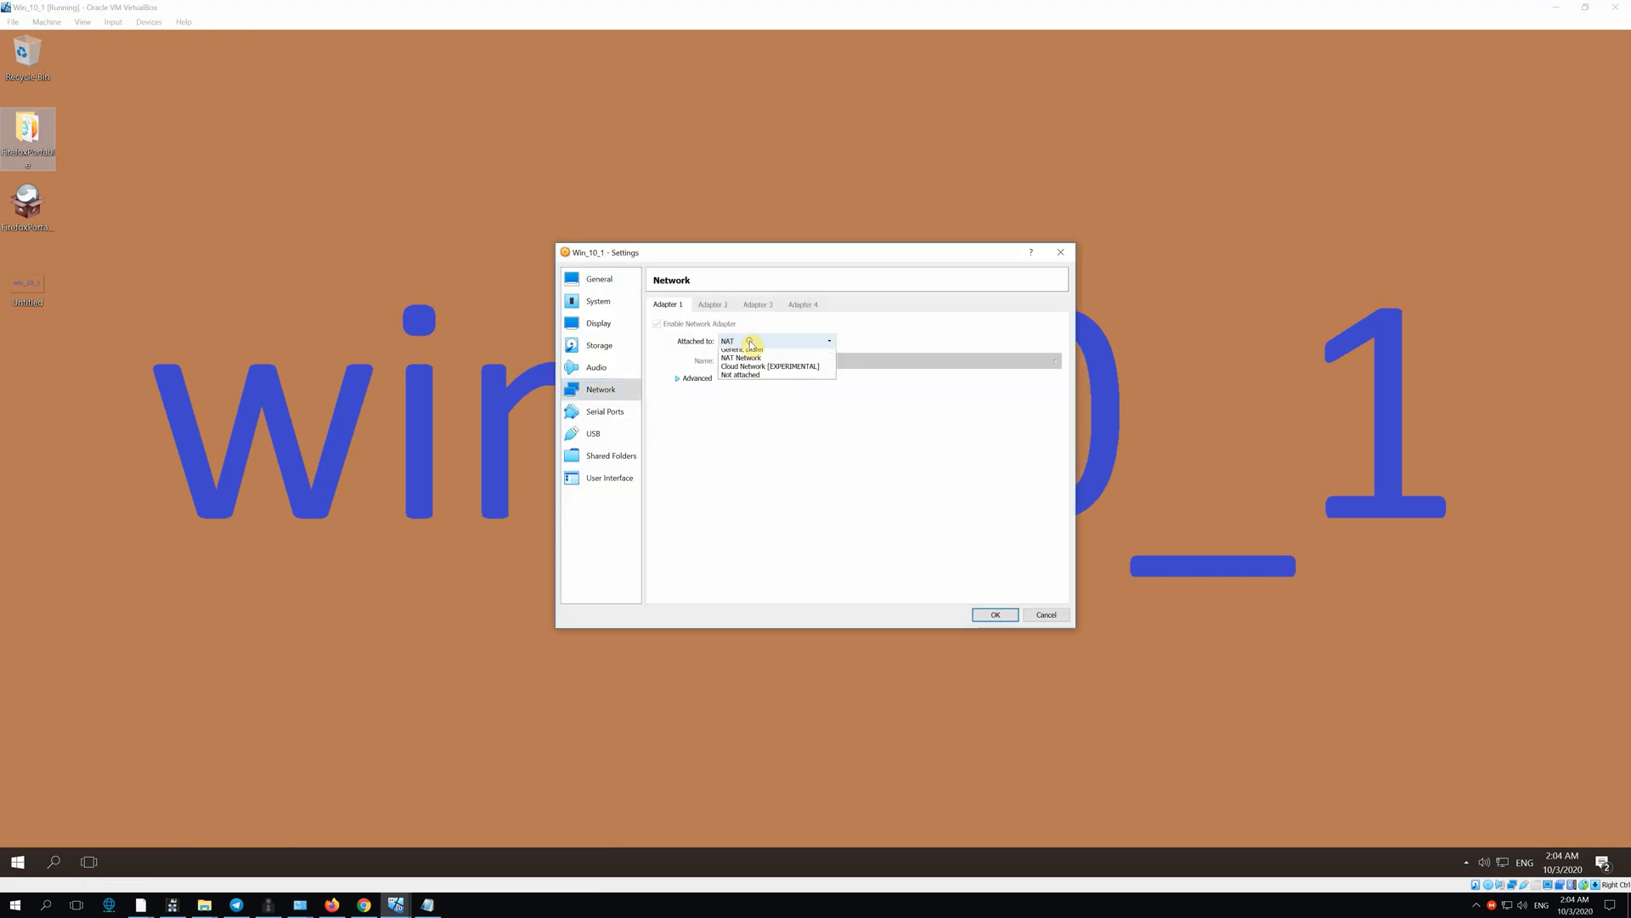
click(746, 371)
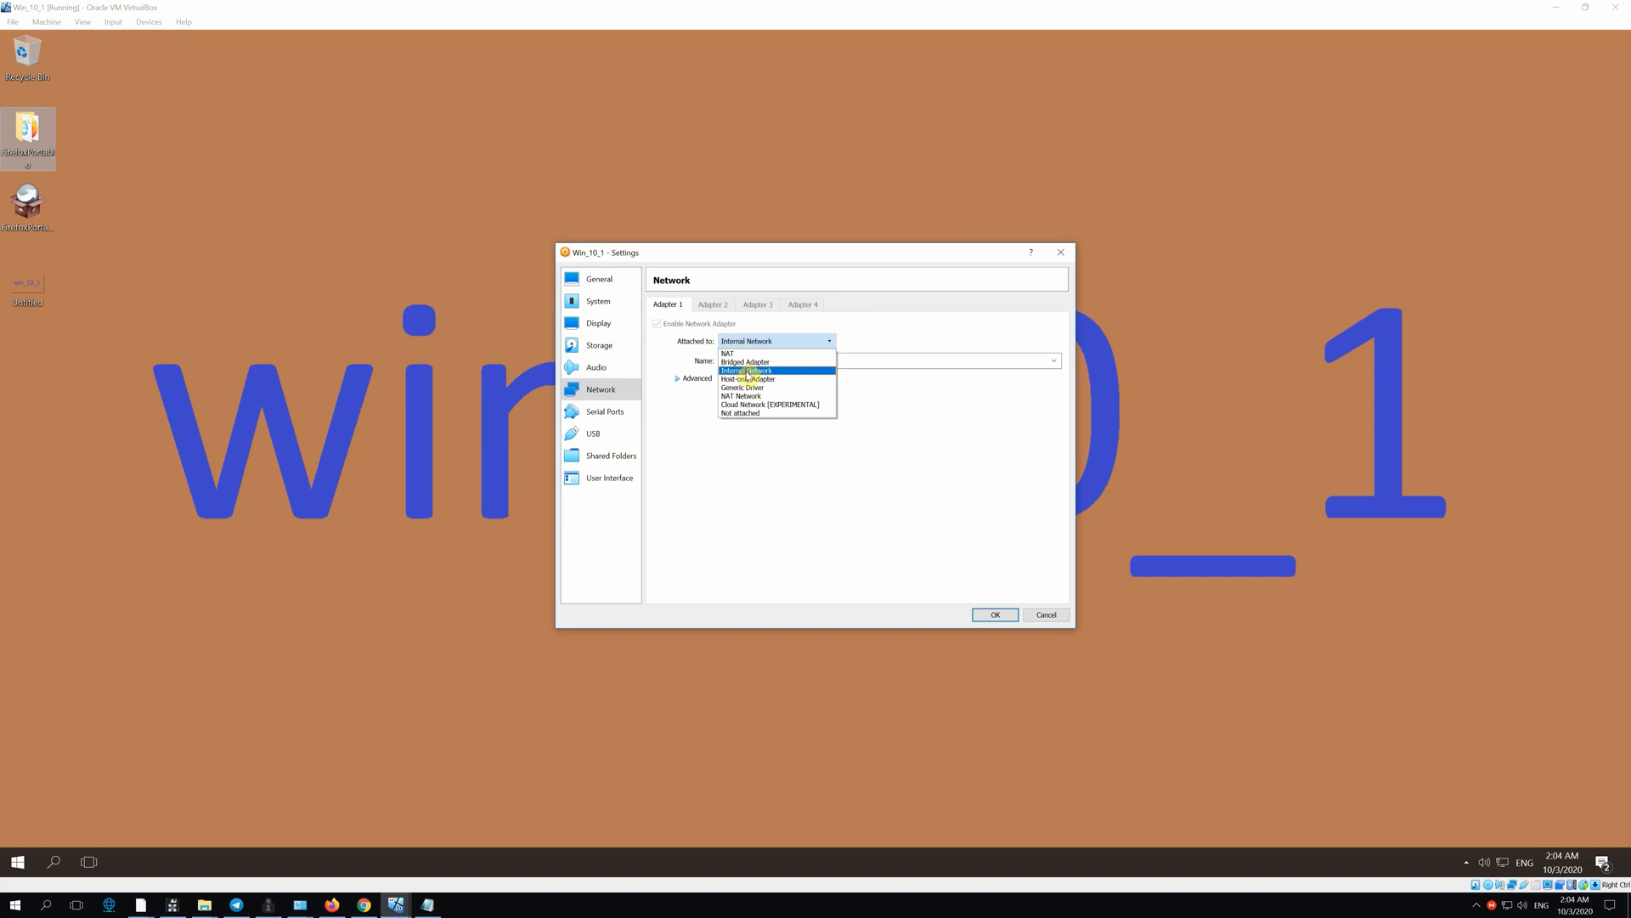
click(748, 371)
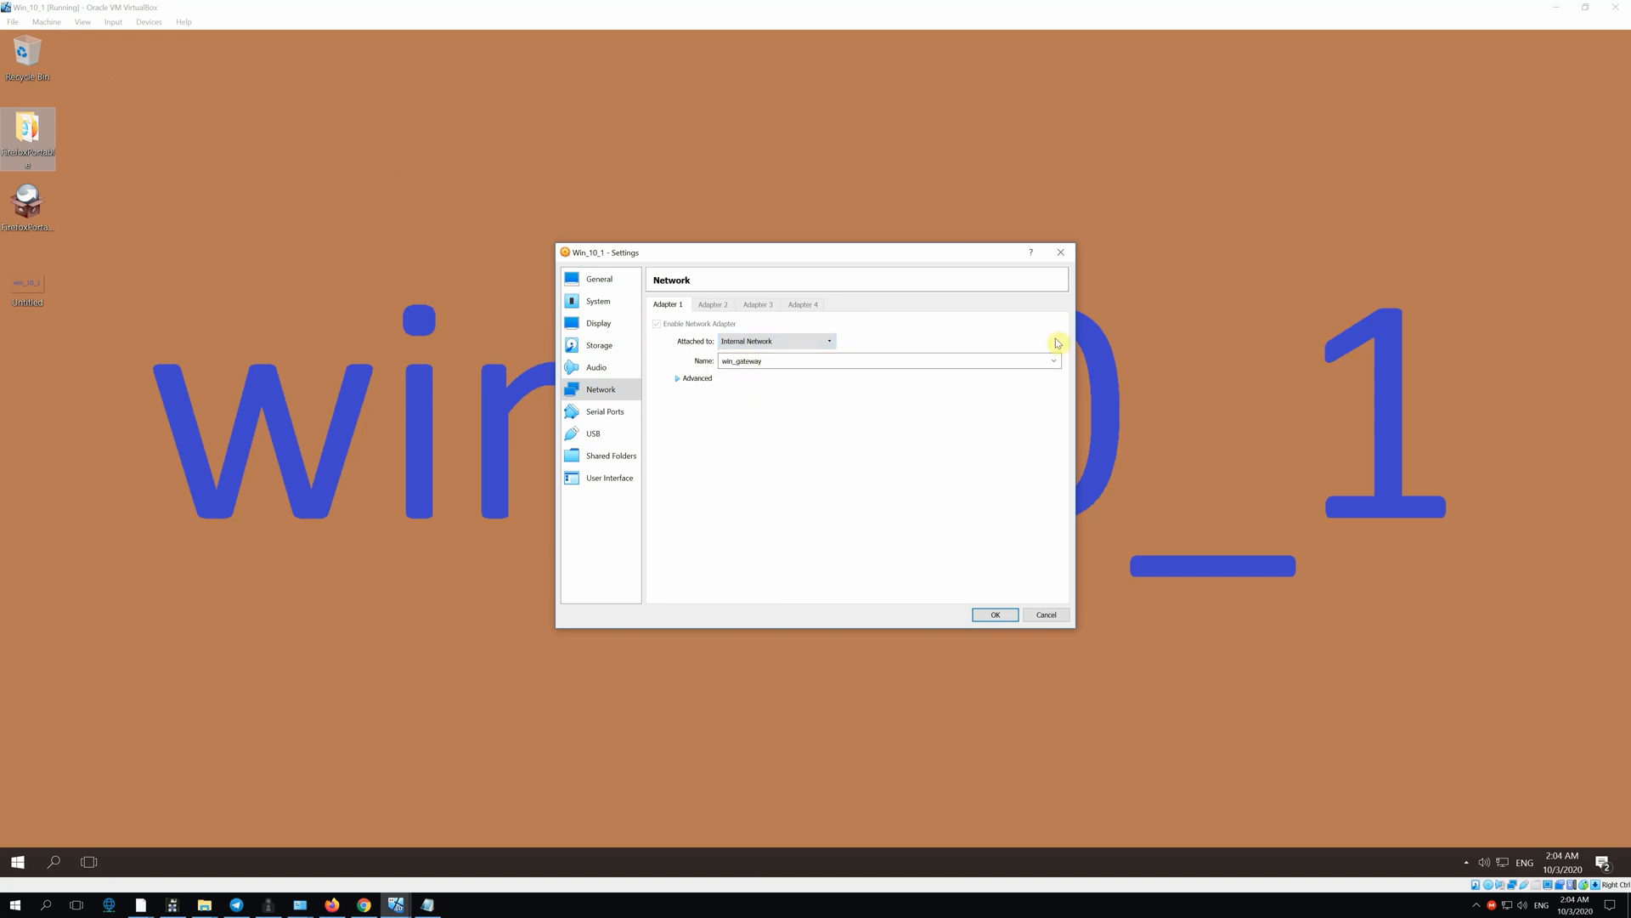
click(697, 377)
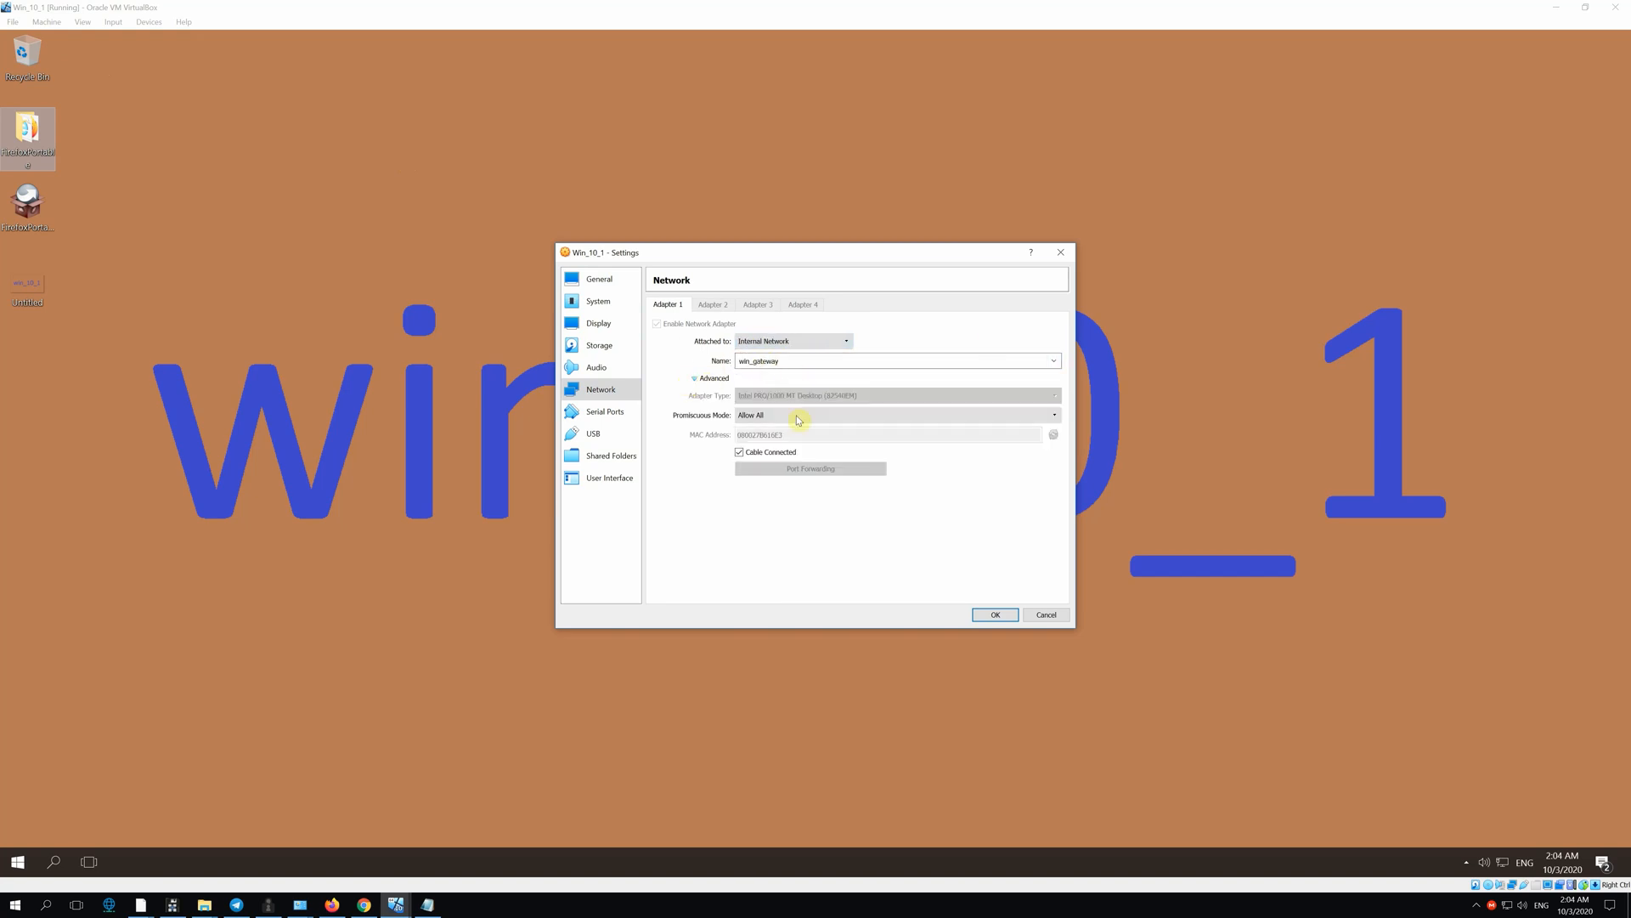
mouse_move(736, 426)
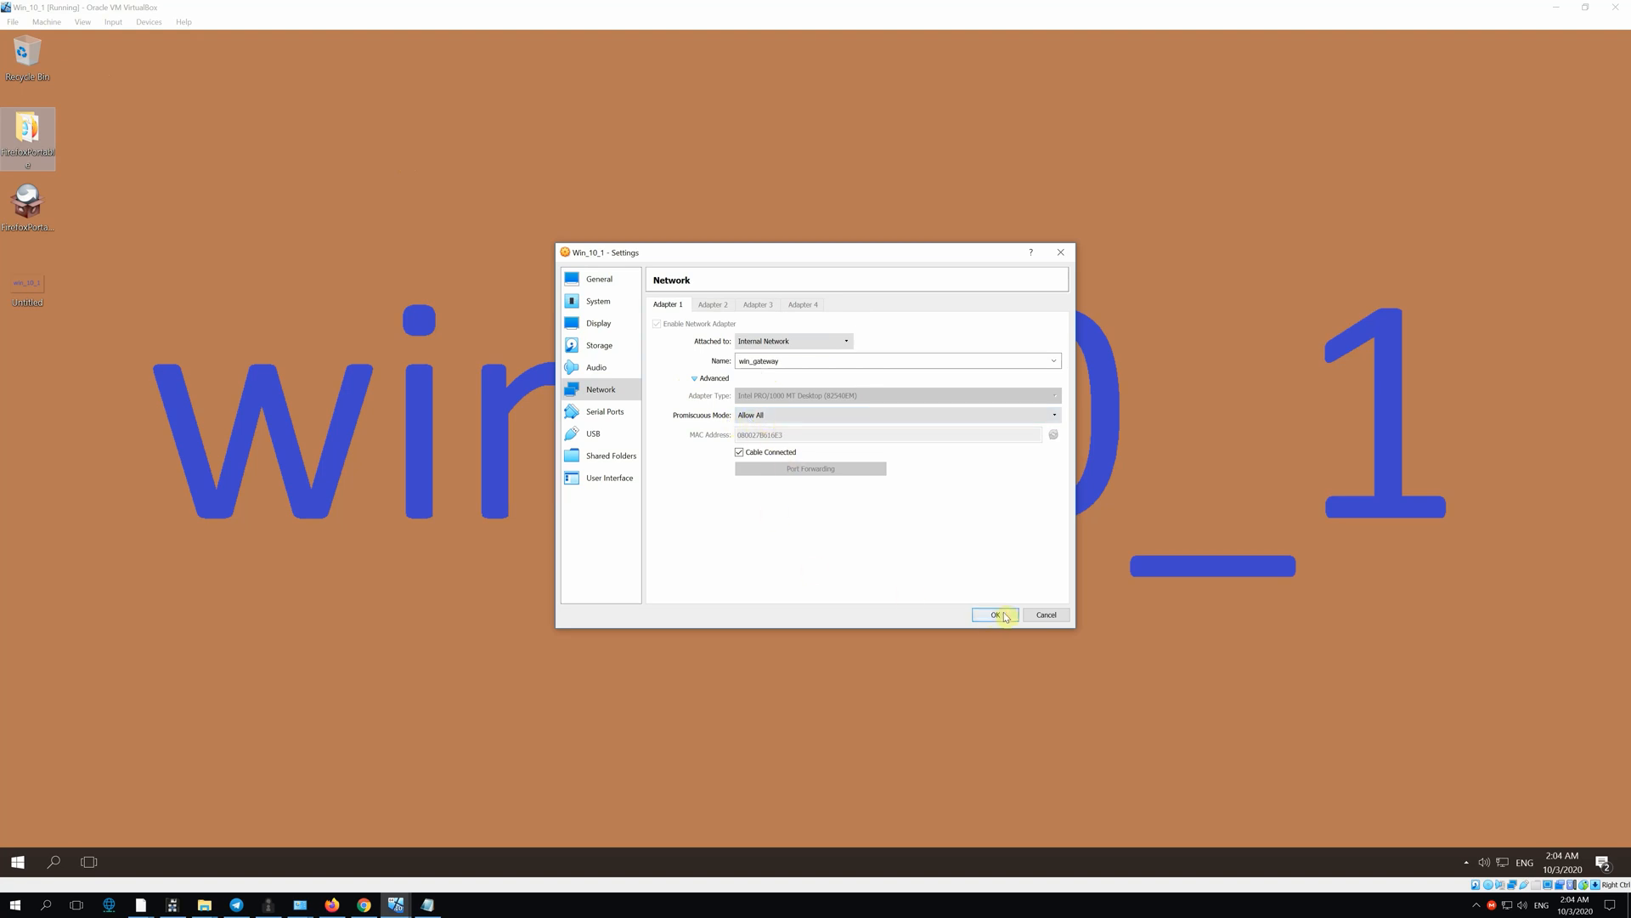
click(994, 613)
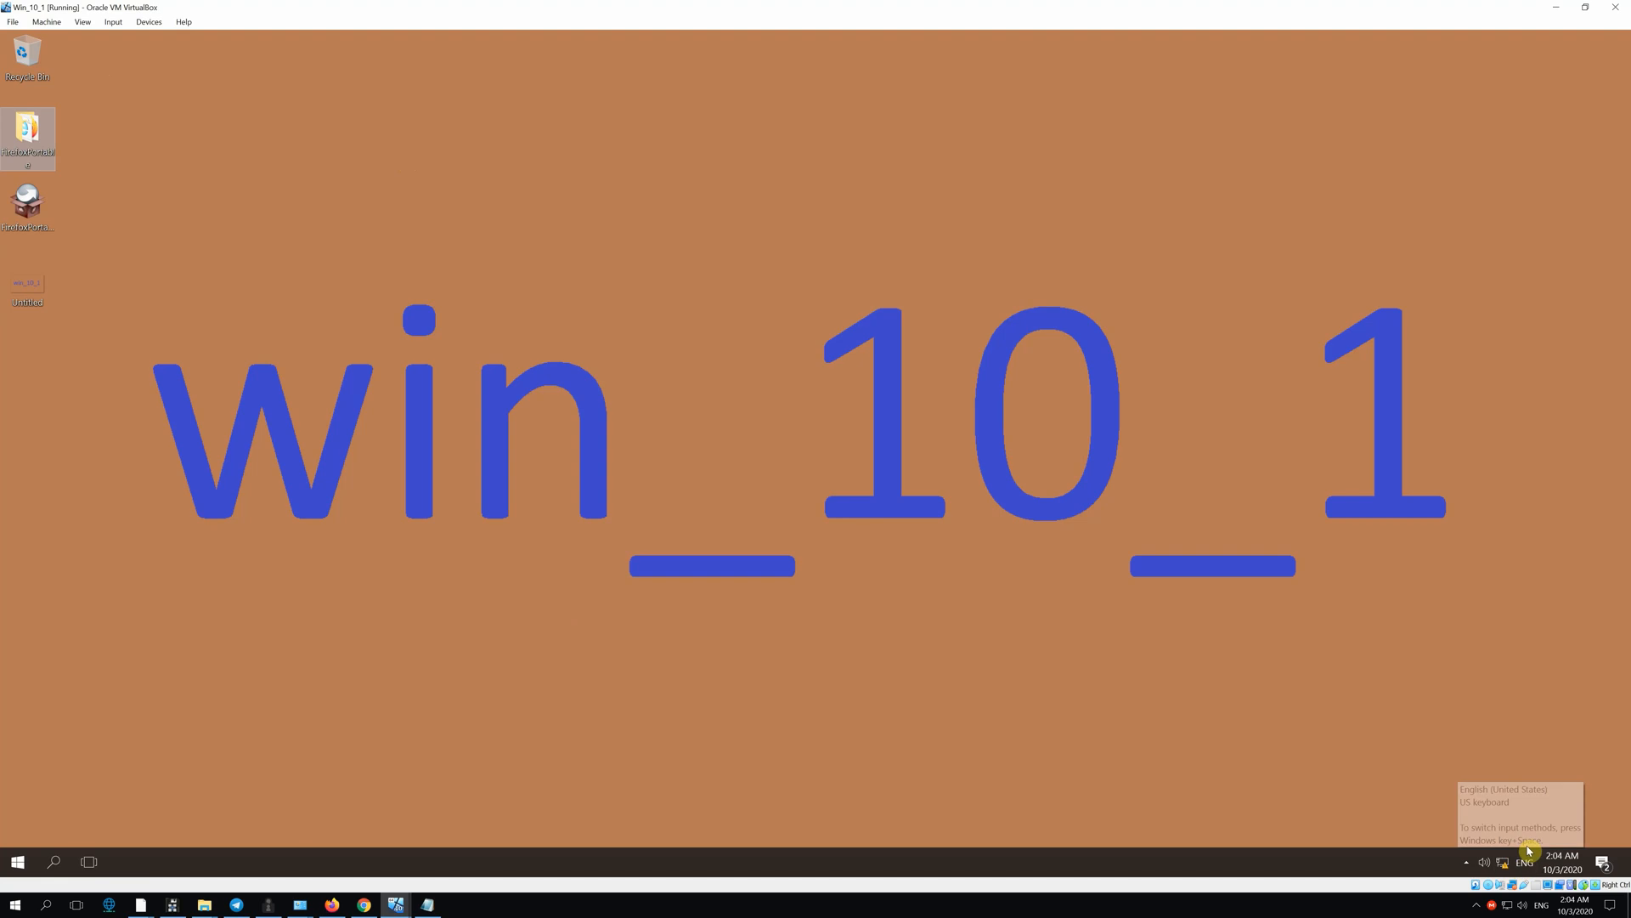
mouse_move(1562, 739)
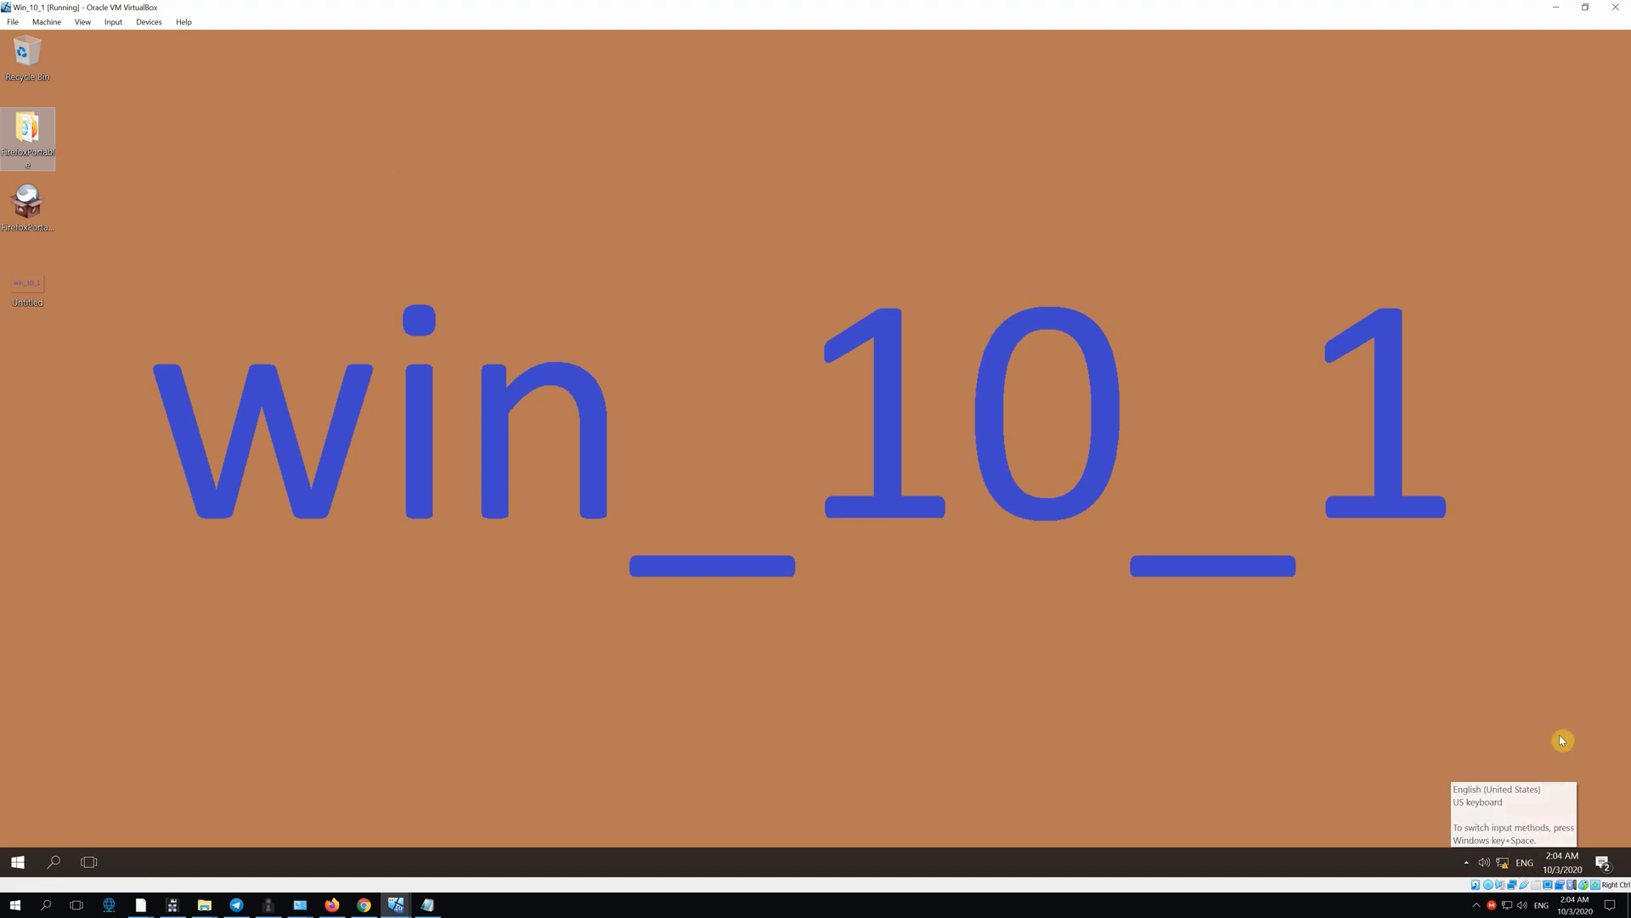
mouse_move(673, 231)
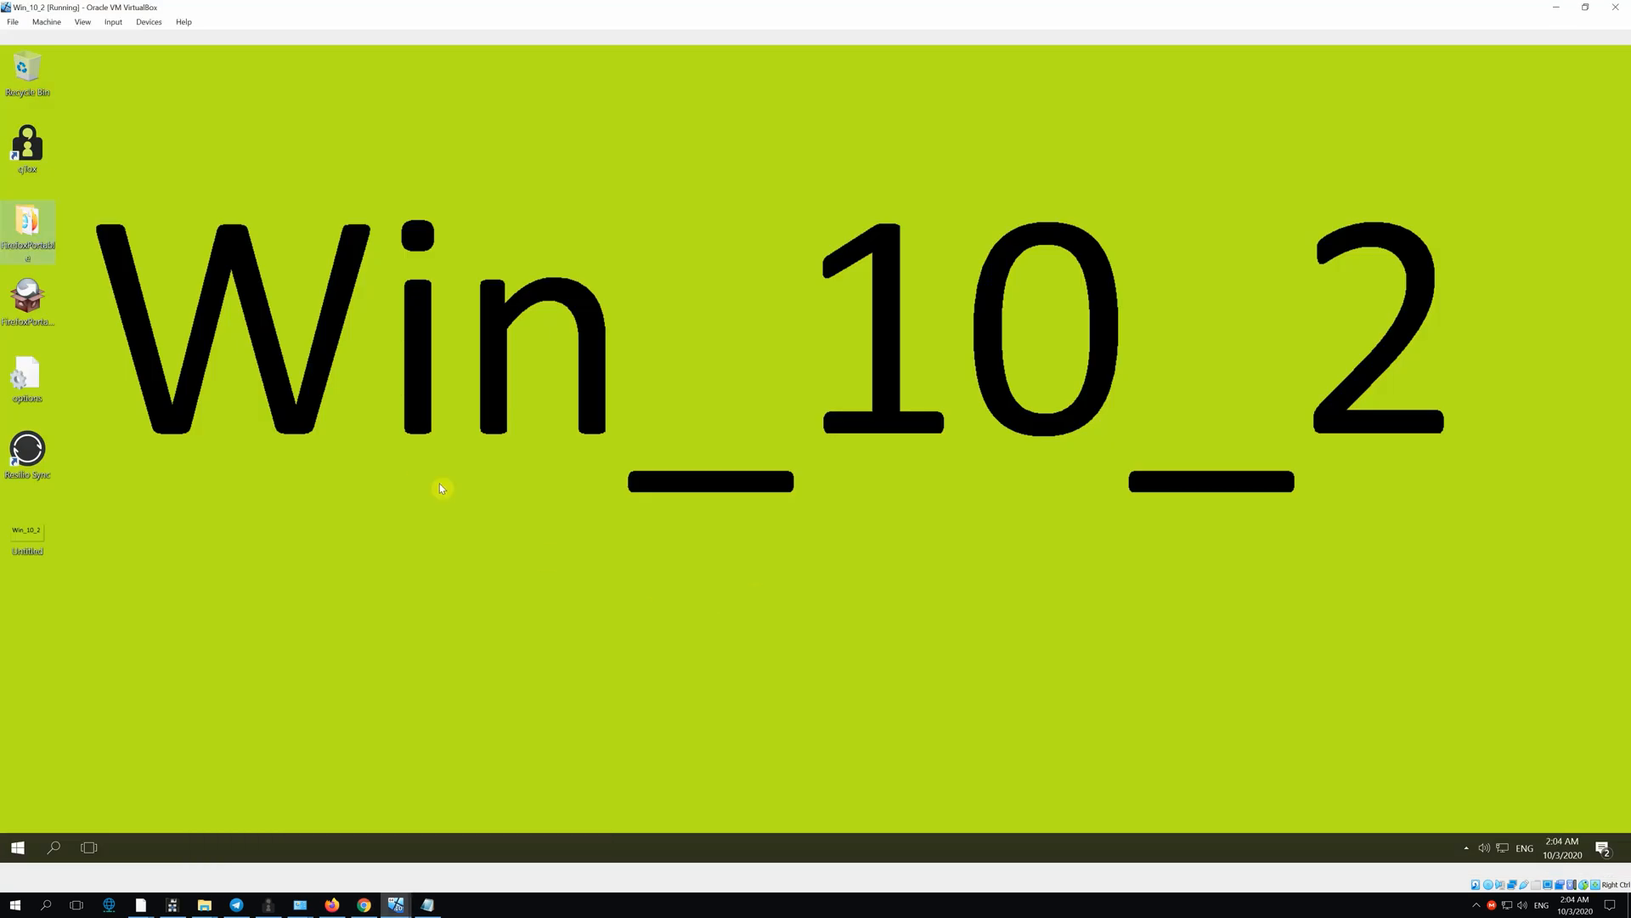
Confirm Win_10_2's adapter on internal network win_gateway with Allow All and save.
click(81, 21)
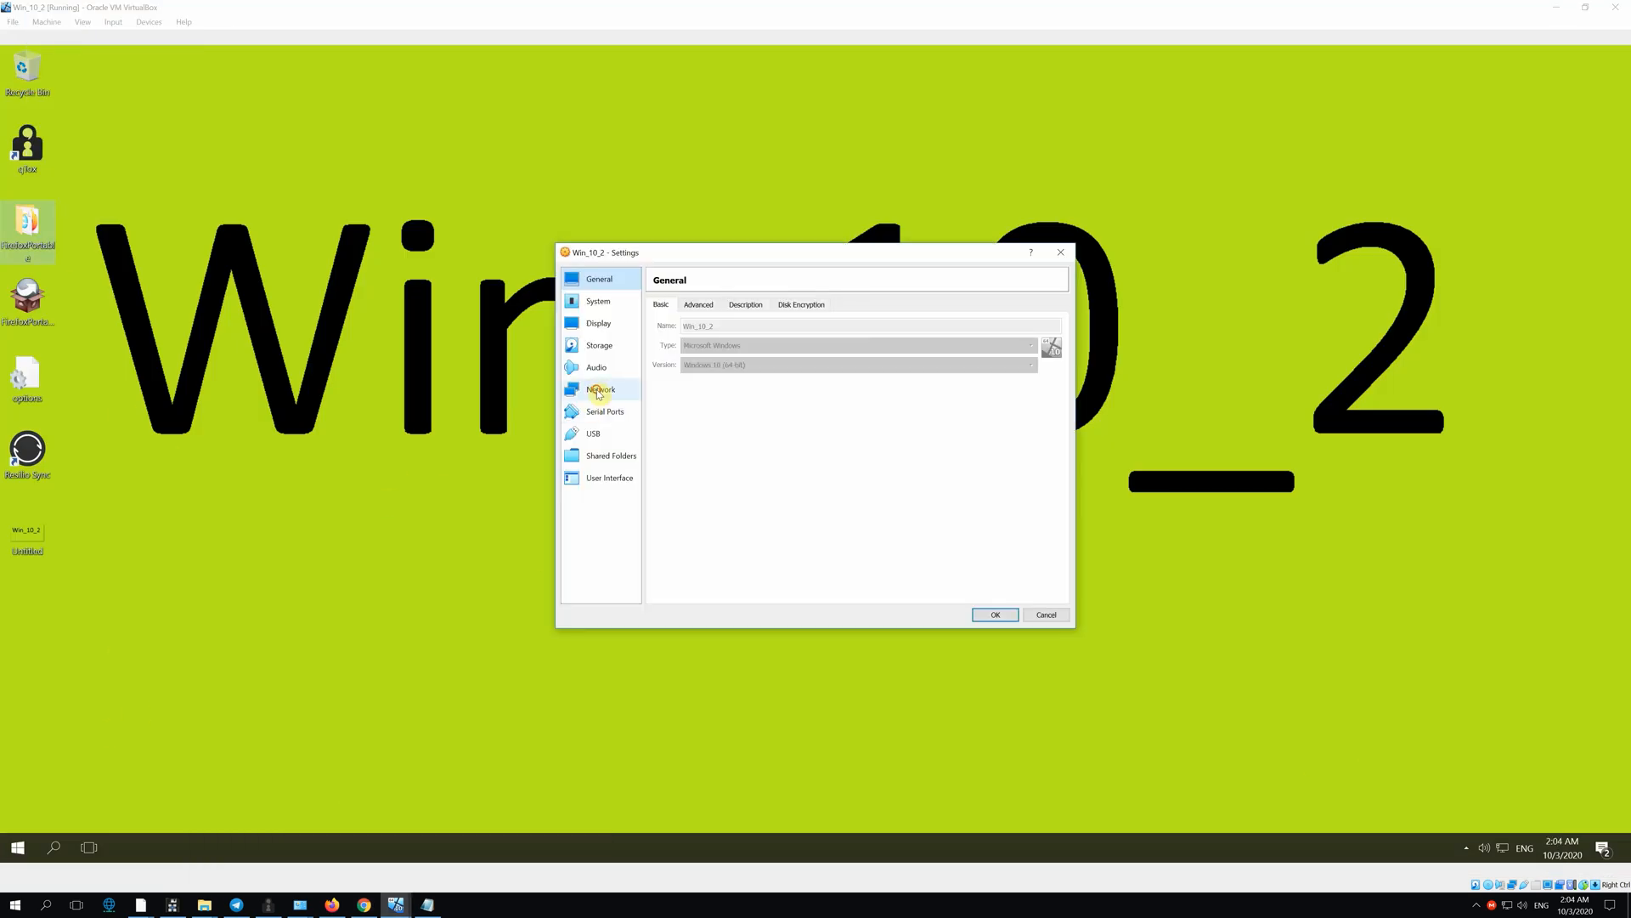
click(602, 388)
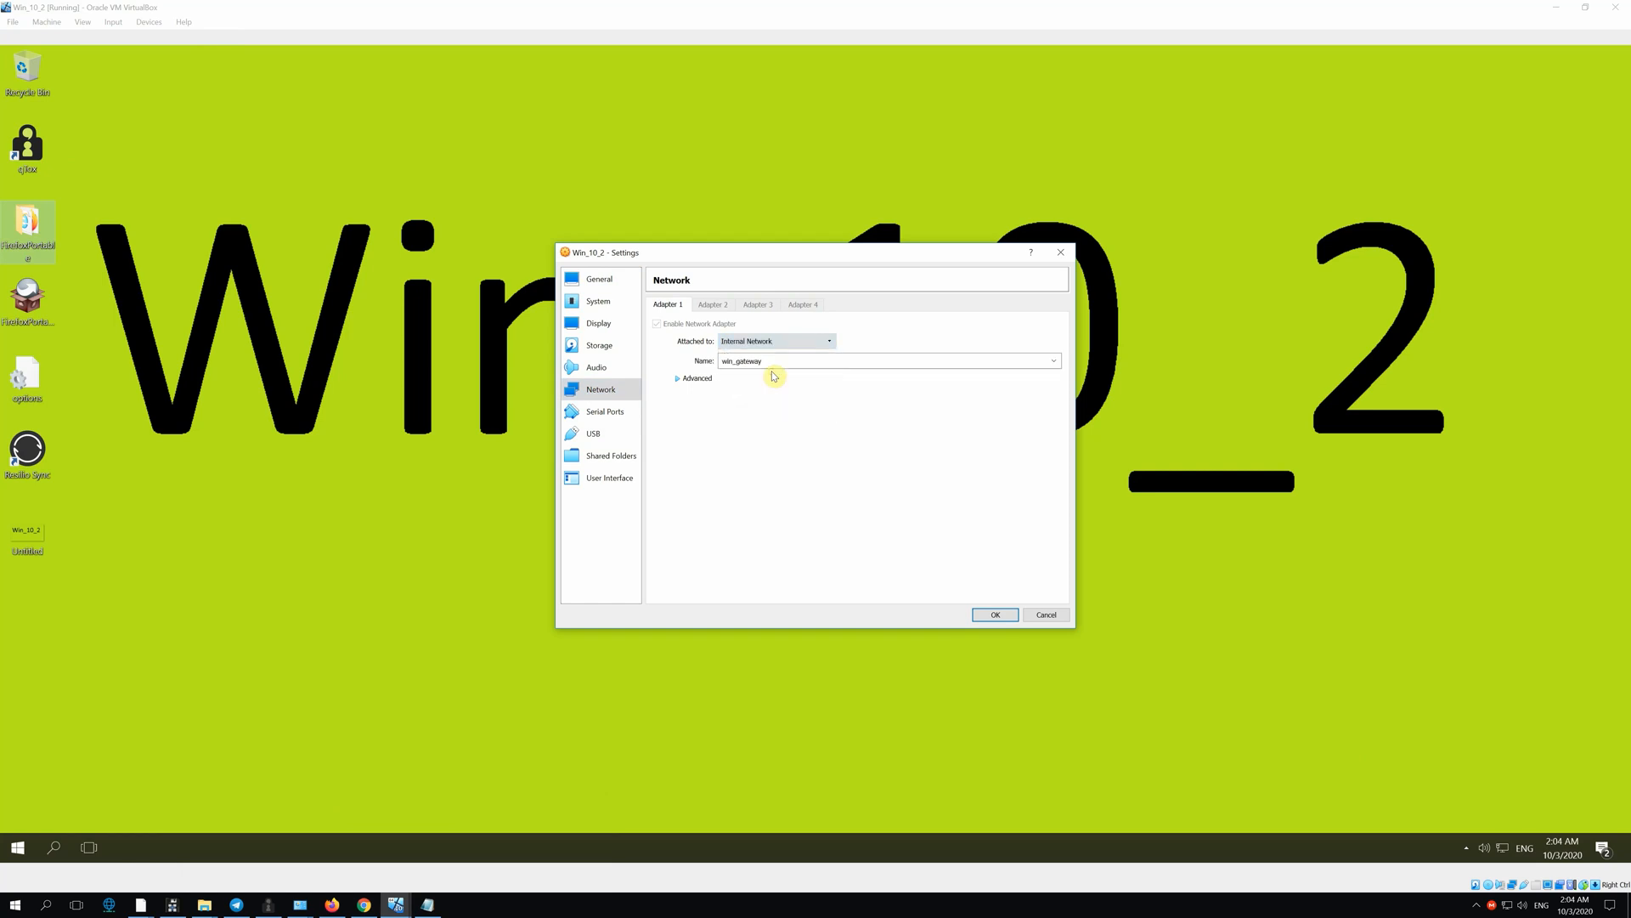
mouse_move(690, 383)
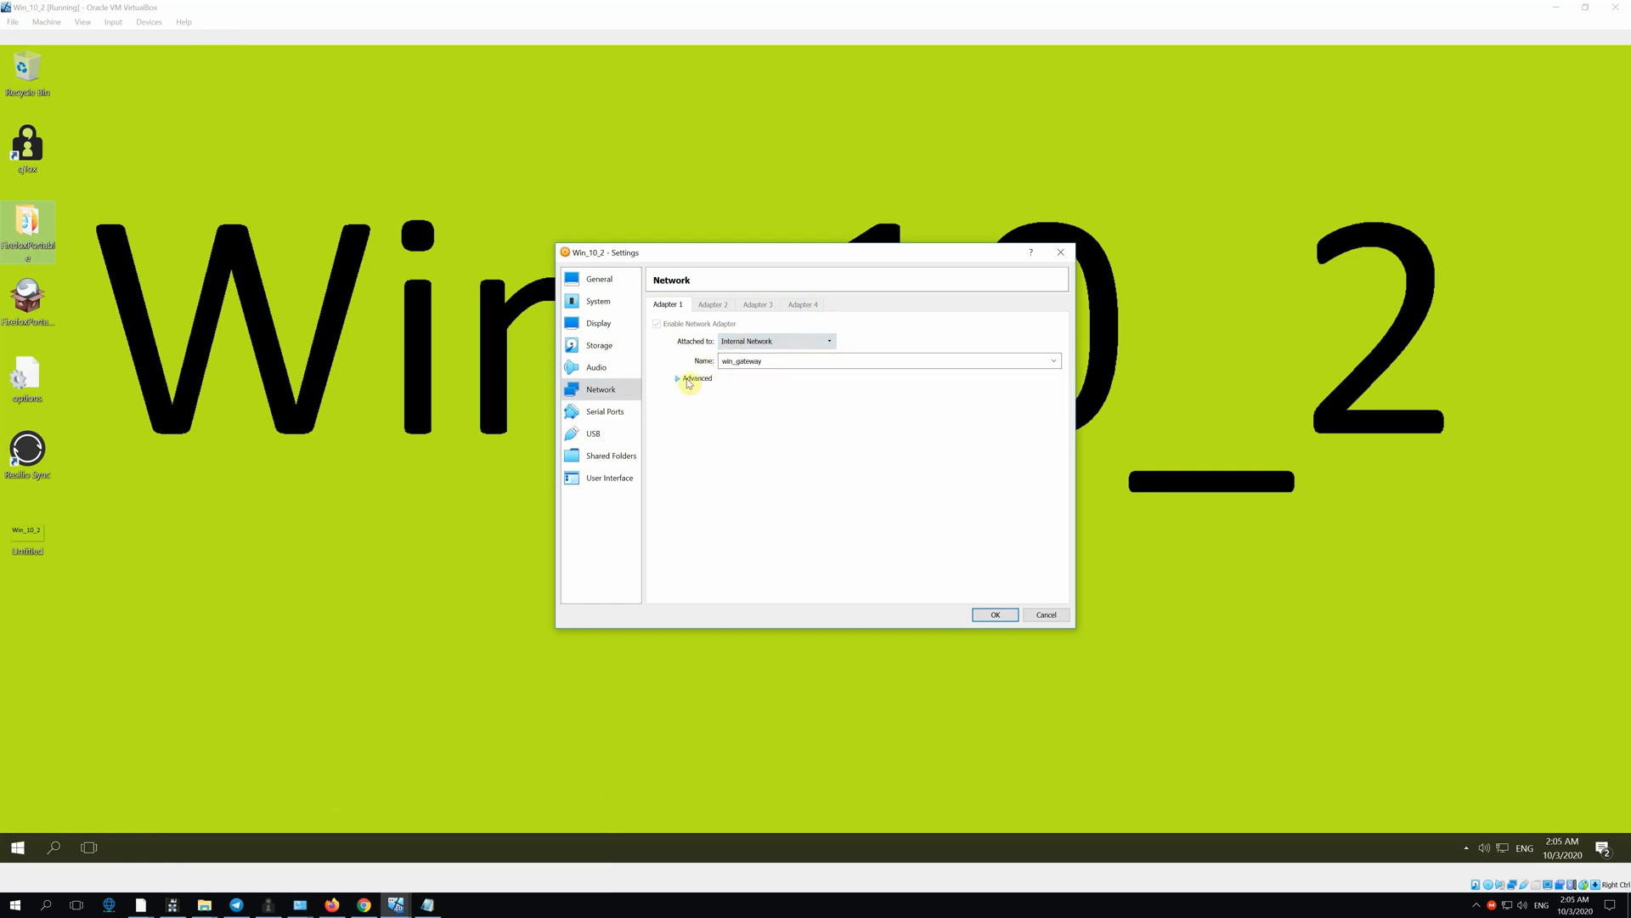
click(695, 377)
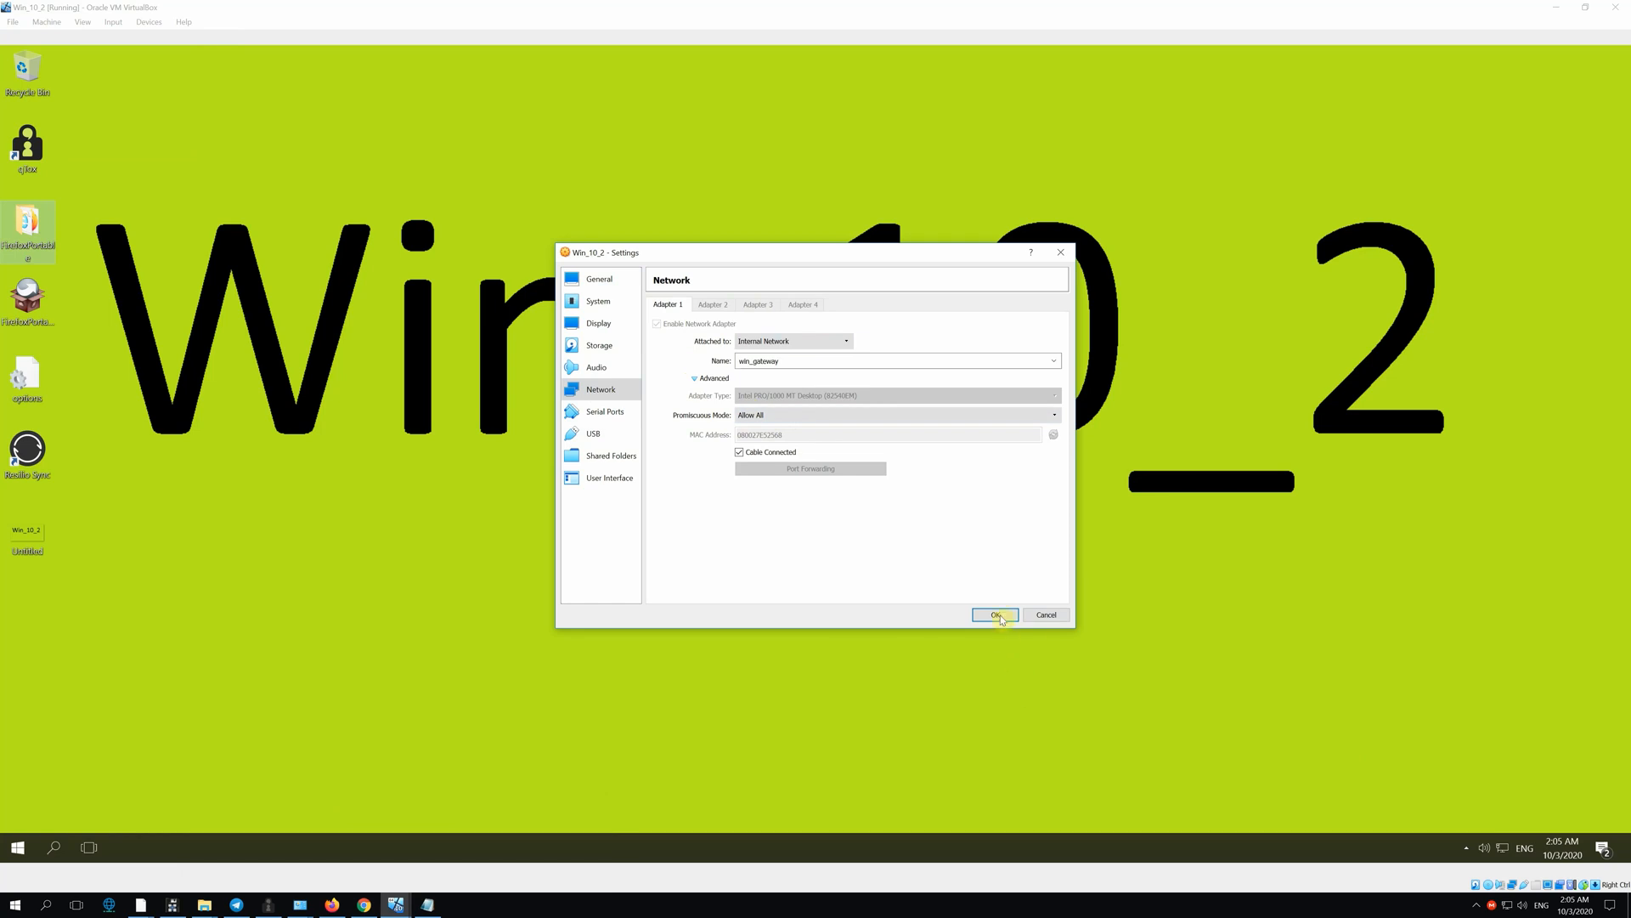
click(994, 614)
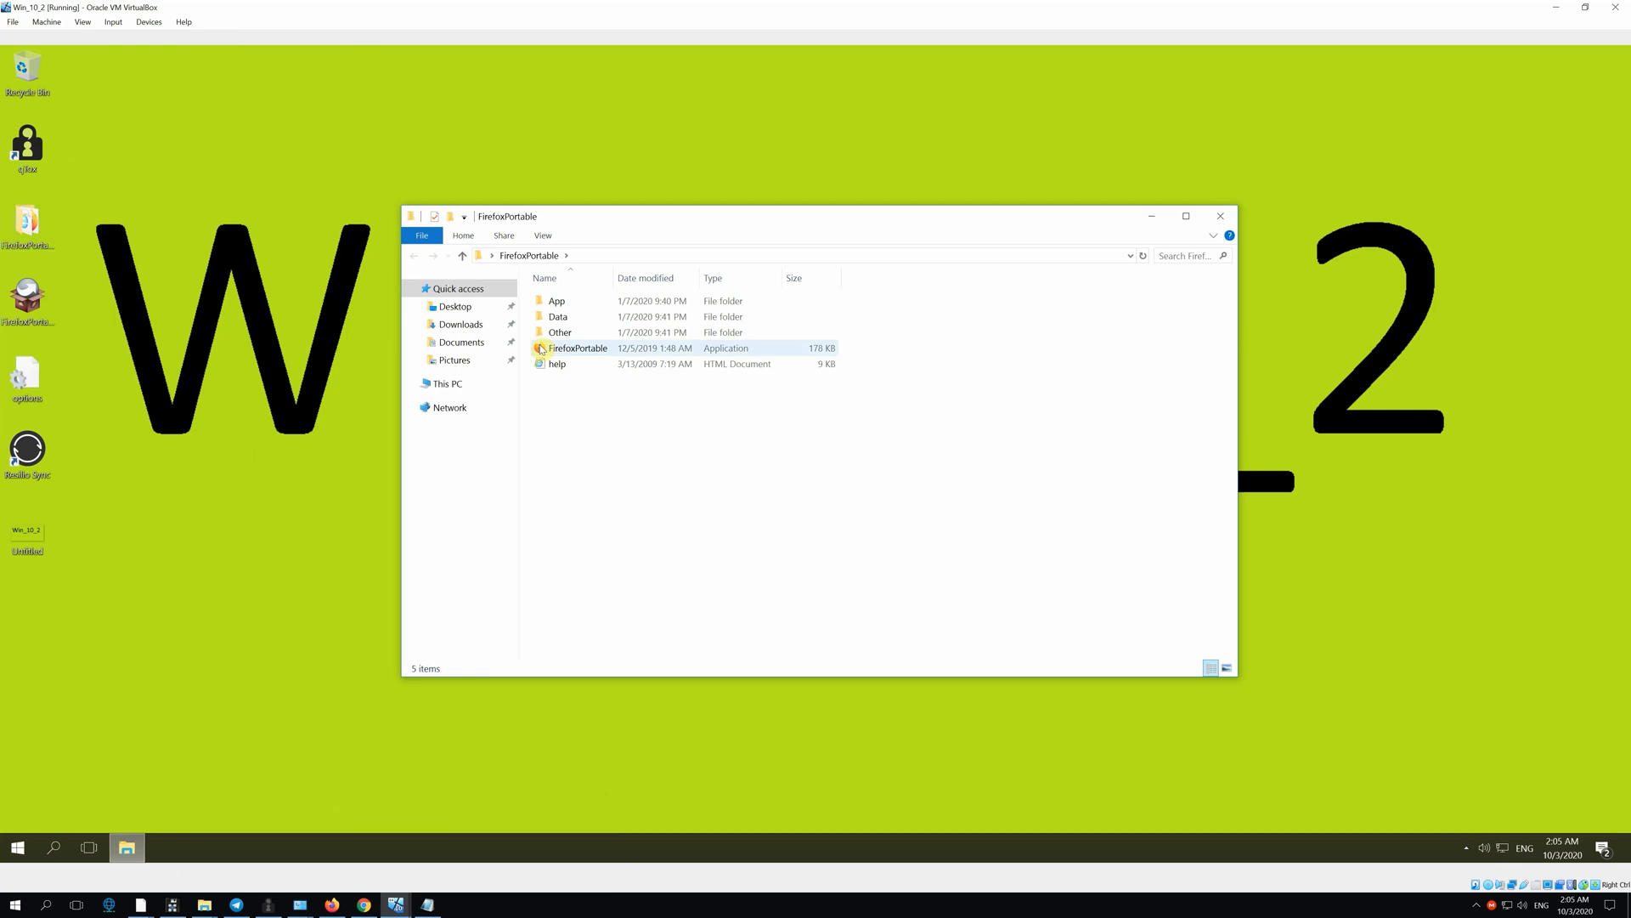
Launch FirefoxPortable.exe on Win_10_2 to check the IP on WhatLeaks.
double_click(577, 347)
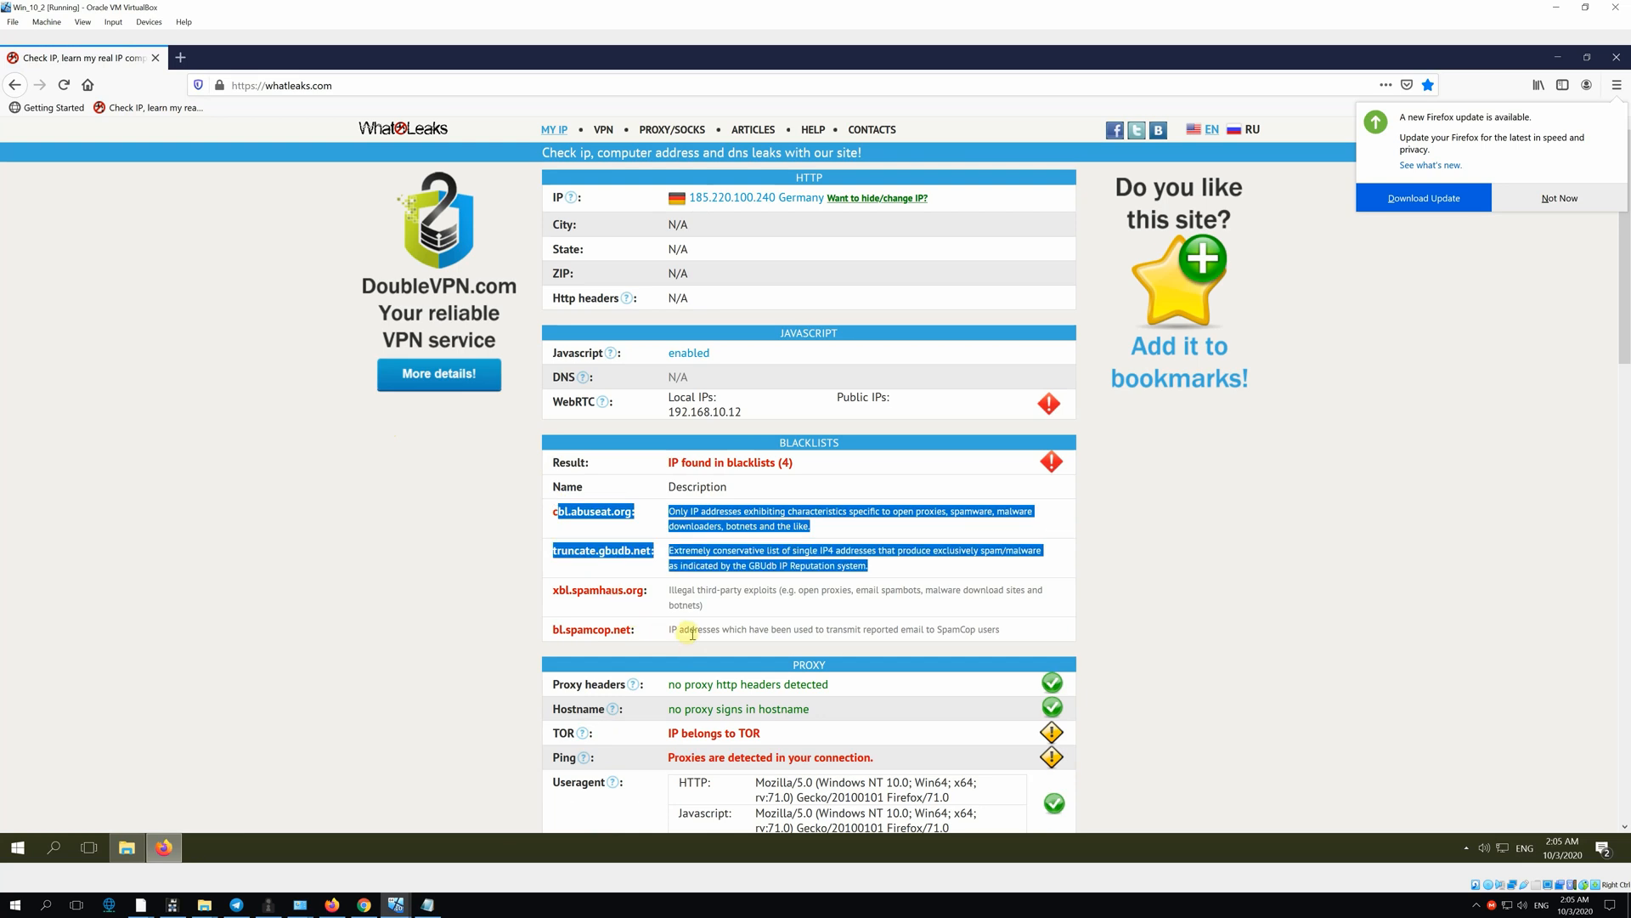
mouse_move(744, 520)
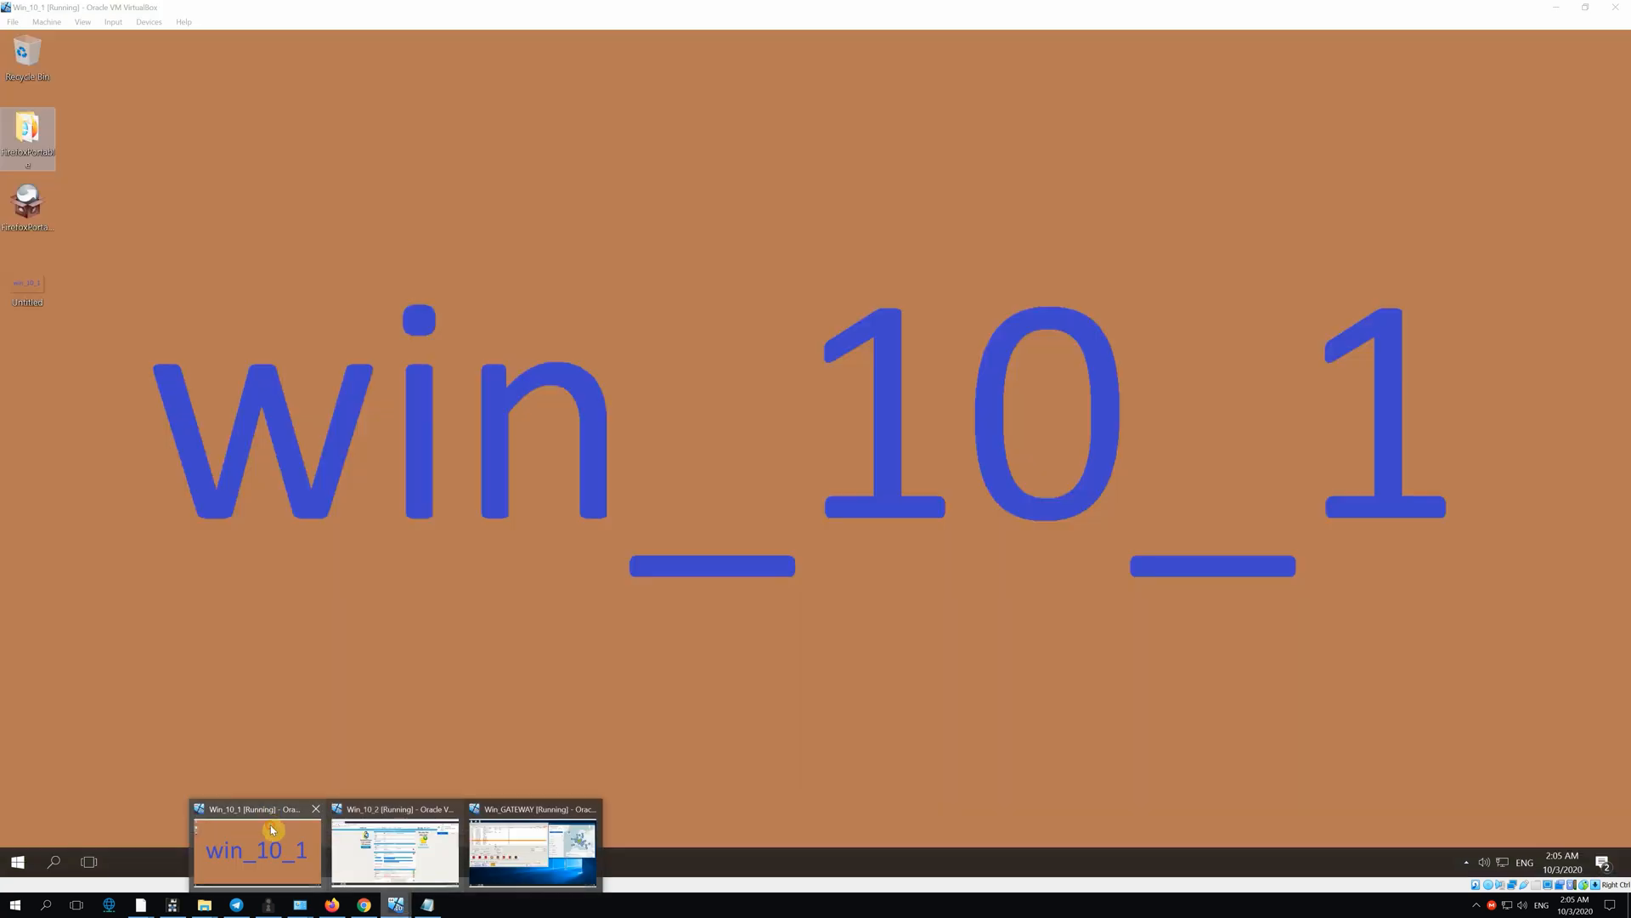
On Win_10_1, launch Firefox Portable and load whoer.net from Top Sites.
click(256, 849)
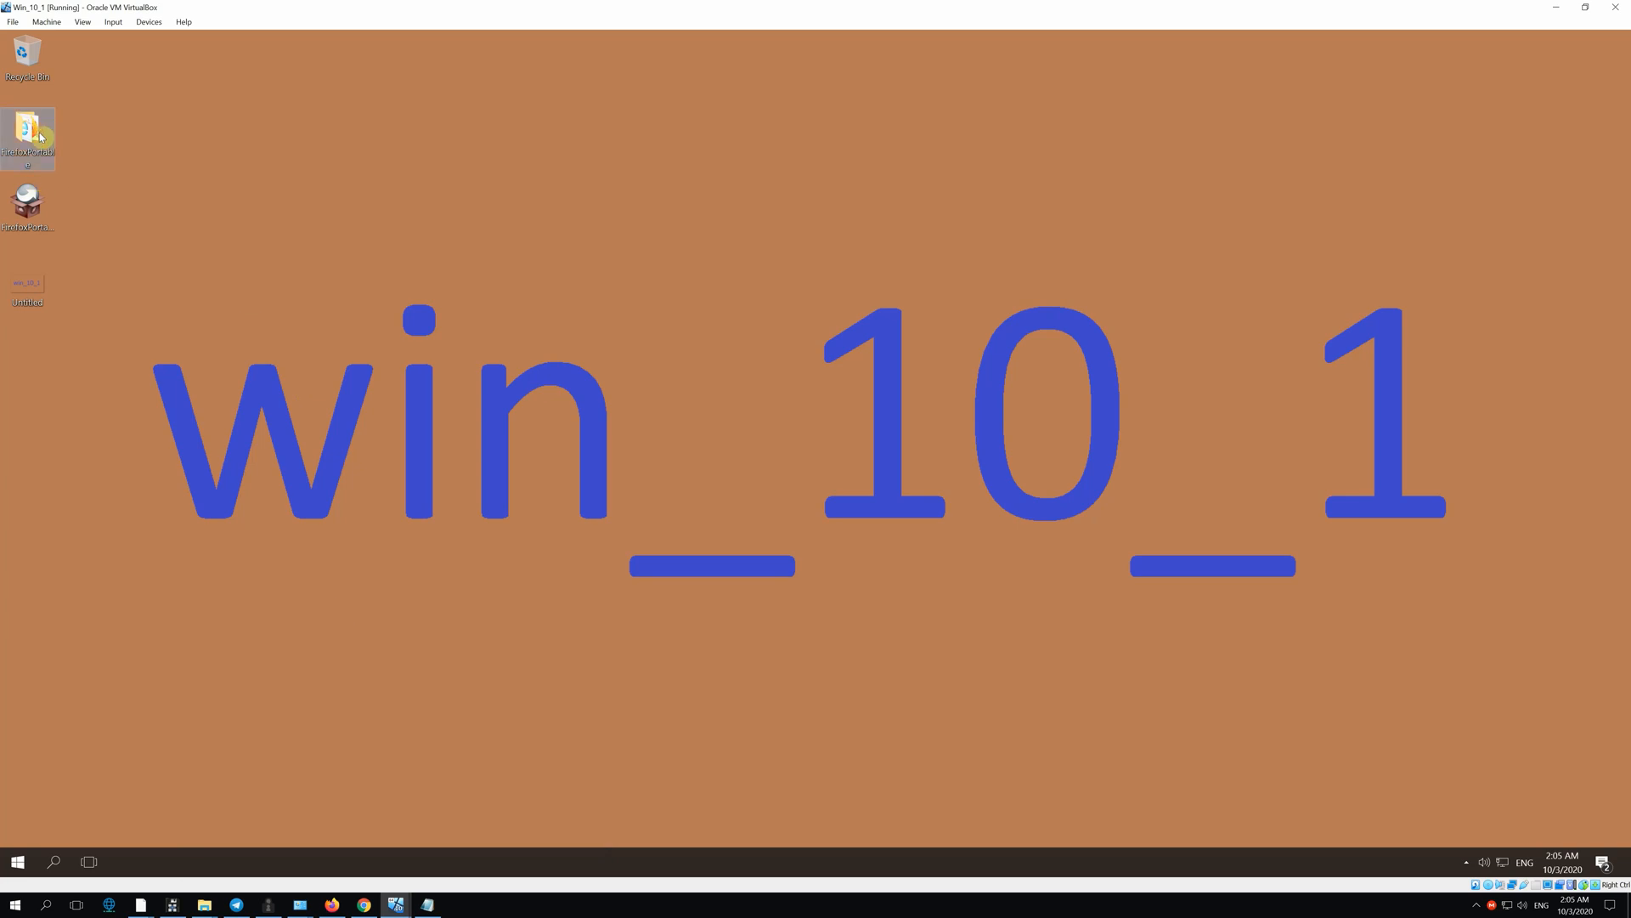
double_click(27, 136)
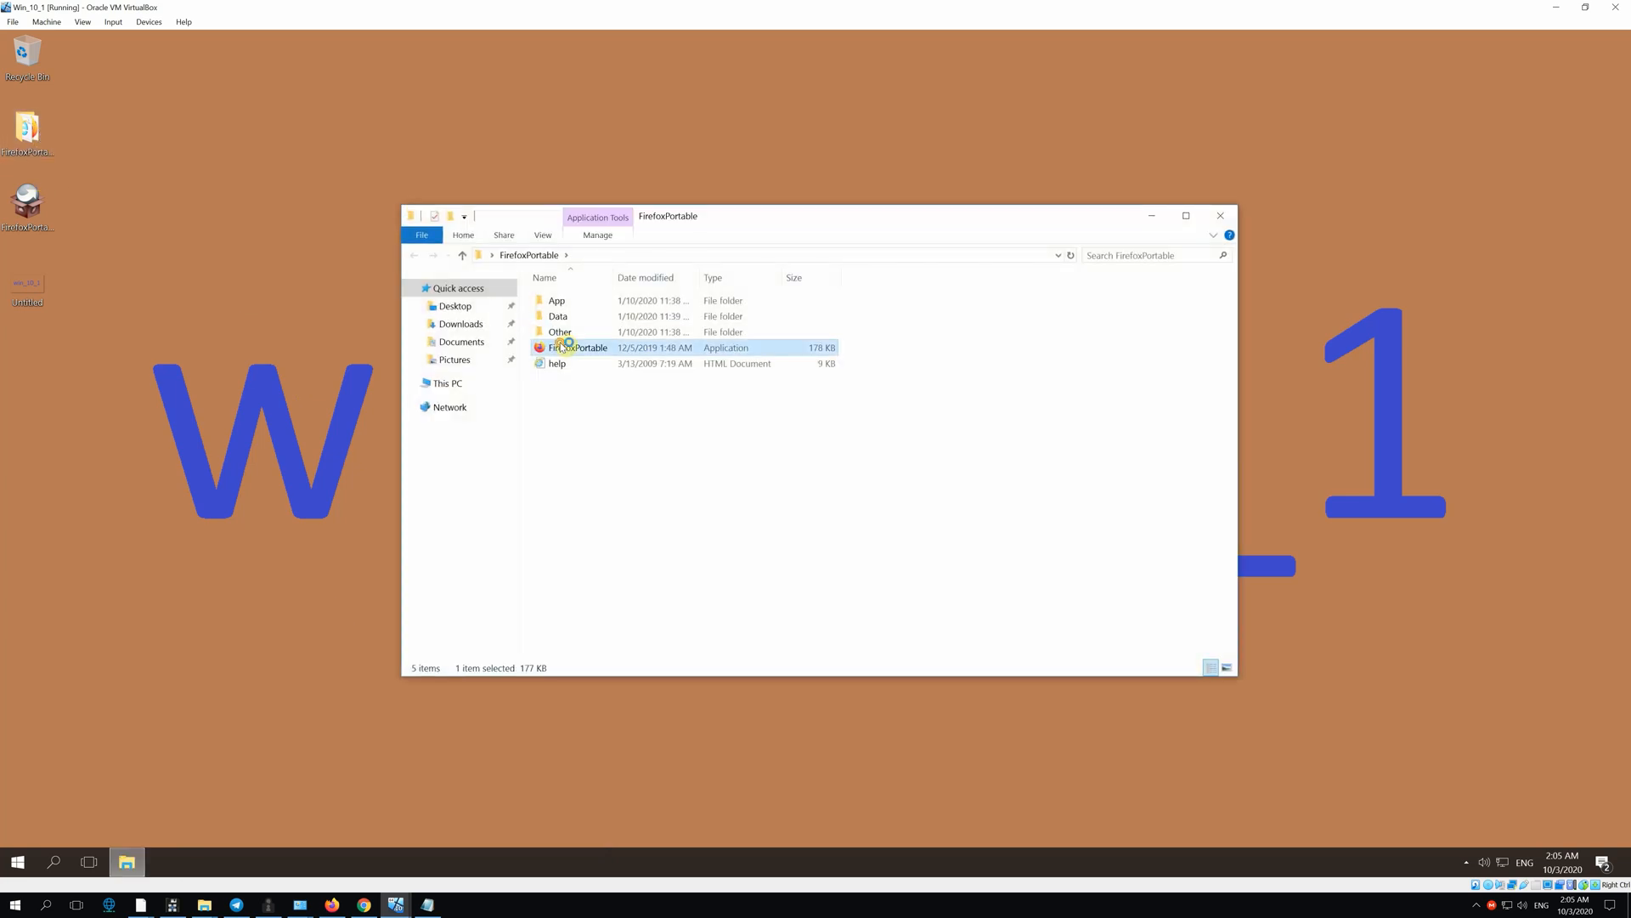
double_click(577, 347)
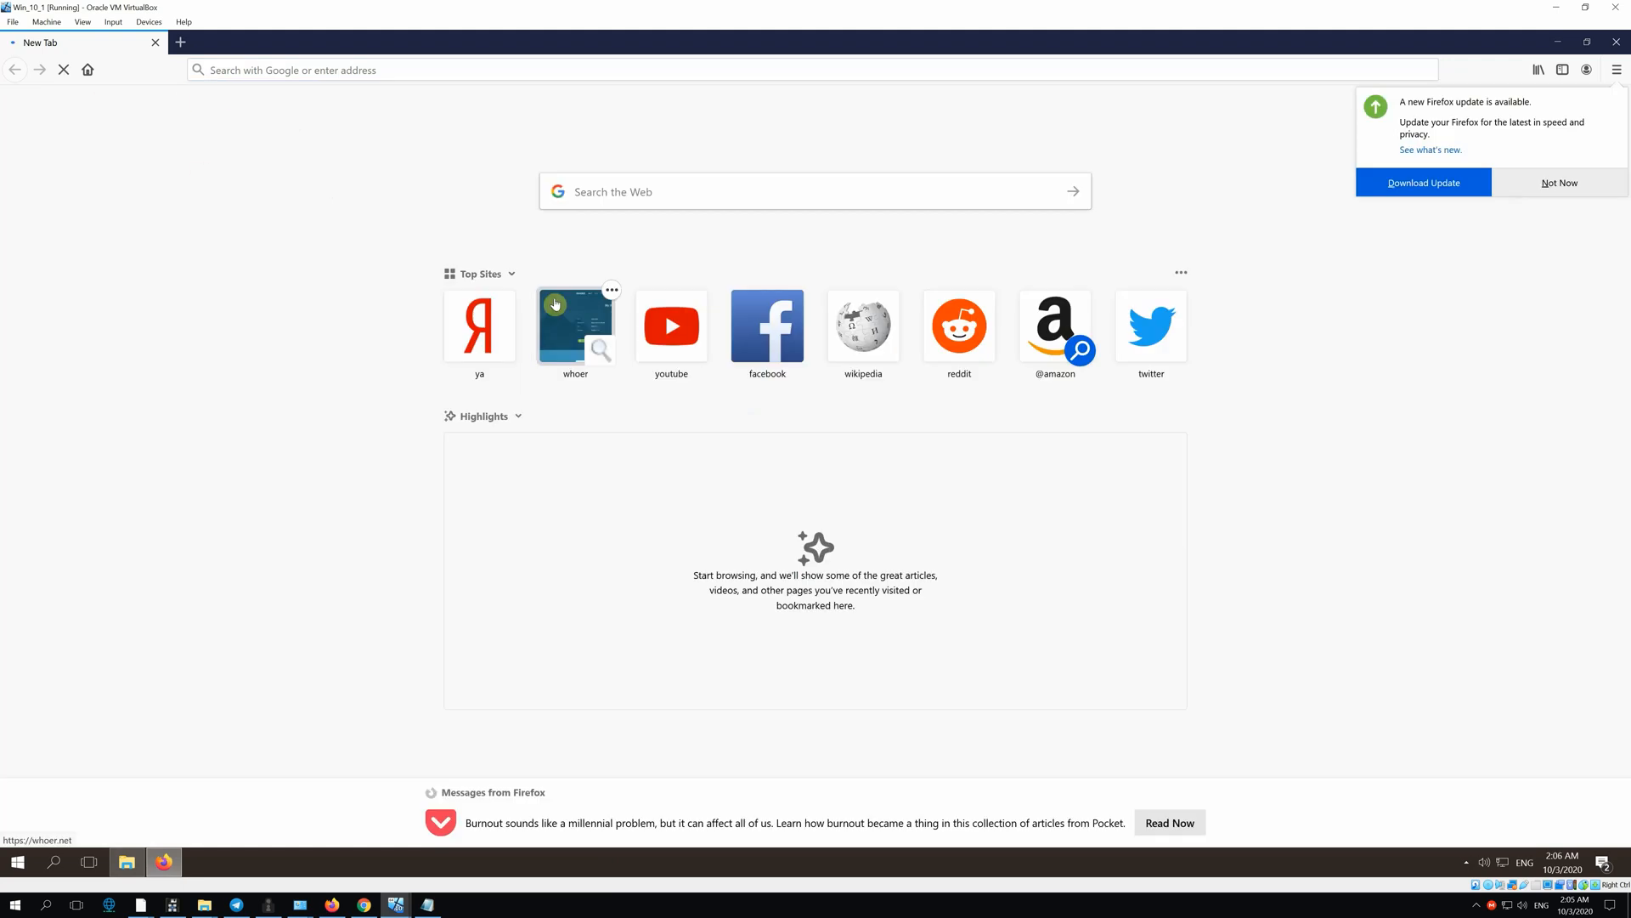
click(574, 326)
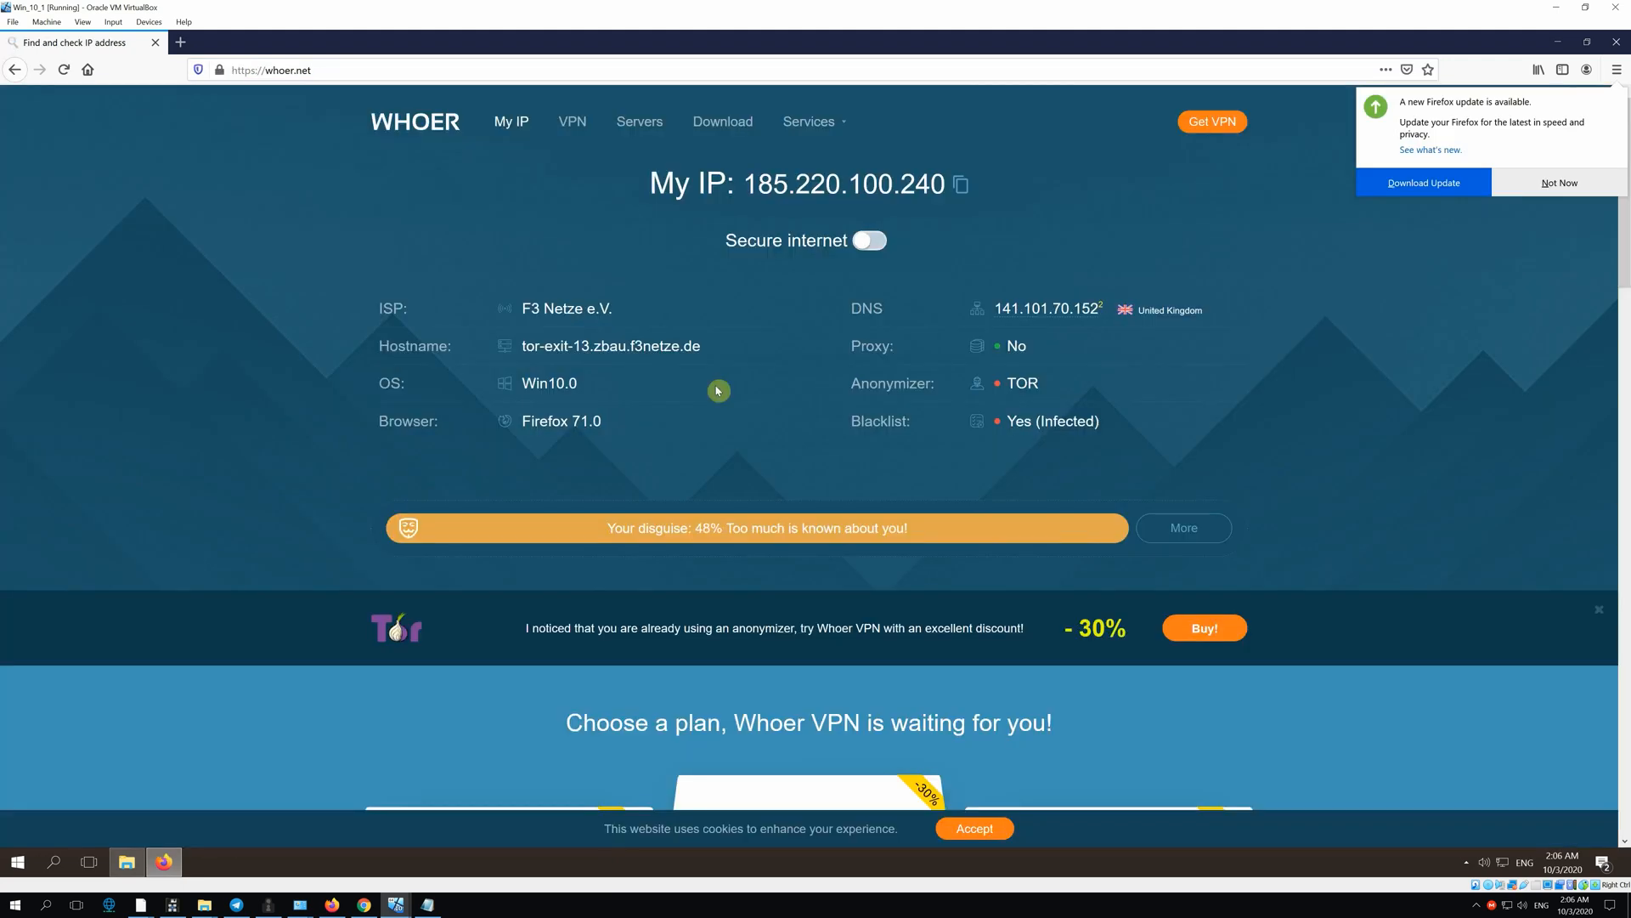
mouse_move(296, 828)
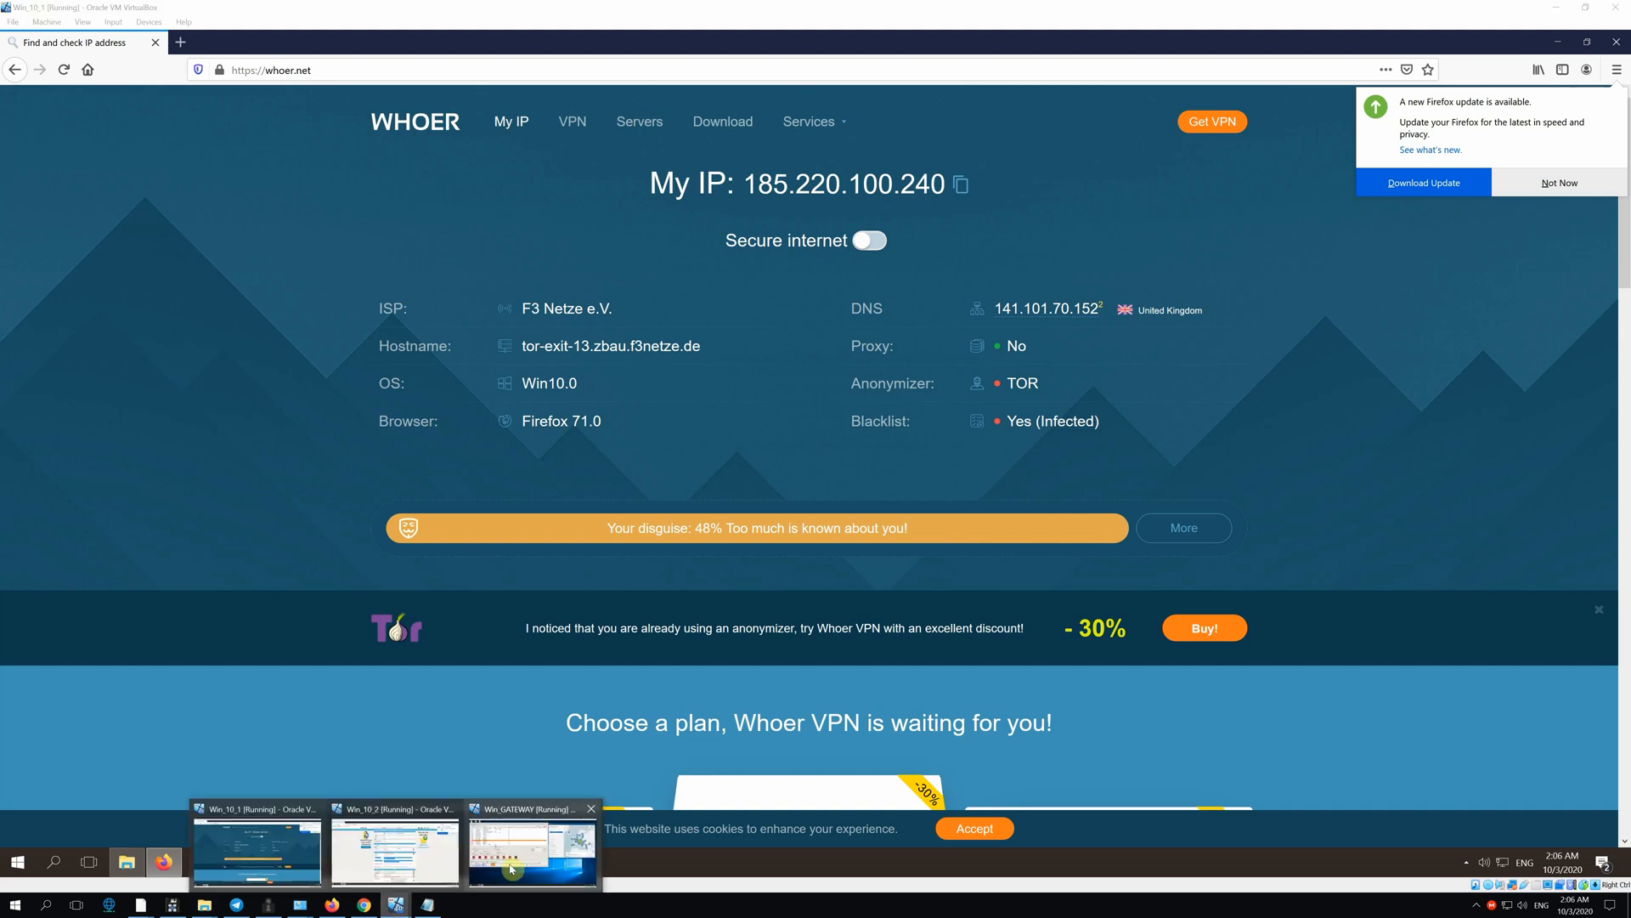
Back on the gateway, enable the VPN sharing option in Double SSH Tunnel Manager.
click(532, 851)
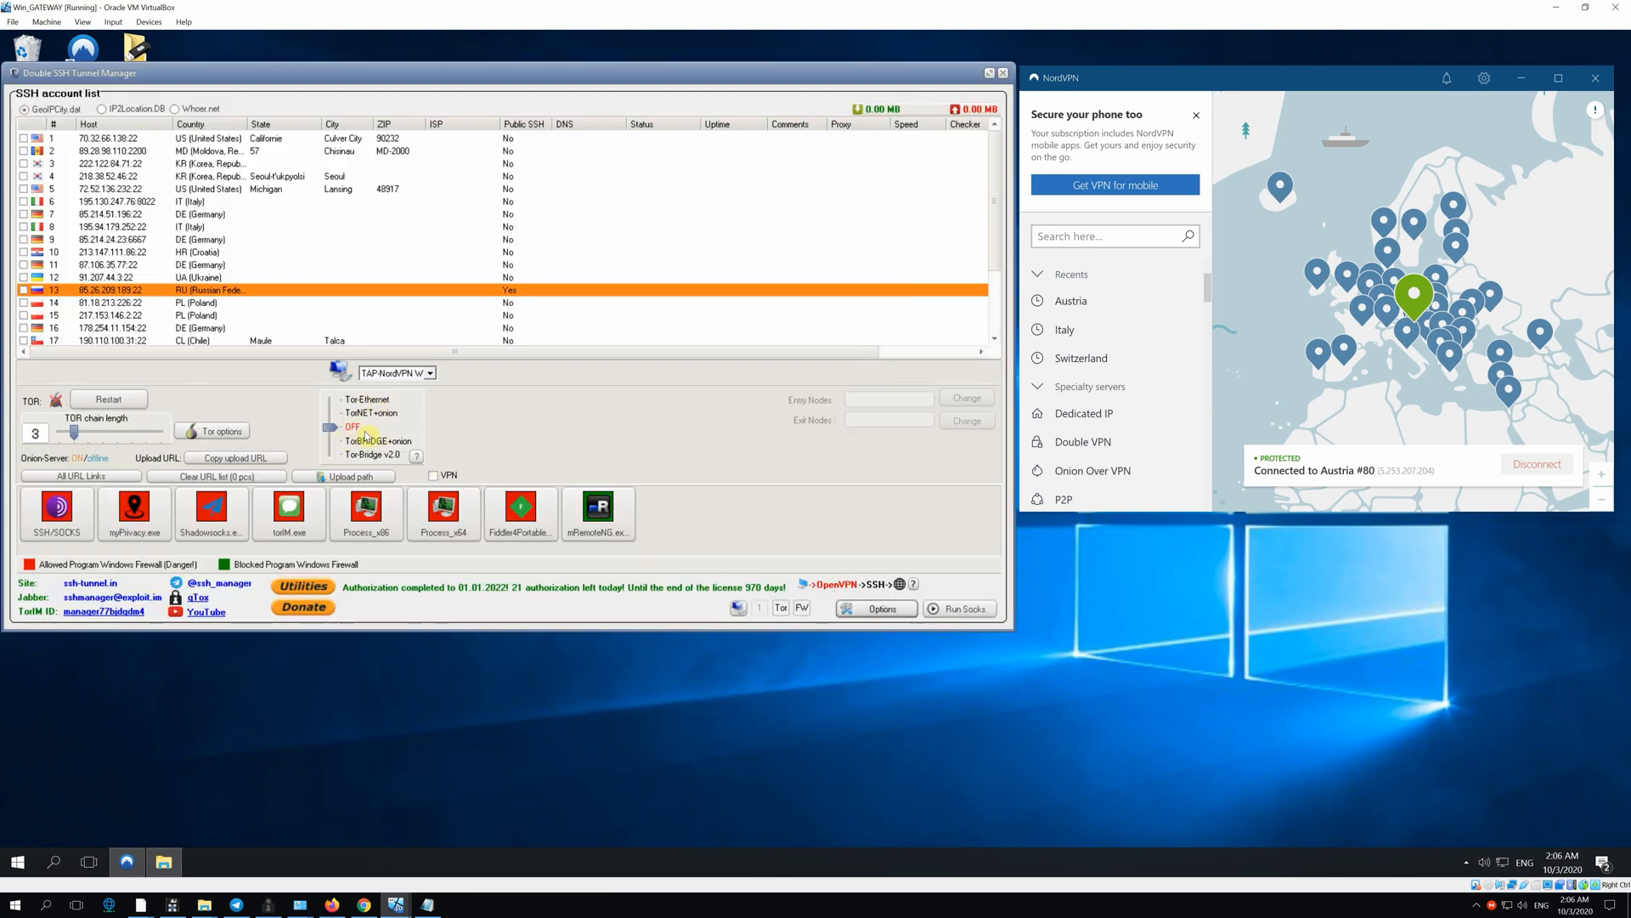
mouse_move(1170, 319)
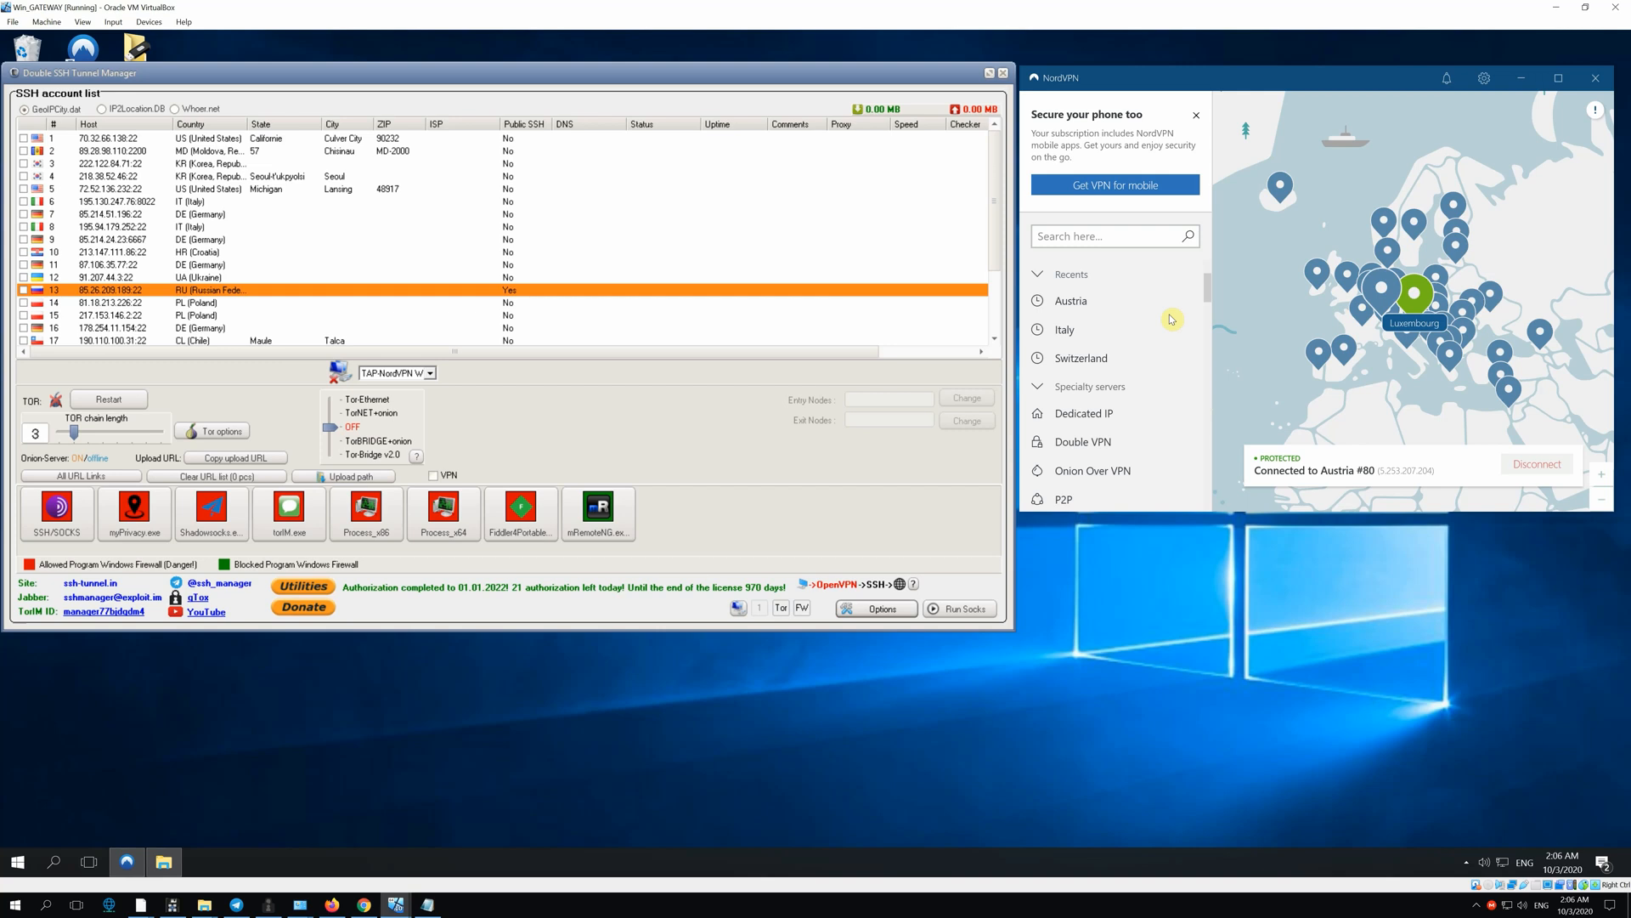
click(434, 476)
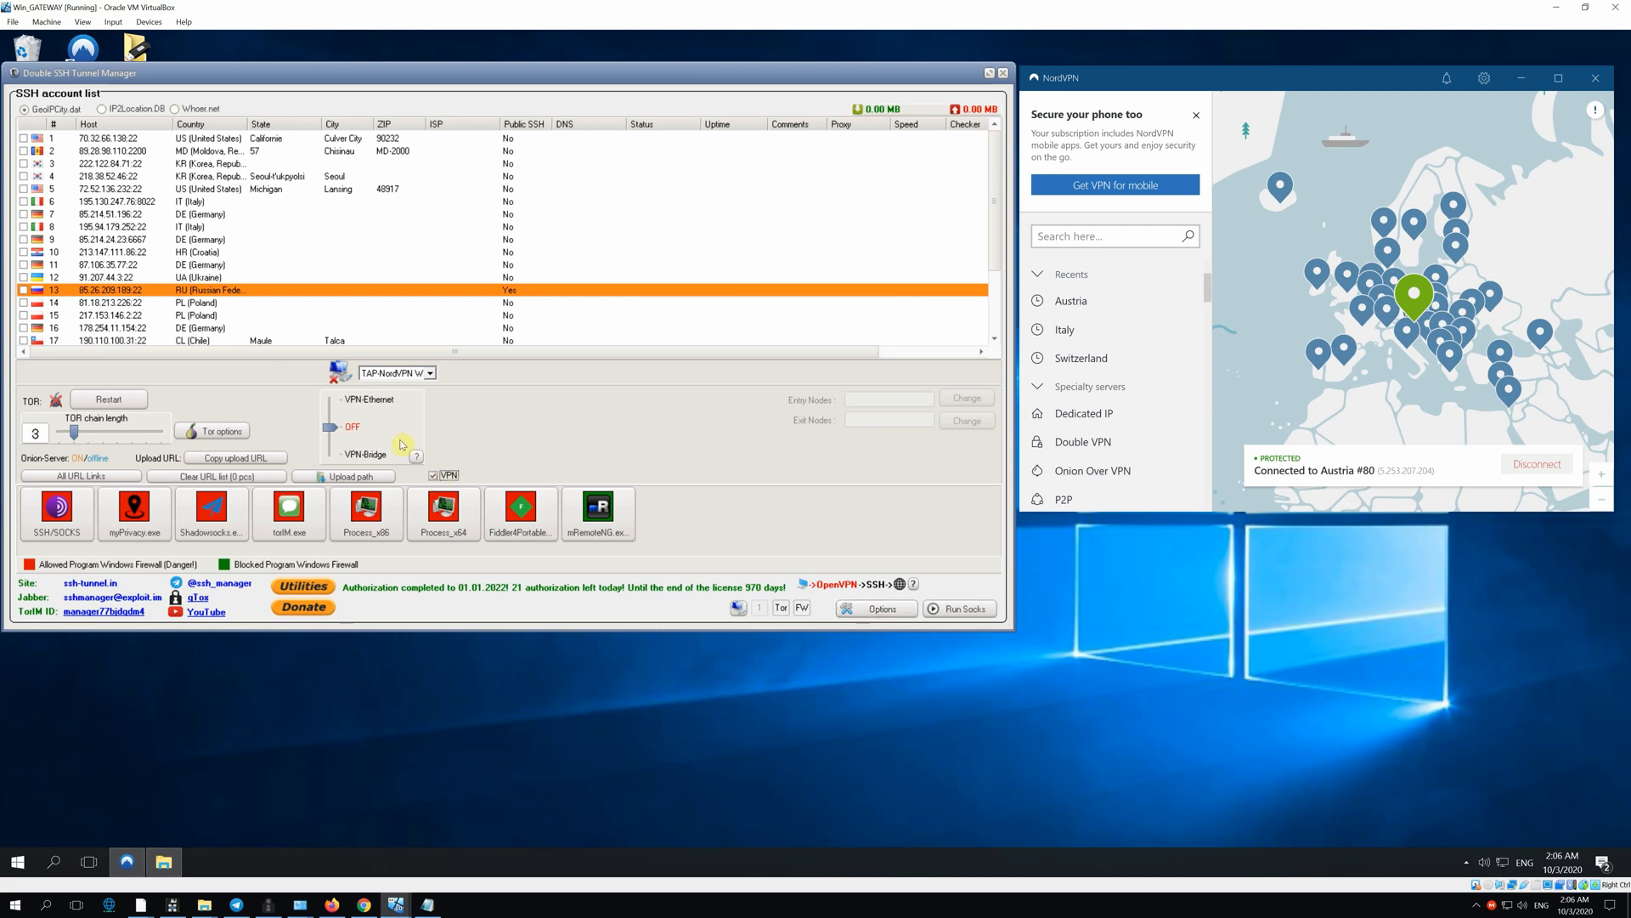
mouse_move(338, 425)
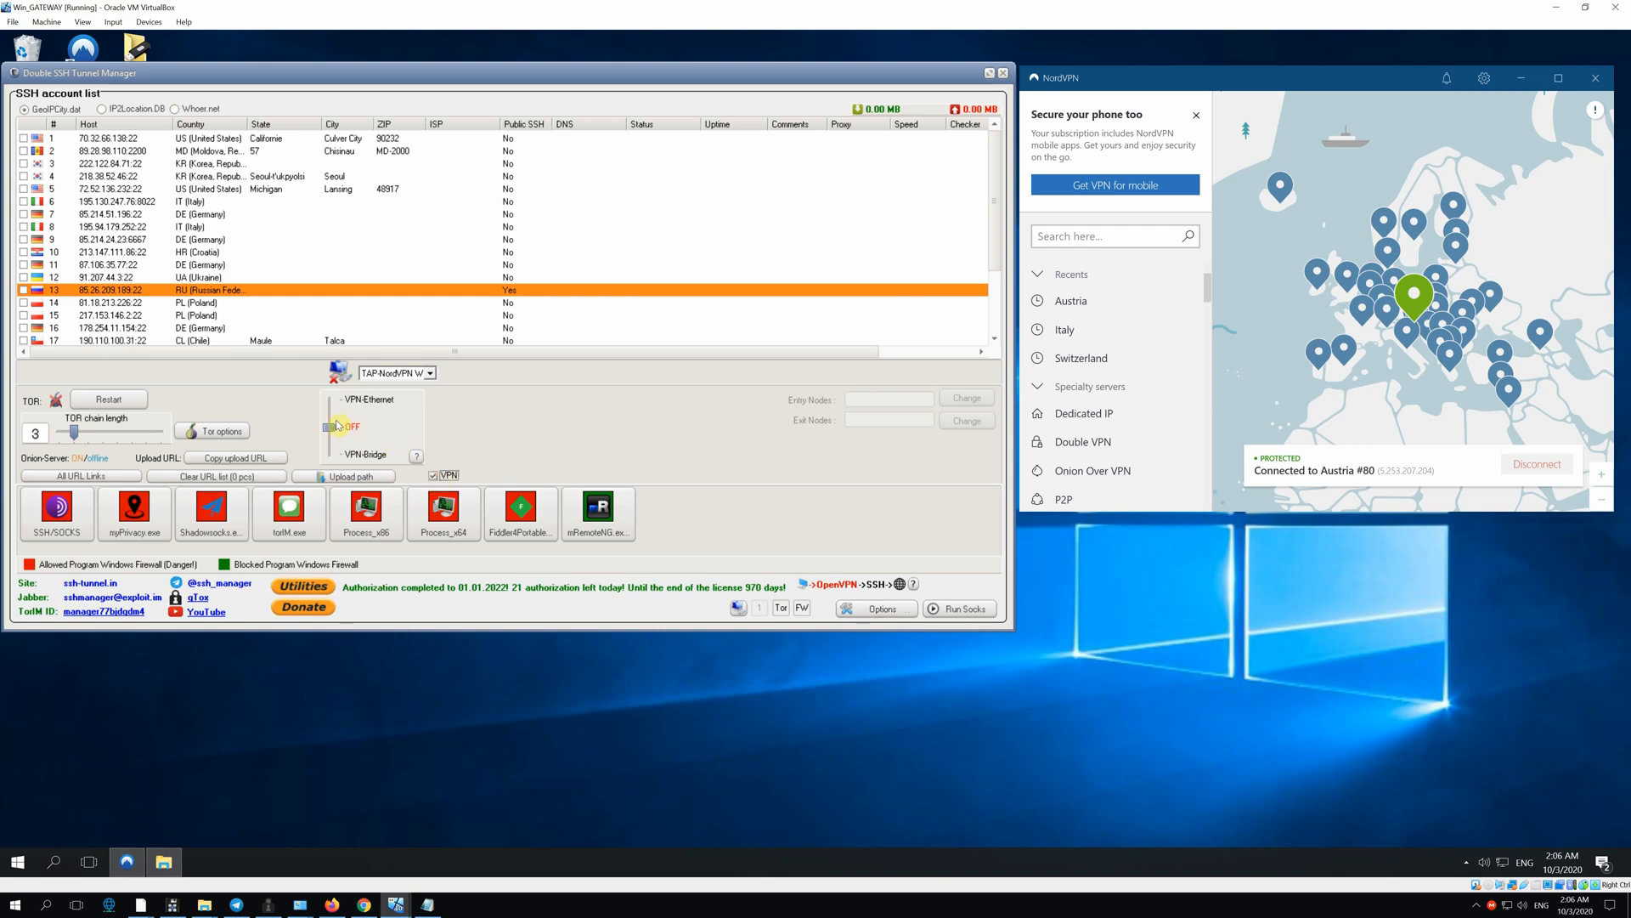
mouse_move(365, 418)
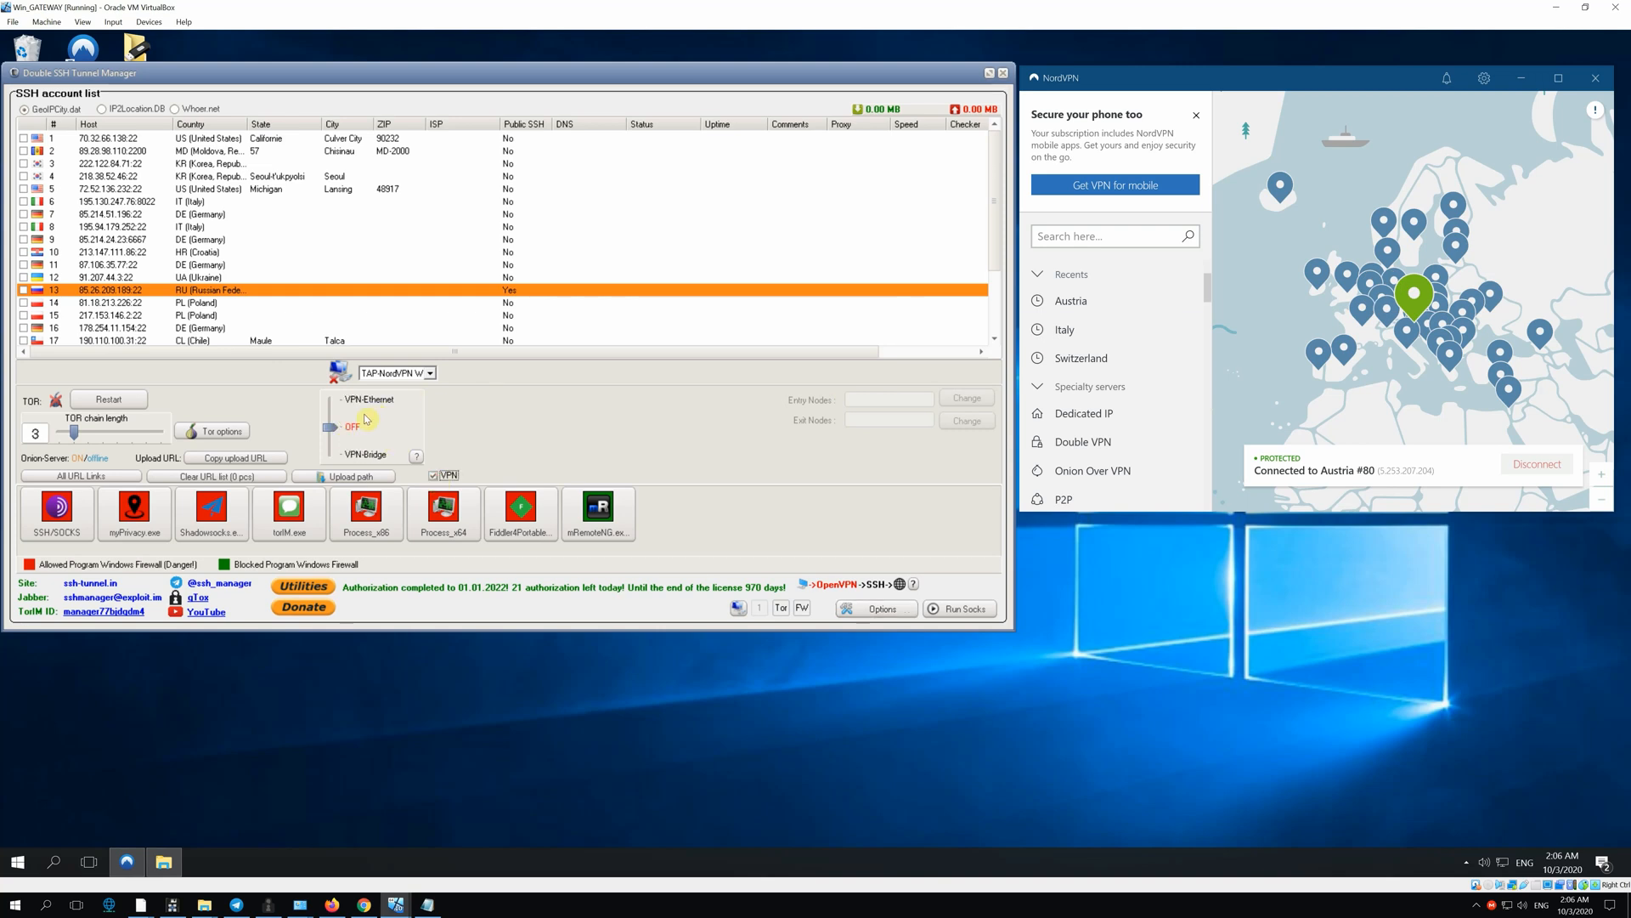
mouse_move(343, 475)
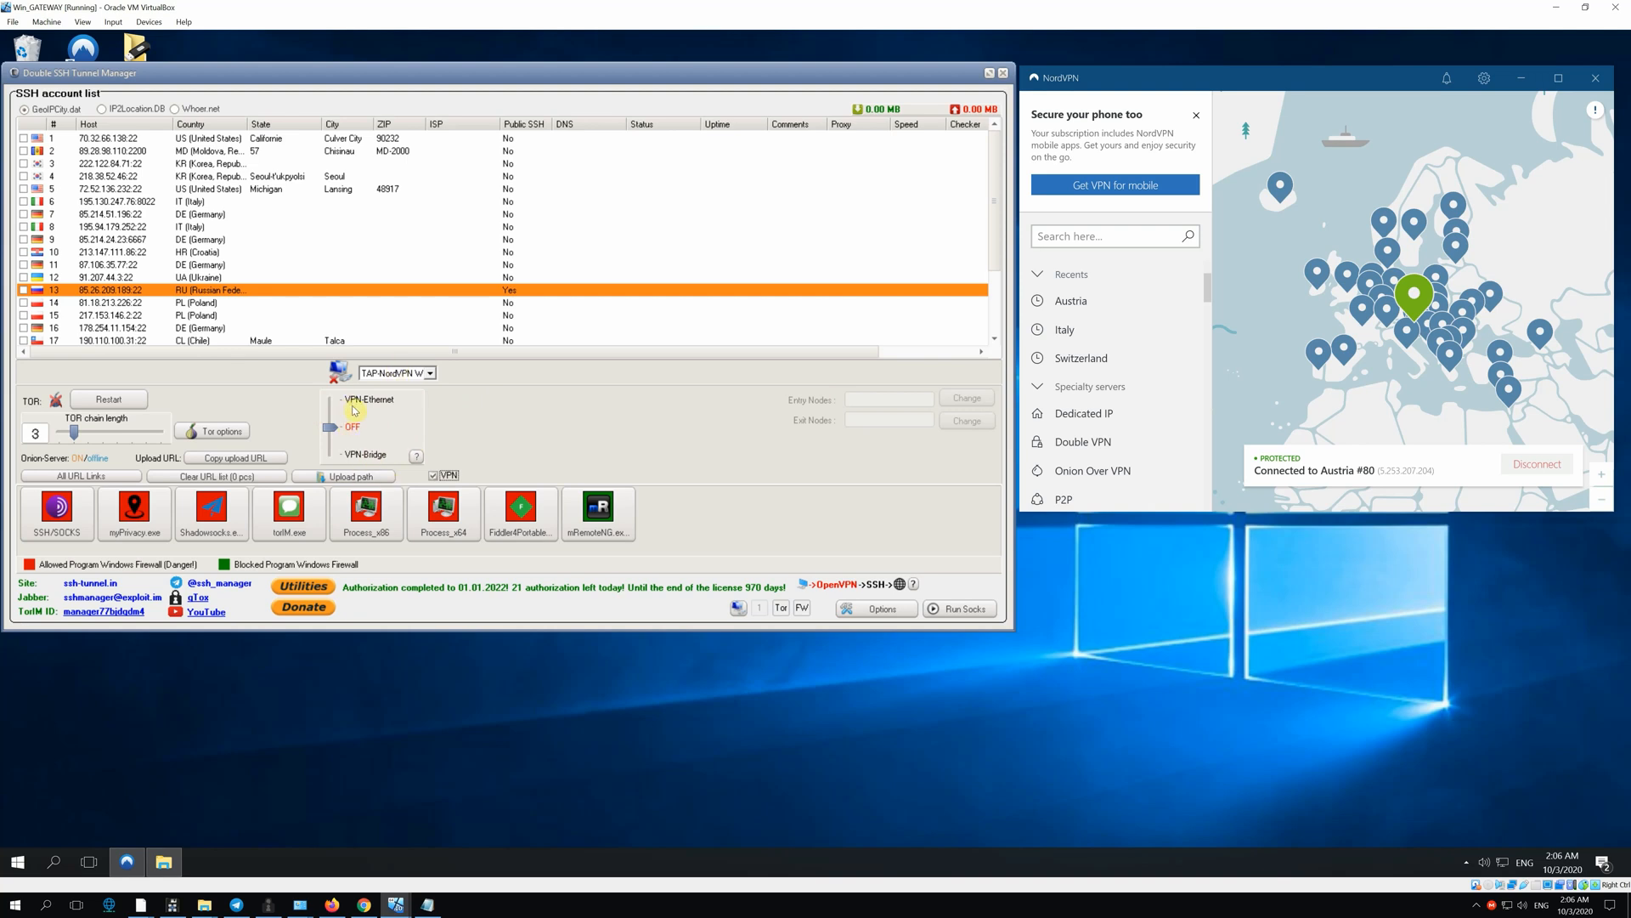
mouse_move(386, 407)
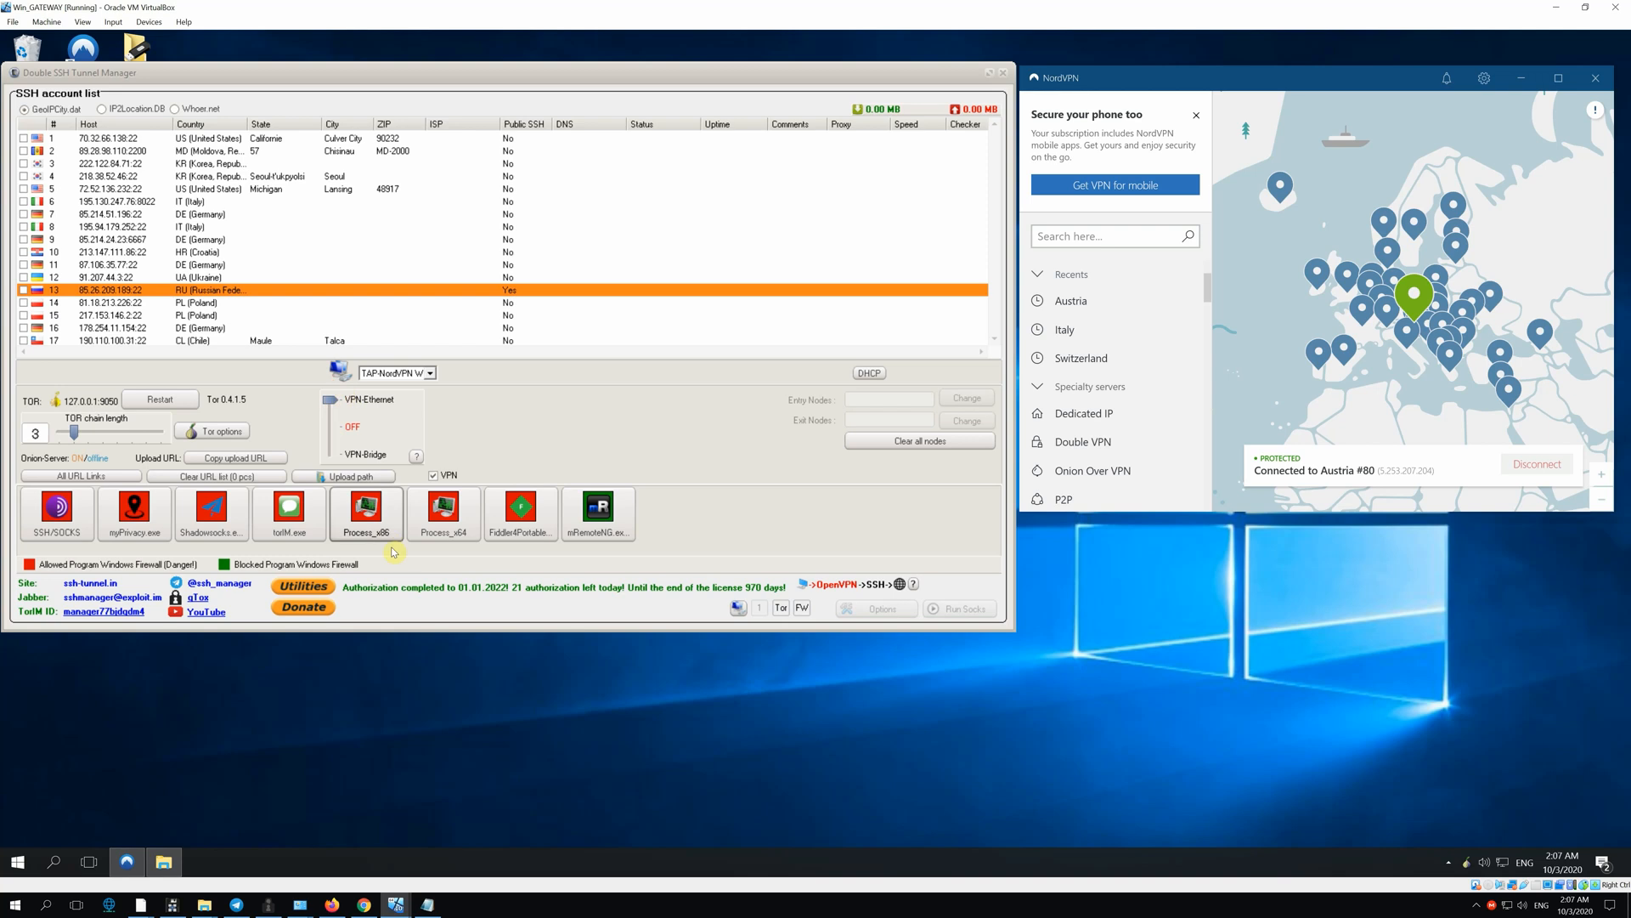
mouse_move(396, 892)
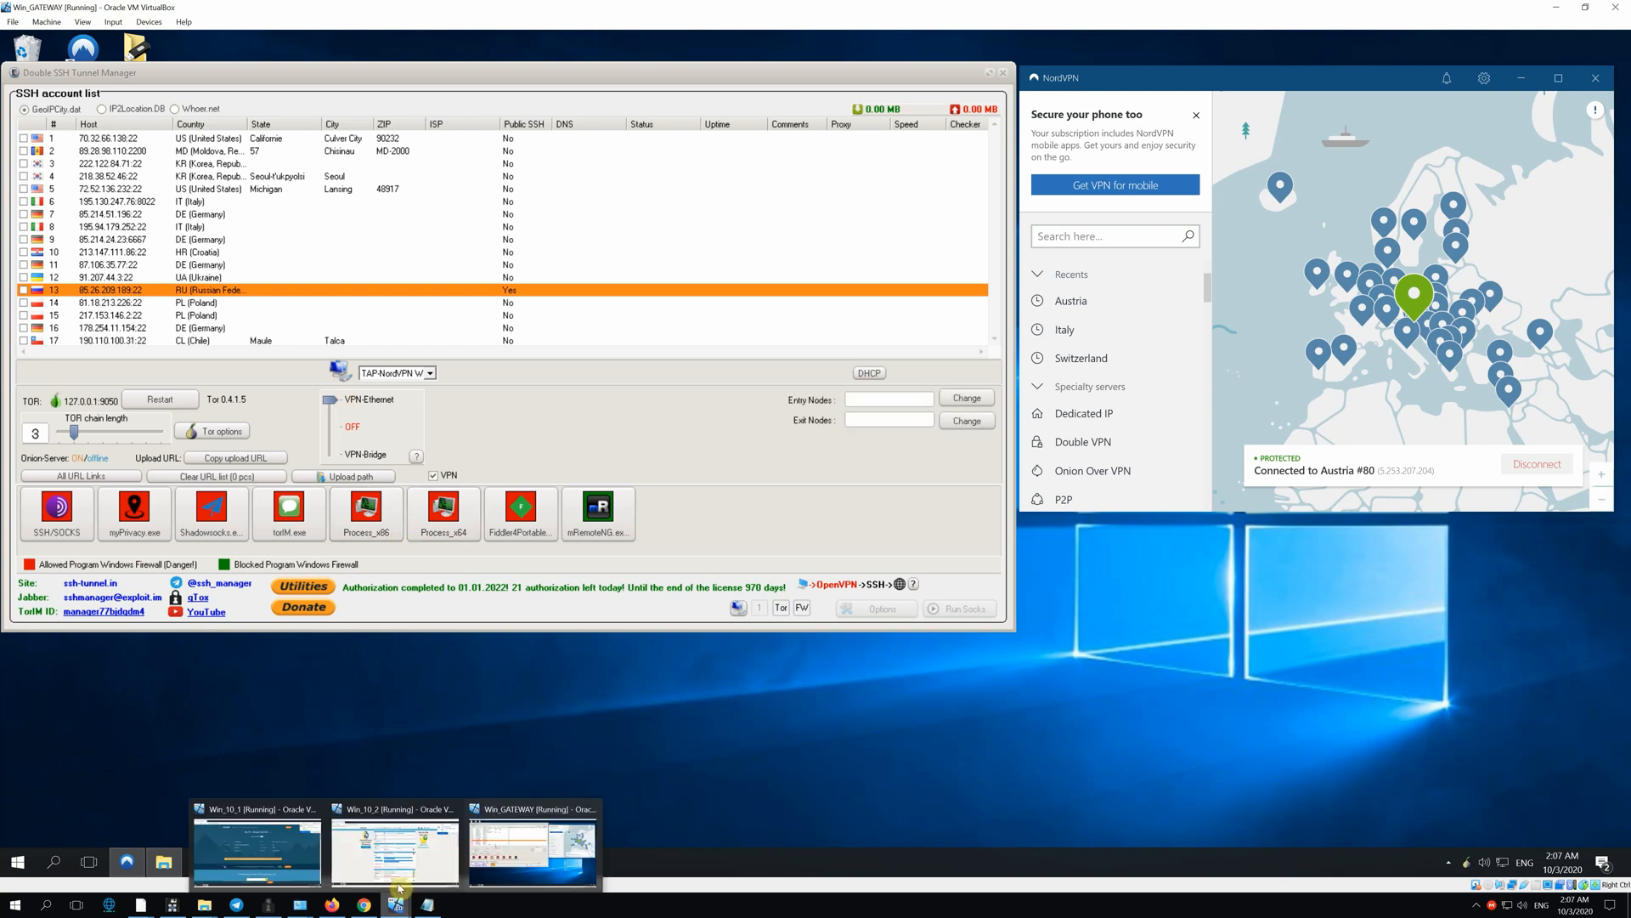
click(393, 850)
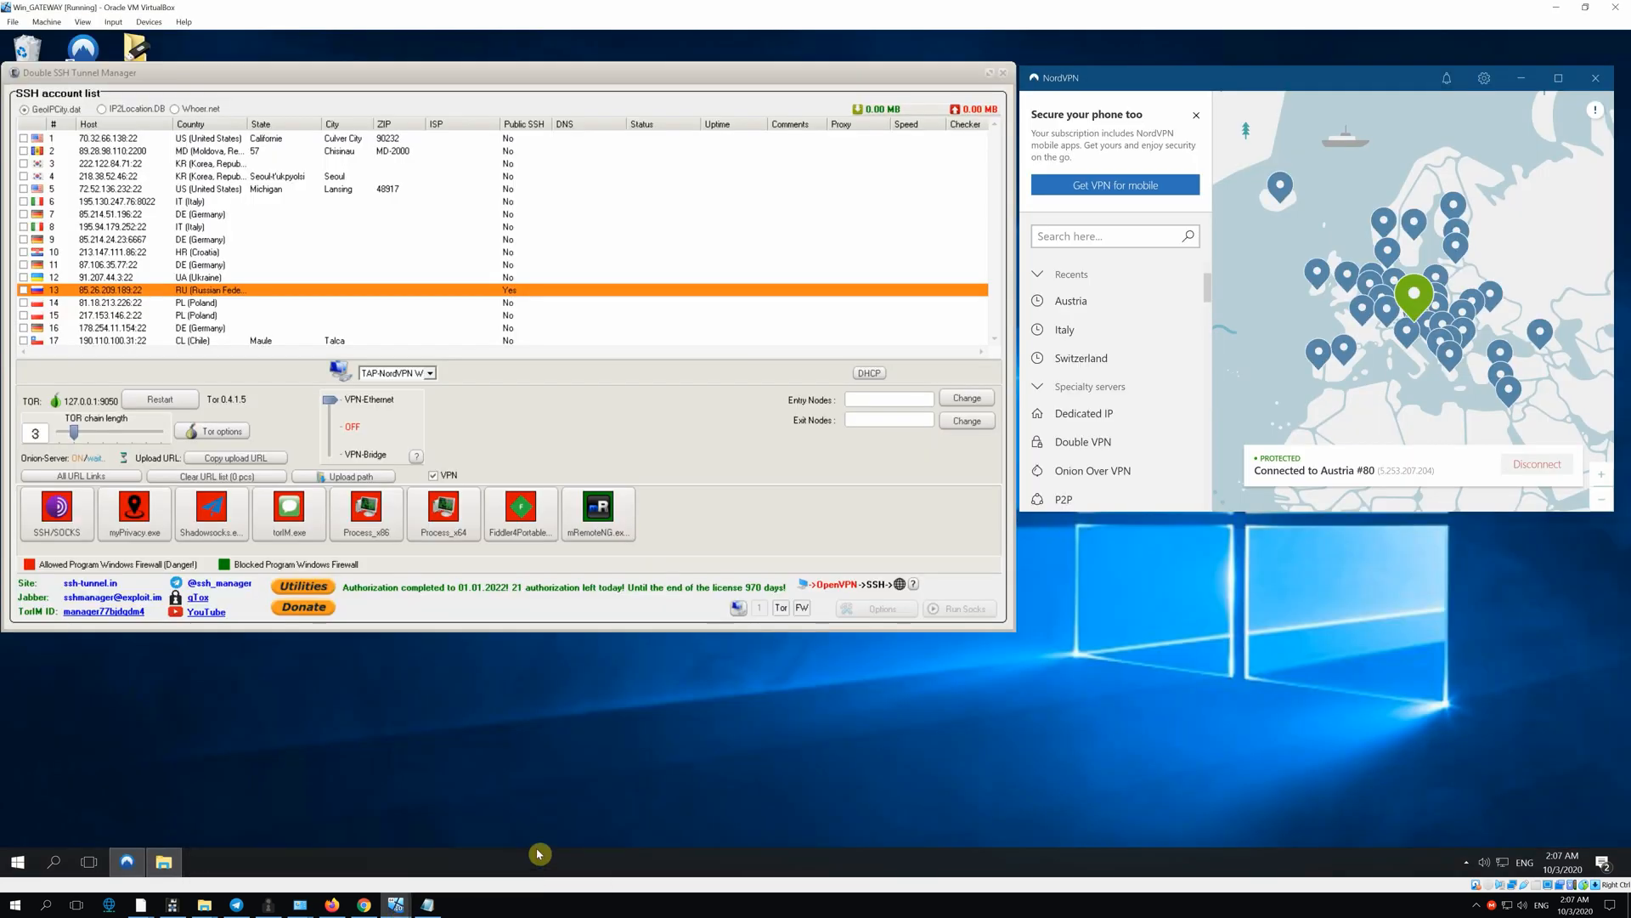
mouse_move(469, 414)
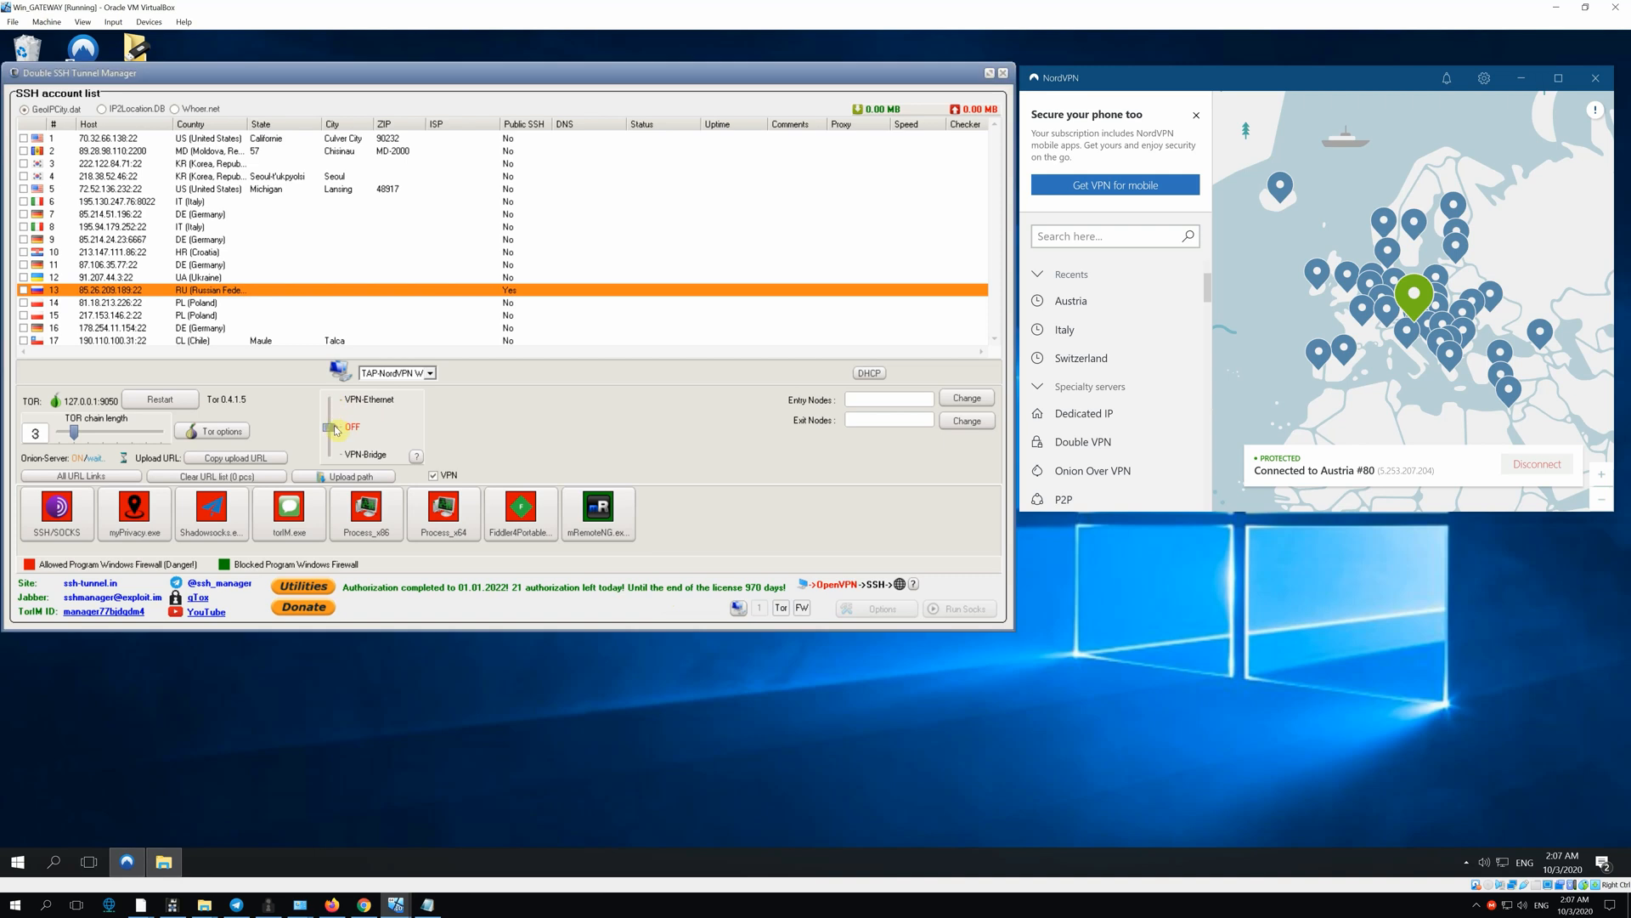
Apply AutoDNS (all) Ethernet - Router with ONION DNS and UDP DNS to every SSH account.
click(331, 428)
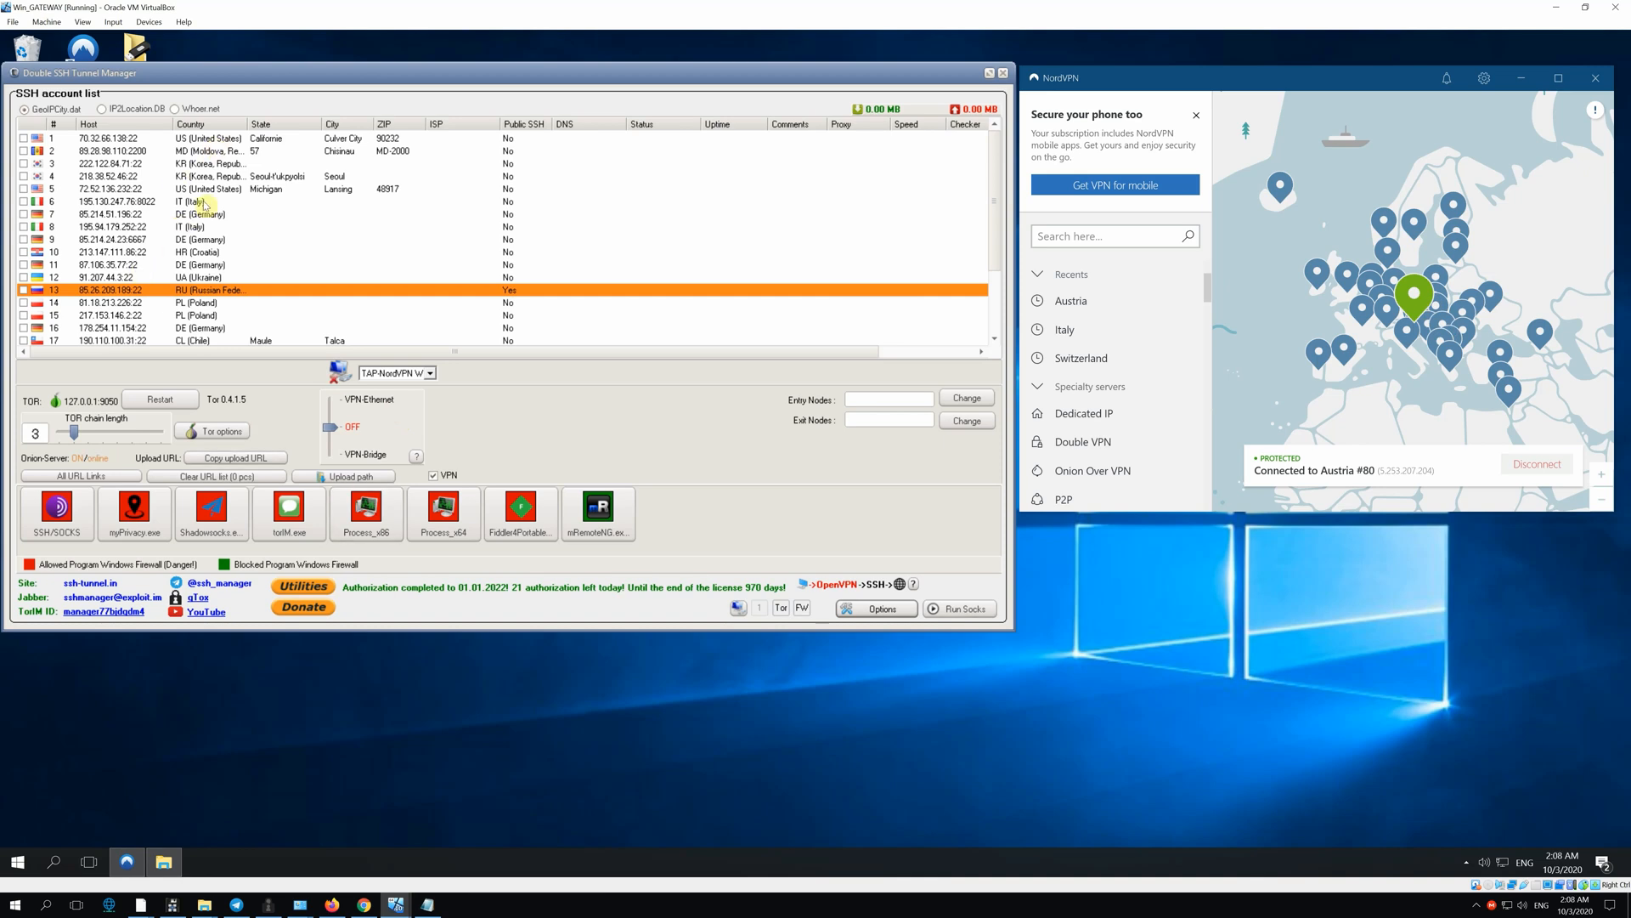
right_click(202, 188)
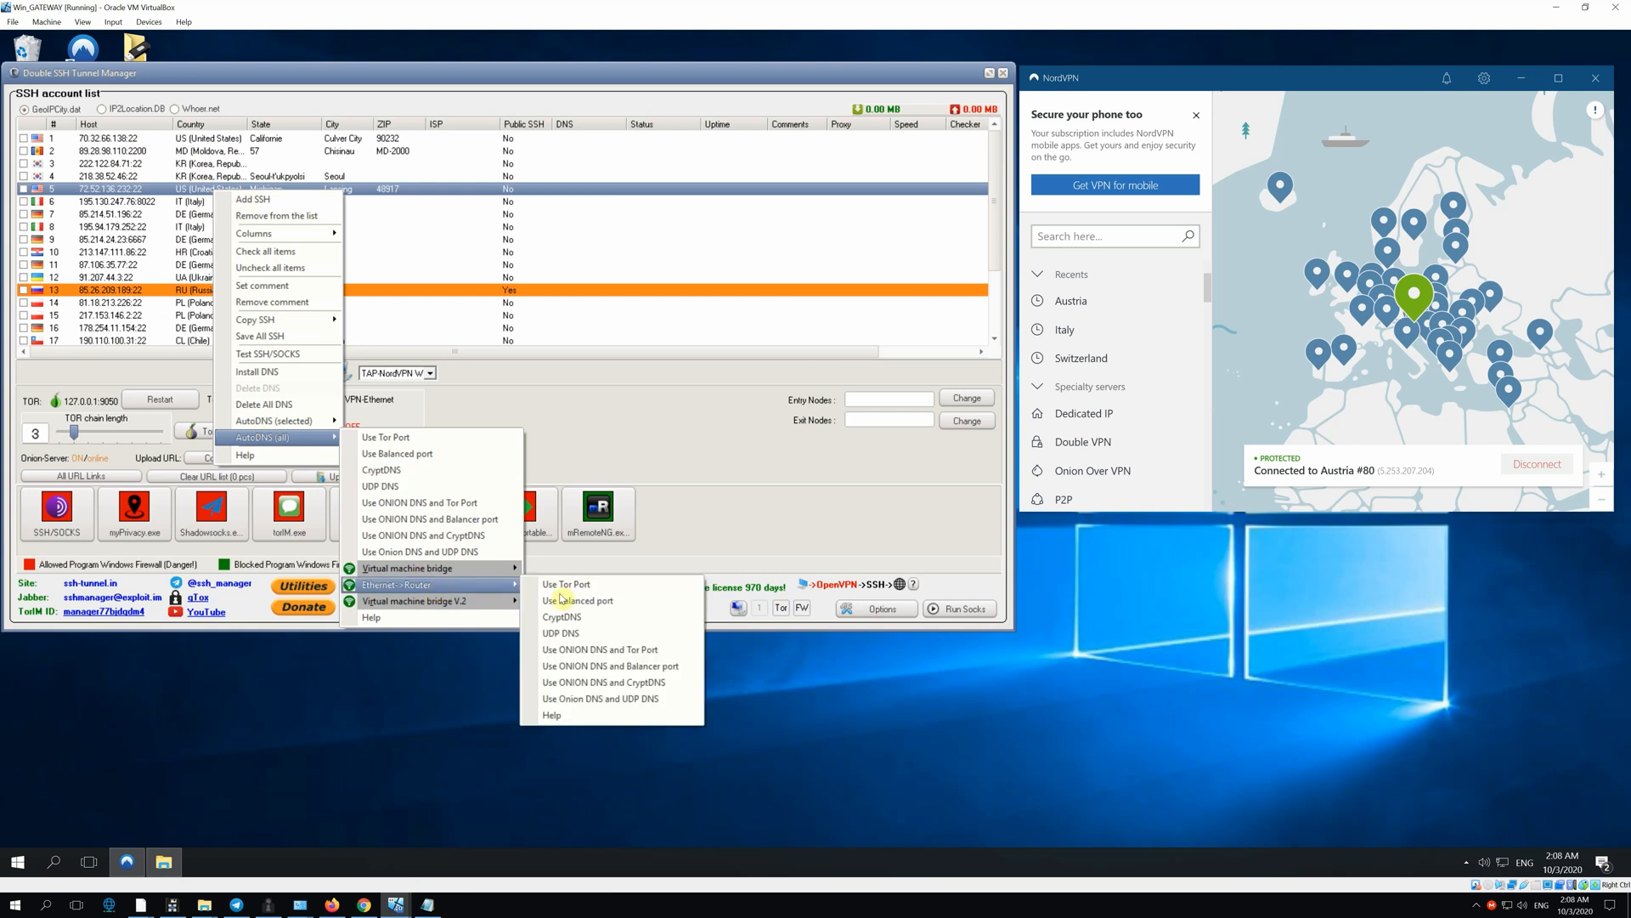
mouse_move(629, 698)
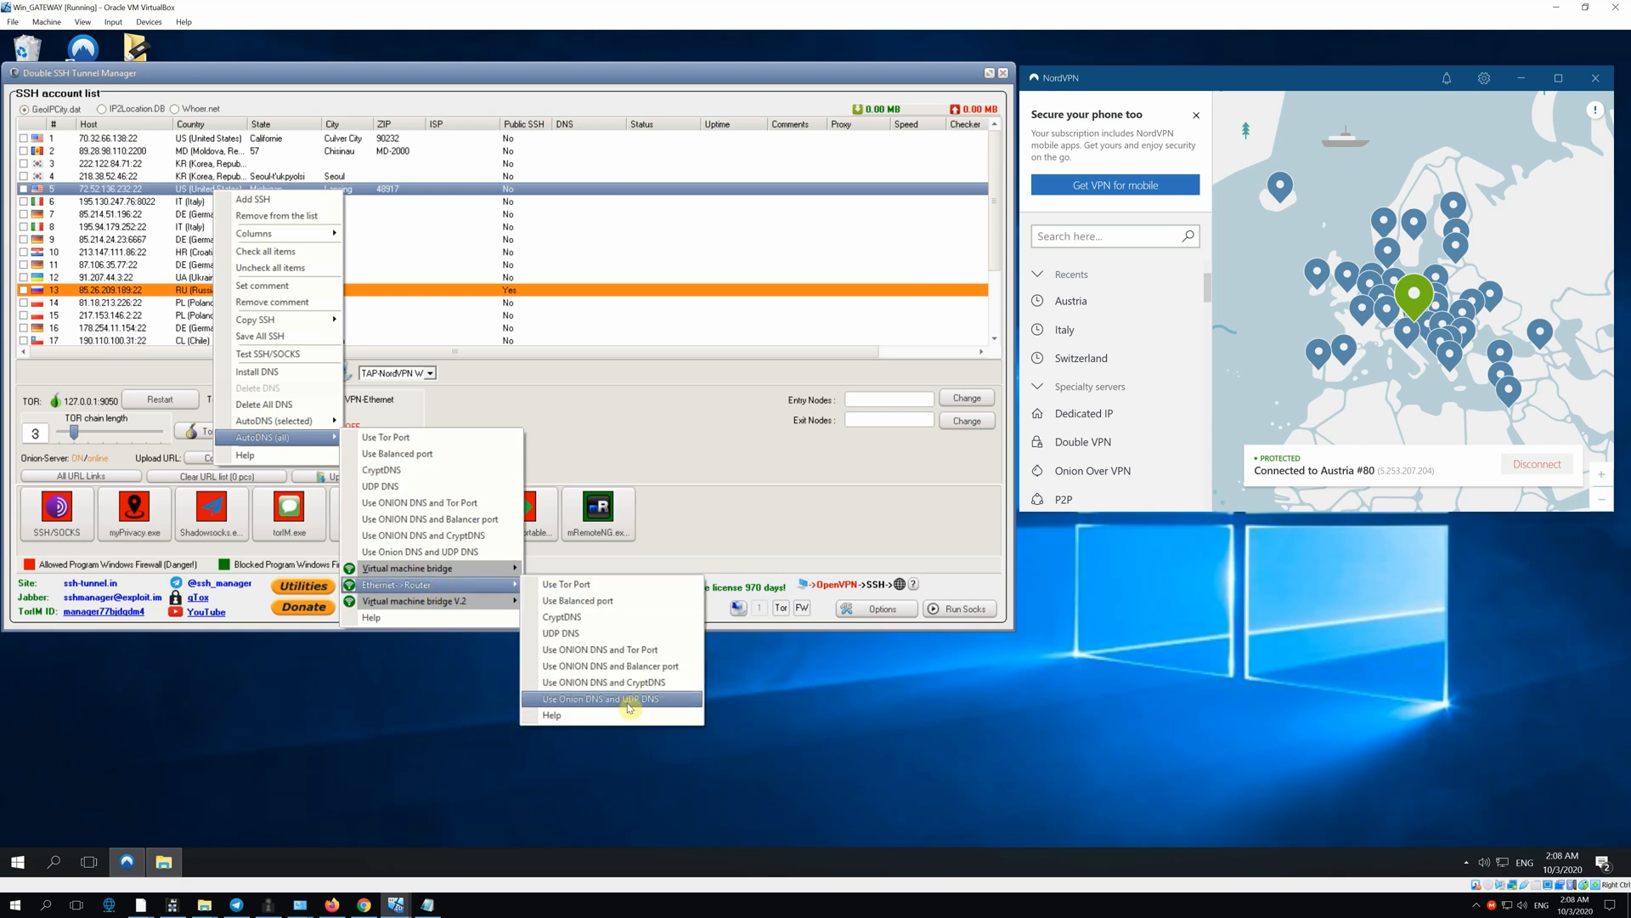
mouse_move(656, 703)
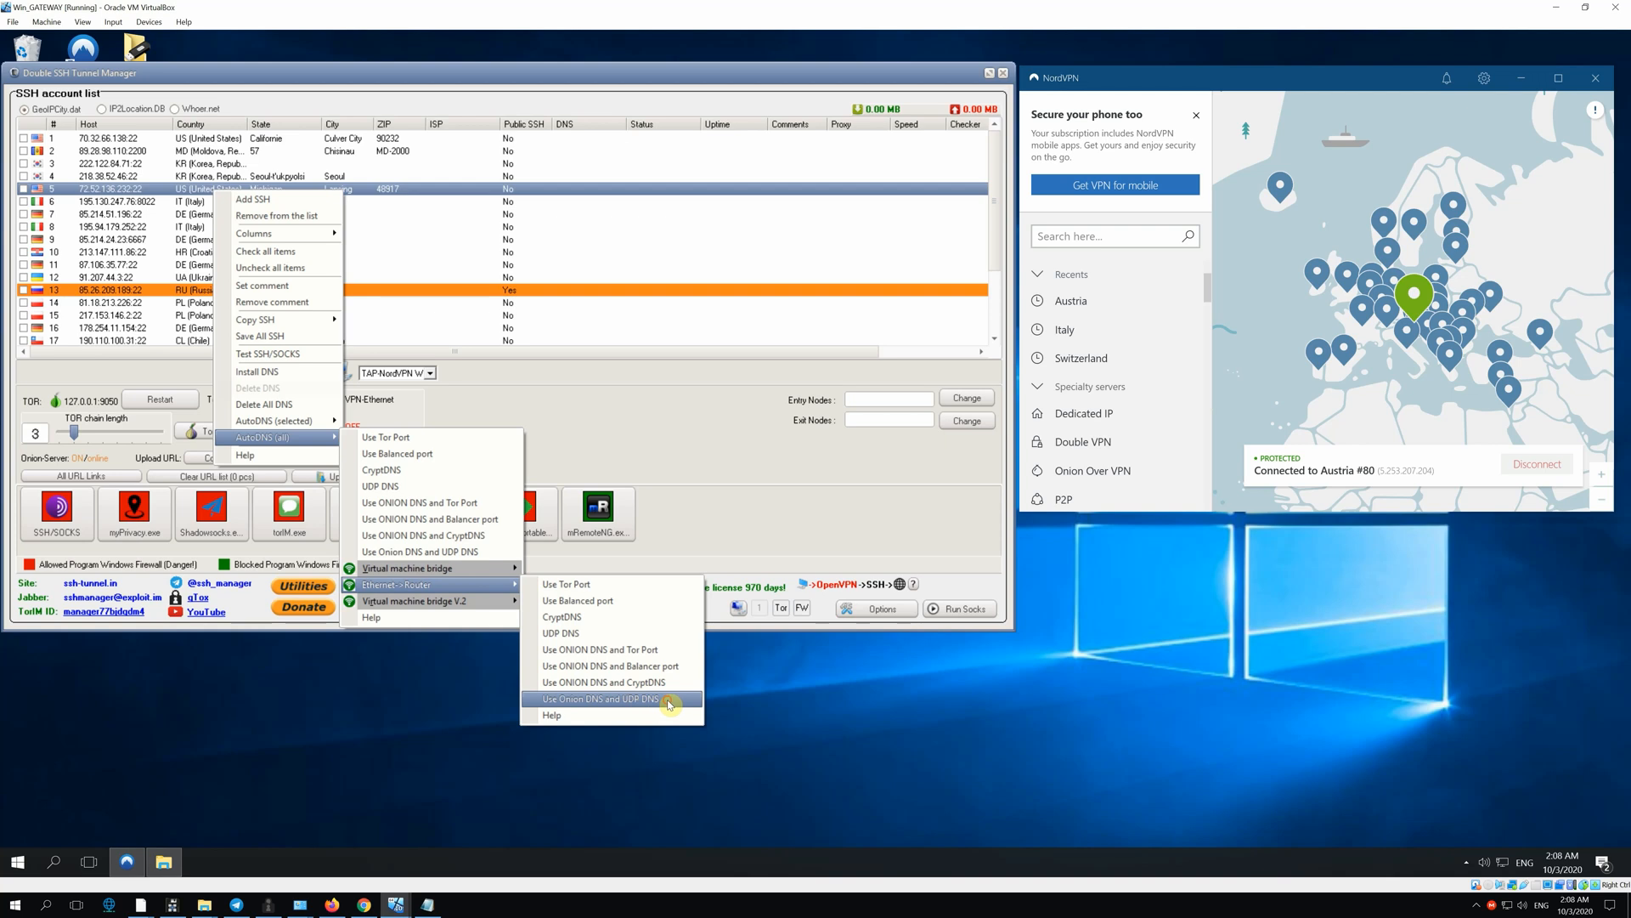
click(600, 699)
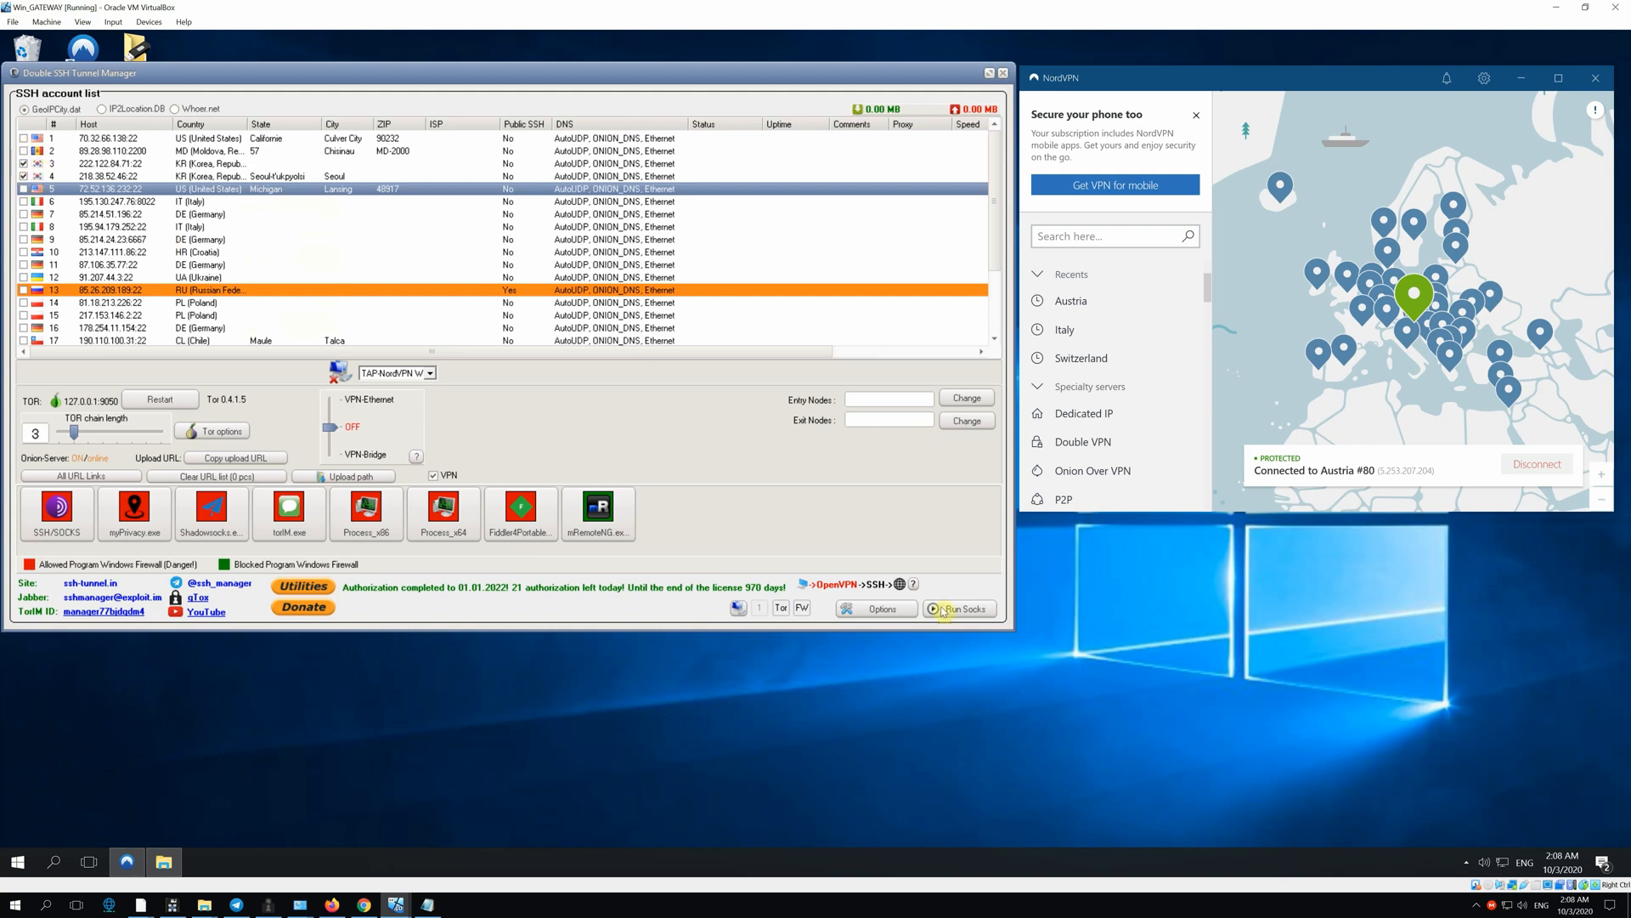
Run Socks to start the SSH tunnel and switch to Win_10_1.
click(957, 608)
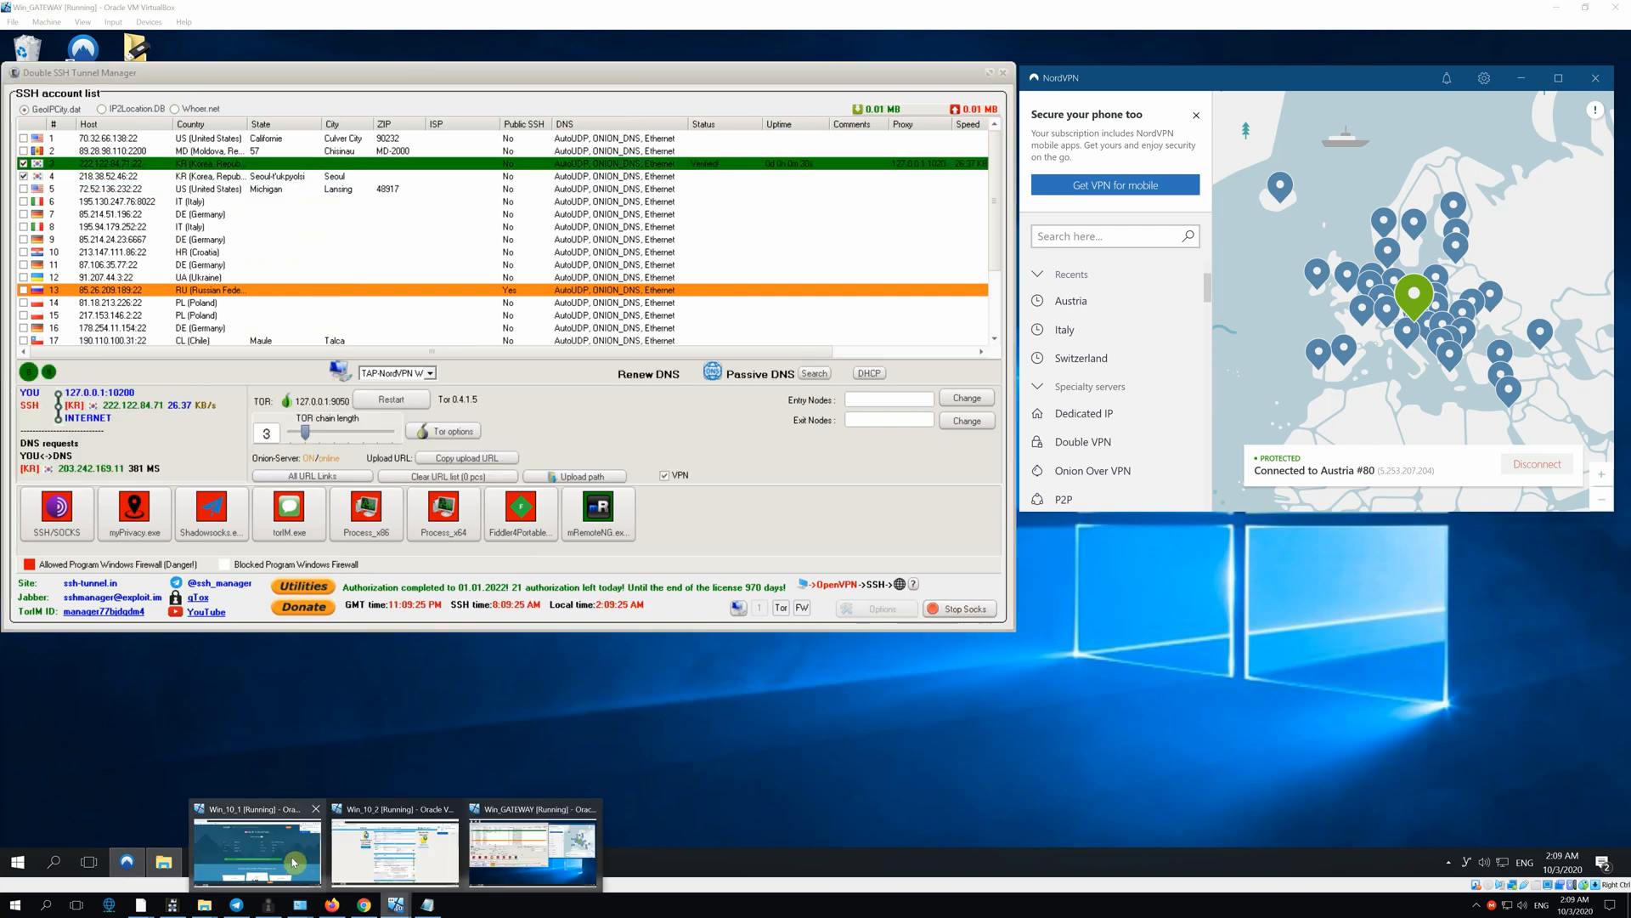
click(255, 848)
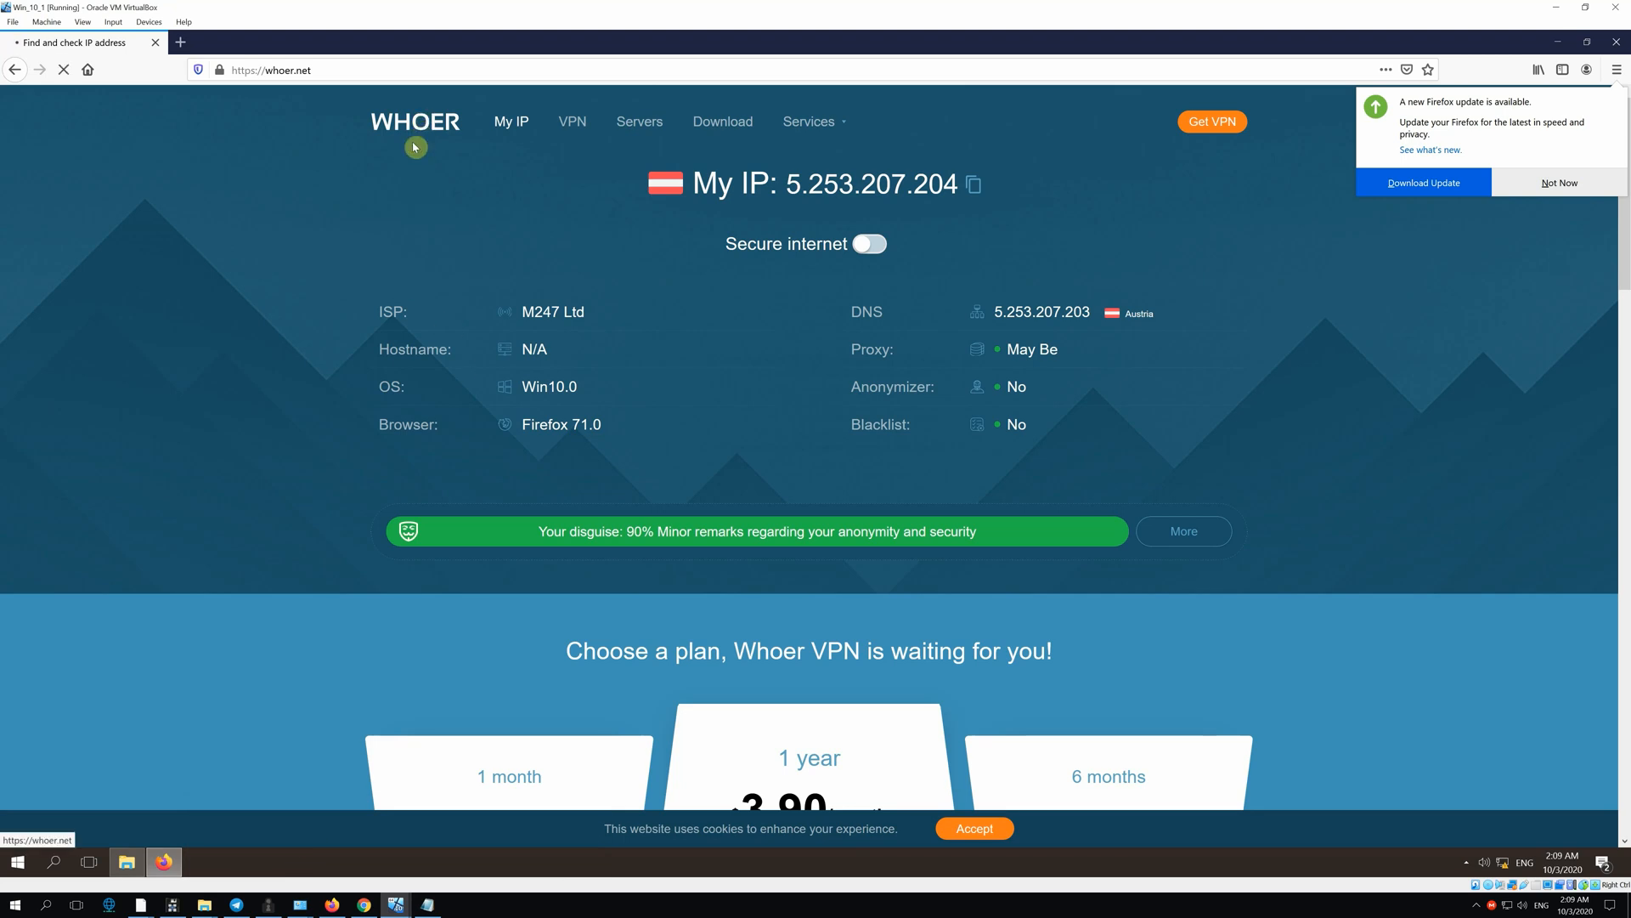
mouse_move(392, 300)
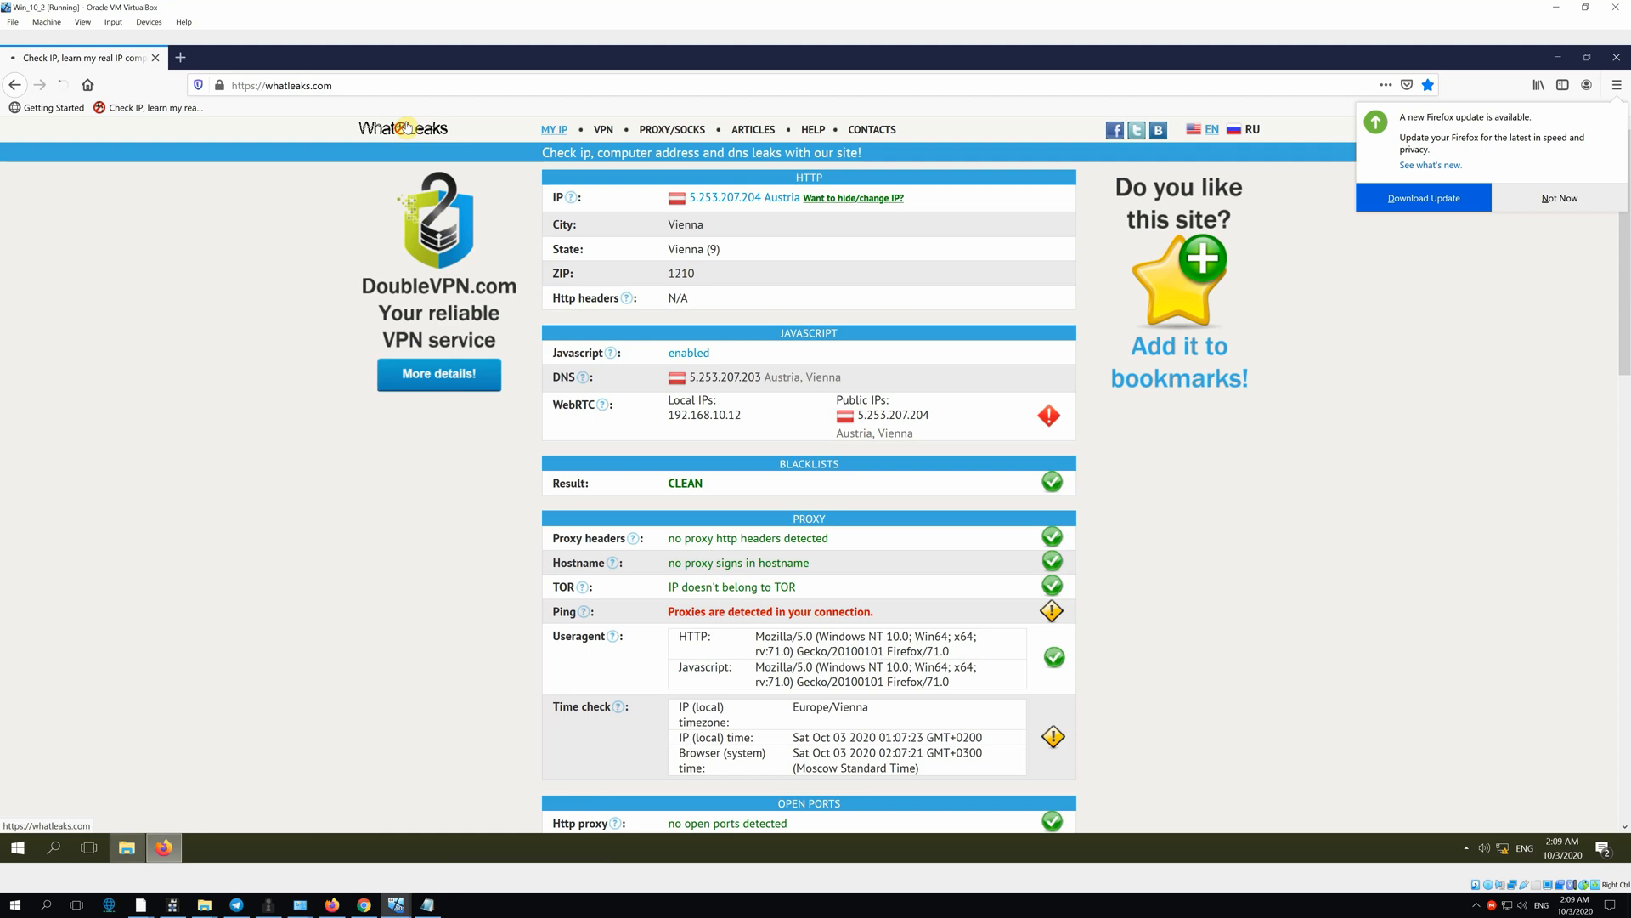
Reload WhatLeaks on Win_10_2 so it shows the South Korean IP 222.122.84.71.
click(63, 85)
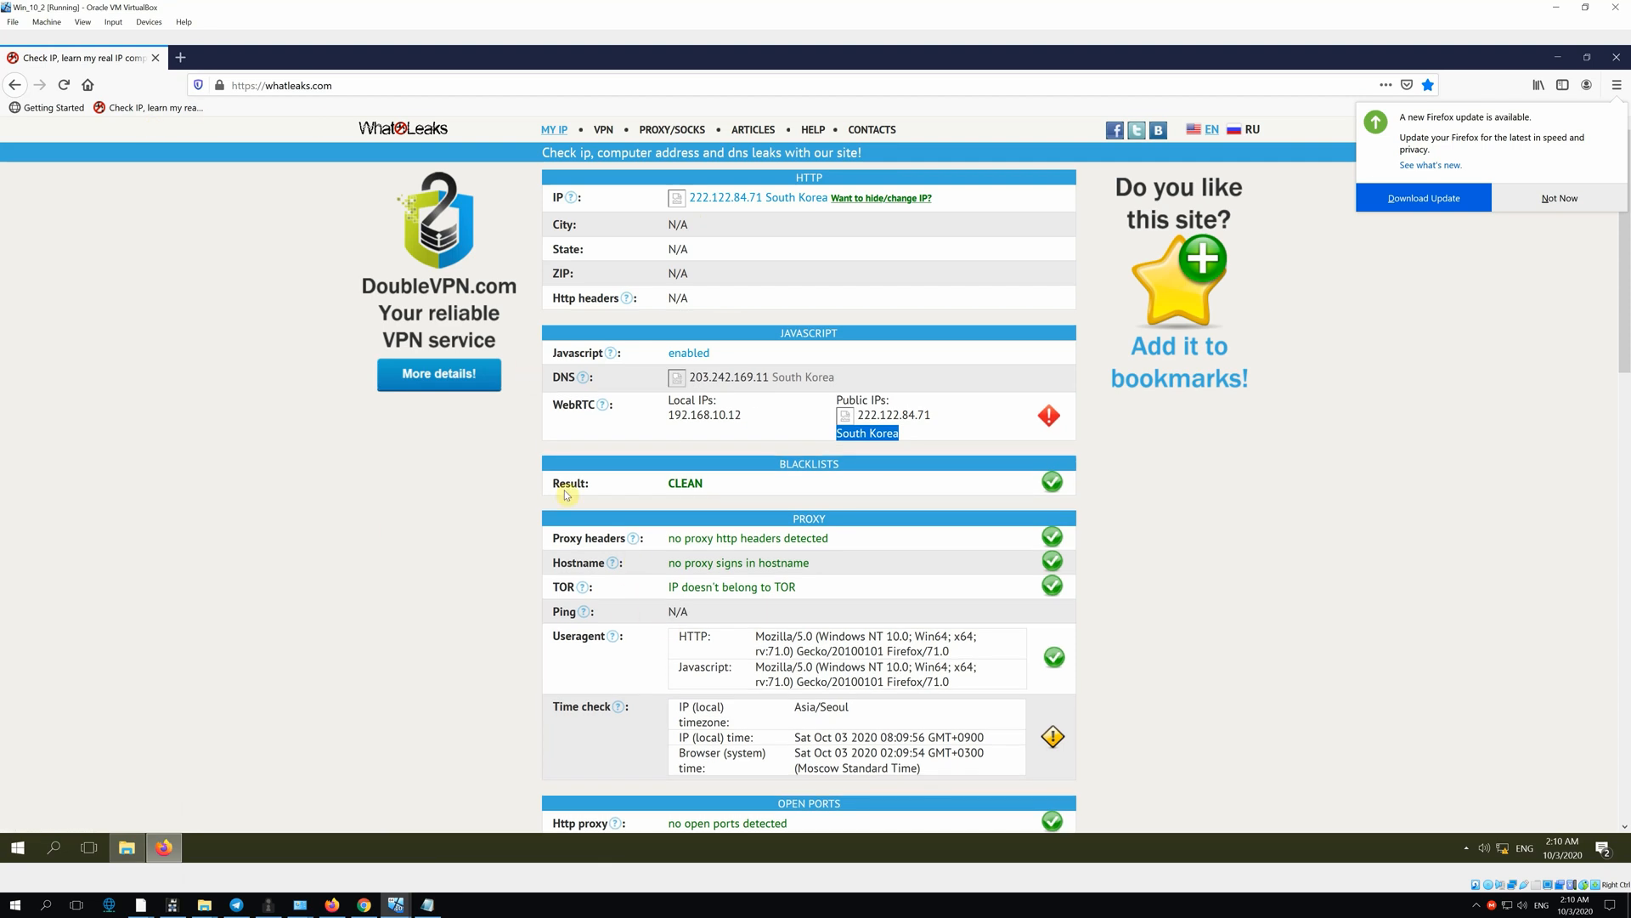
mouse_move(355, 882)
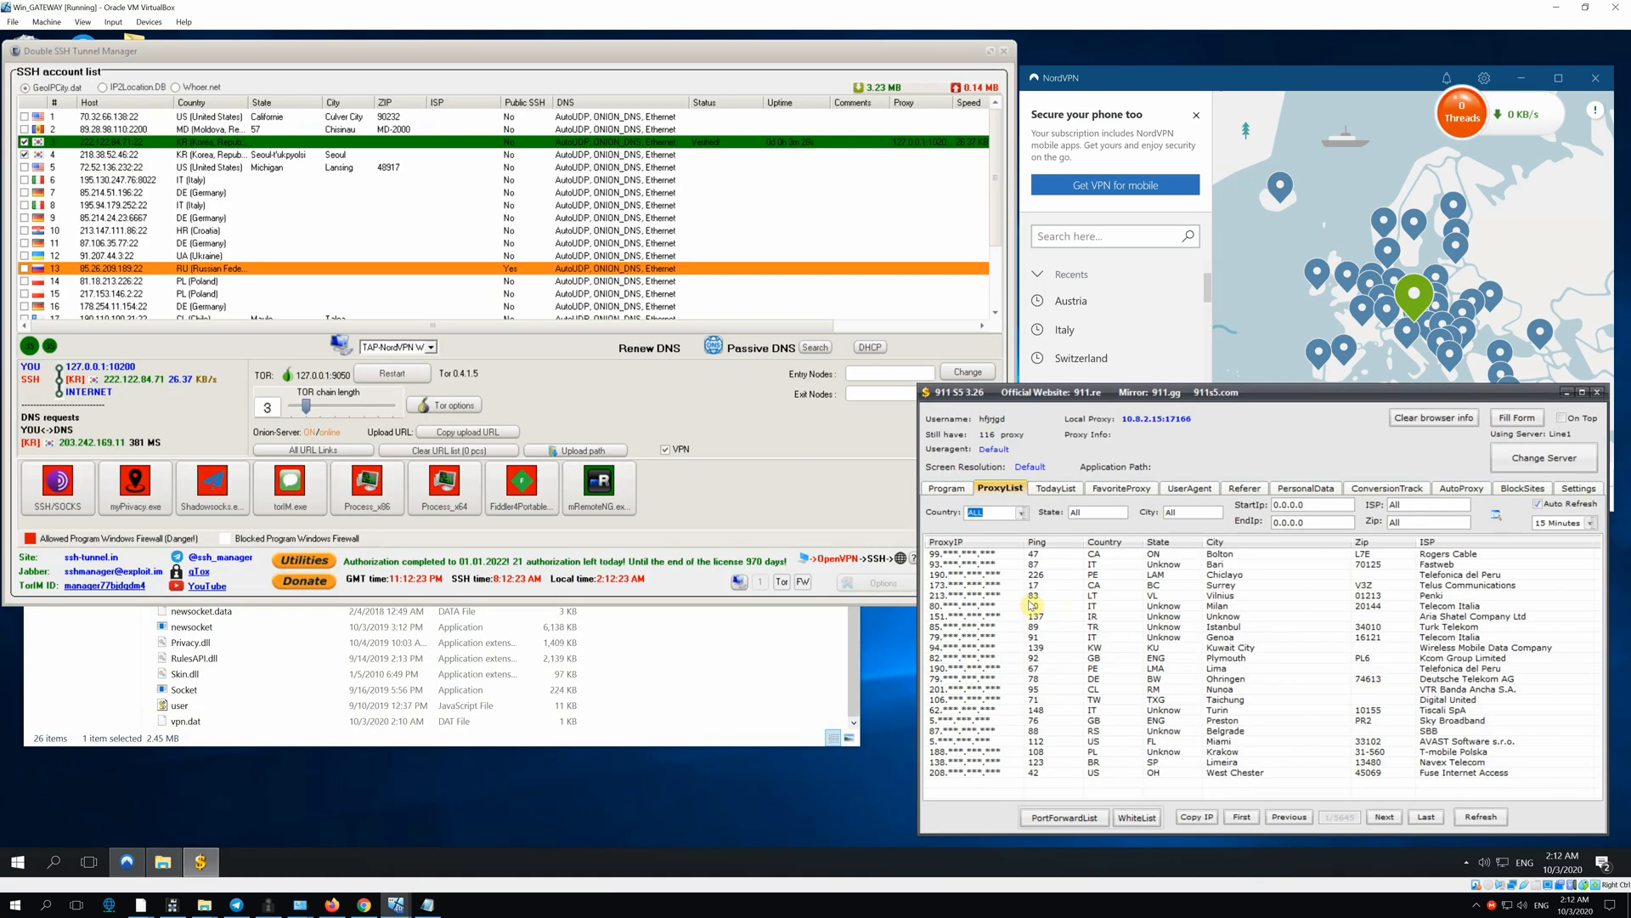
Activate the Vilnius, Lithuania proxy 213.159.56.184 in 911 S5 and stop the Korean SSH tunnel.
click(1103, 627)
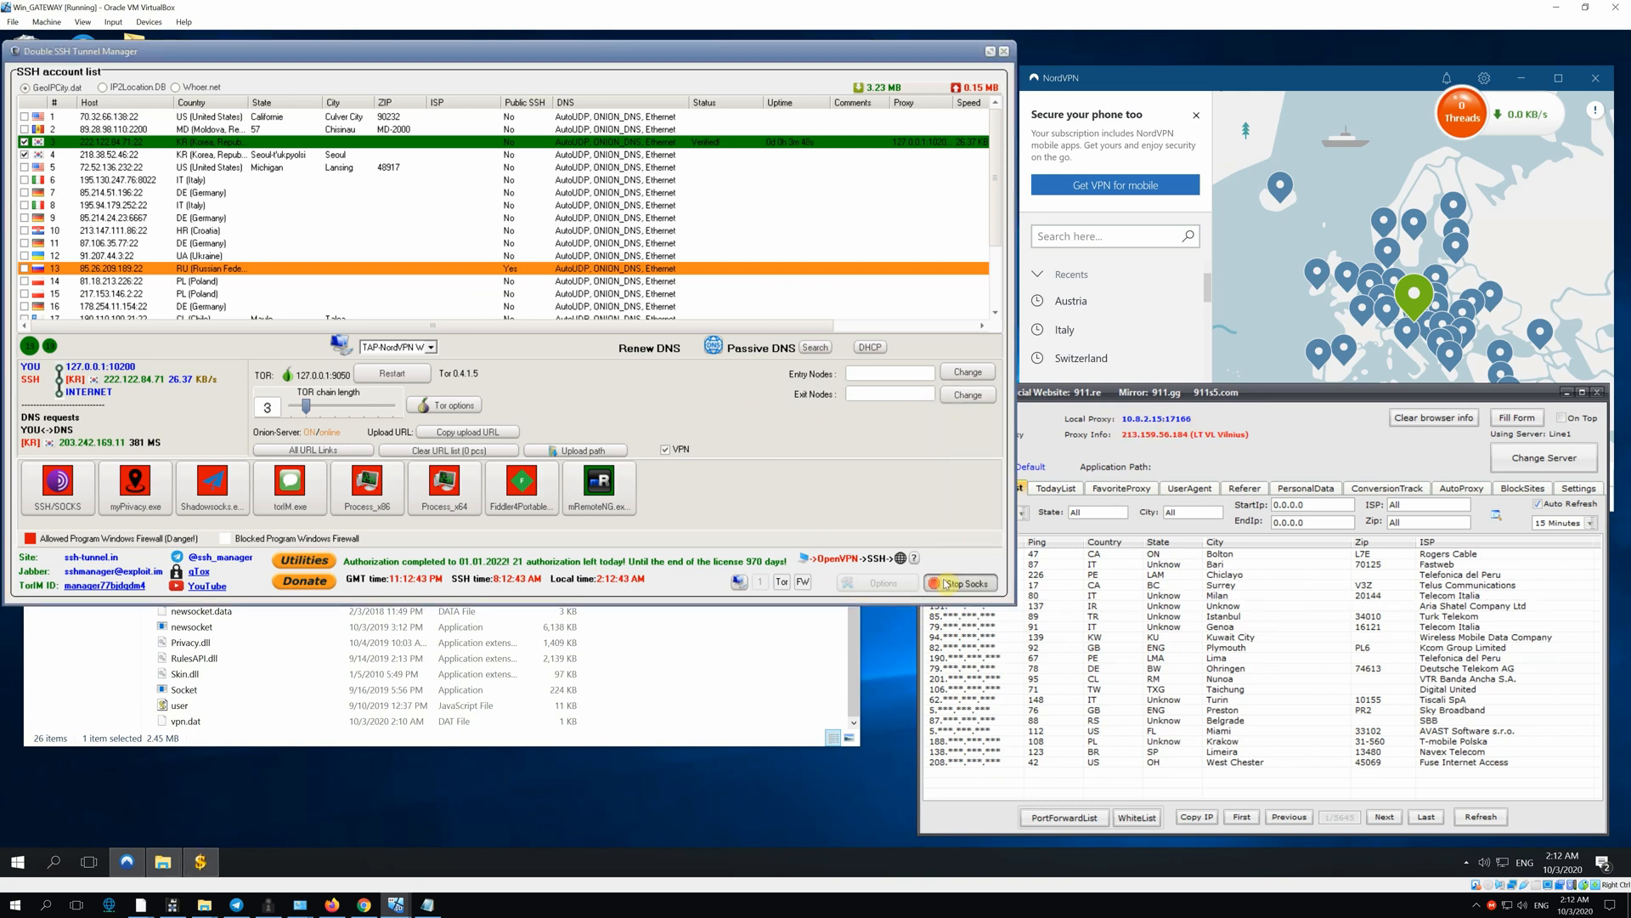
click(960, 581)
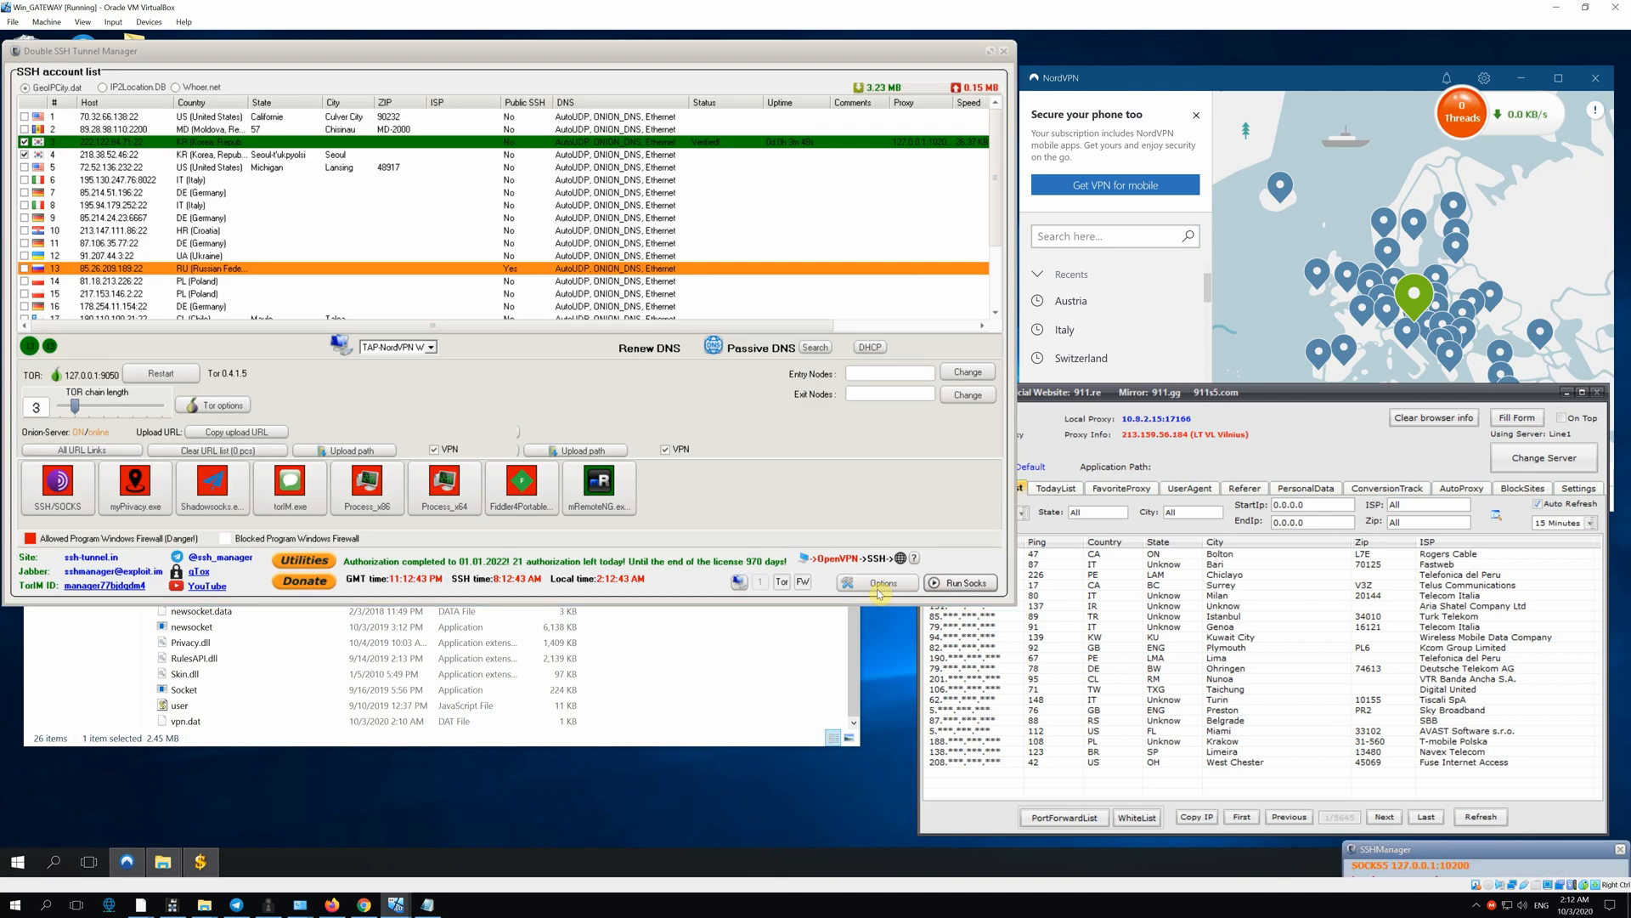
Set Main stage to SOCKS, add the socks list with local 127.0.0.1:17166, and look up locations via Whoer.net.
click(875, 581)
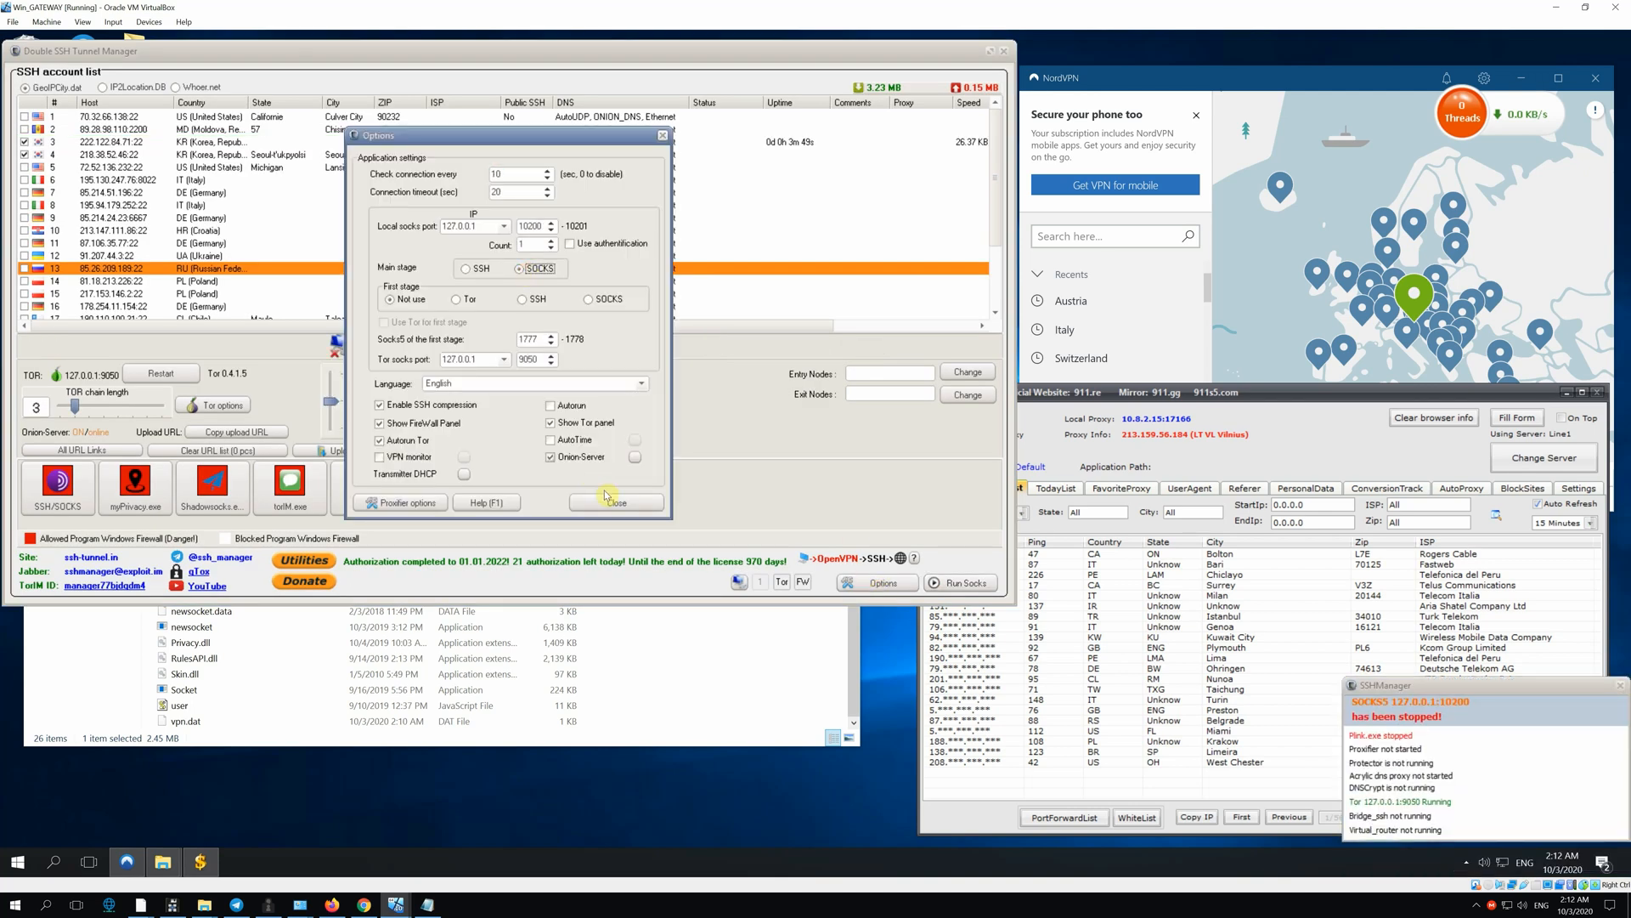
click(614, 501)
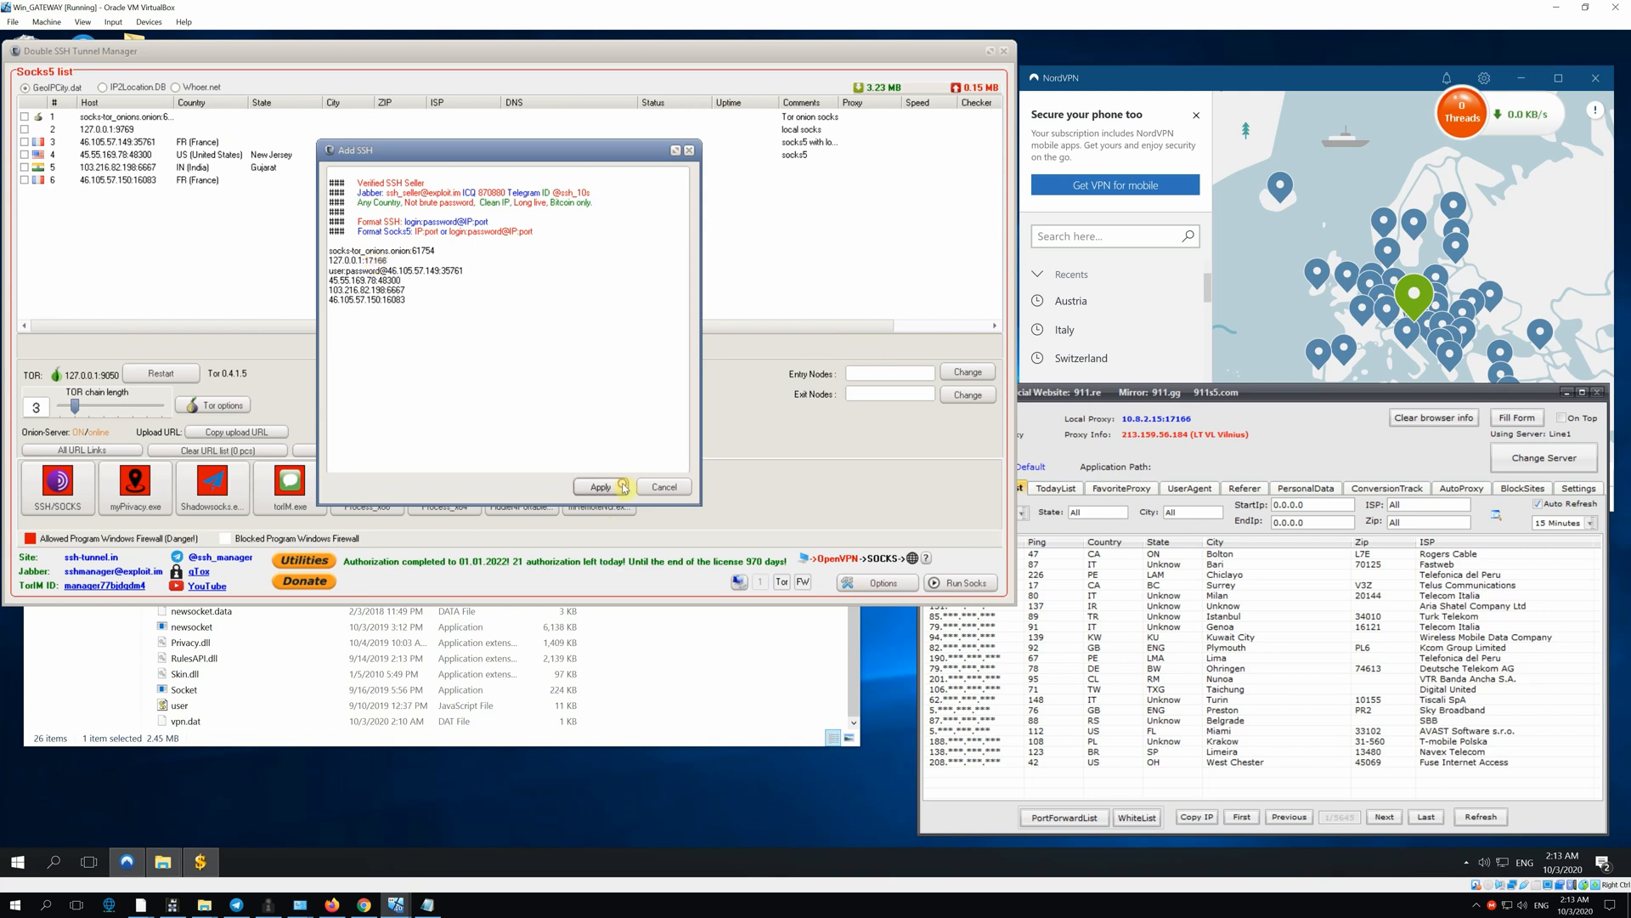
click(600, 486)
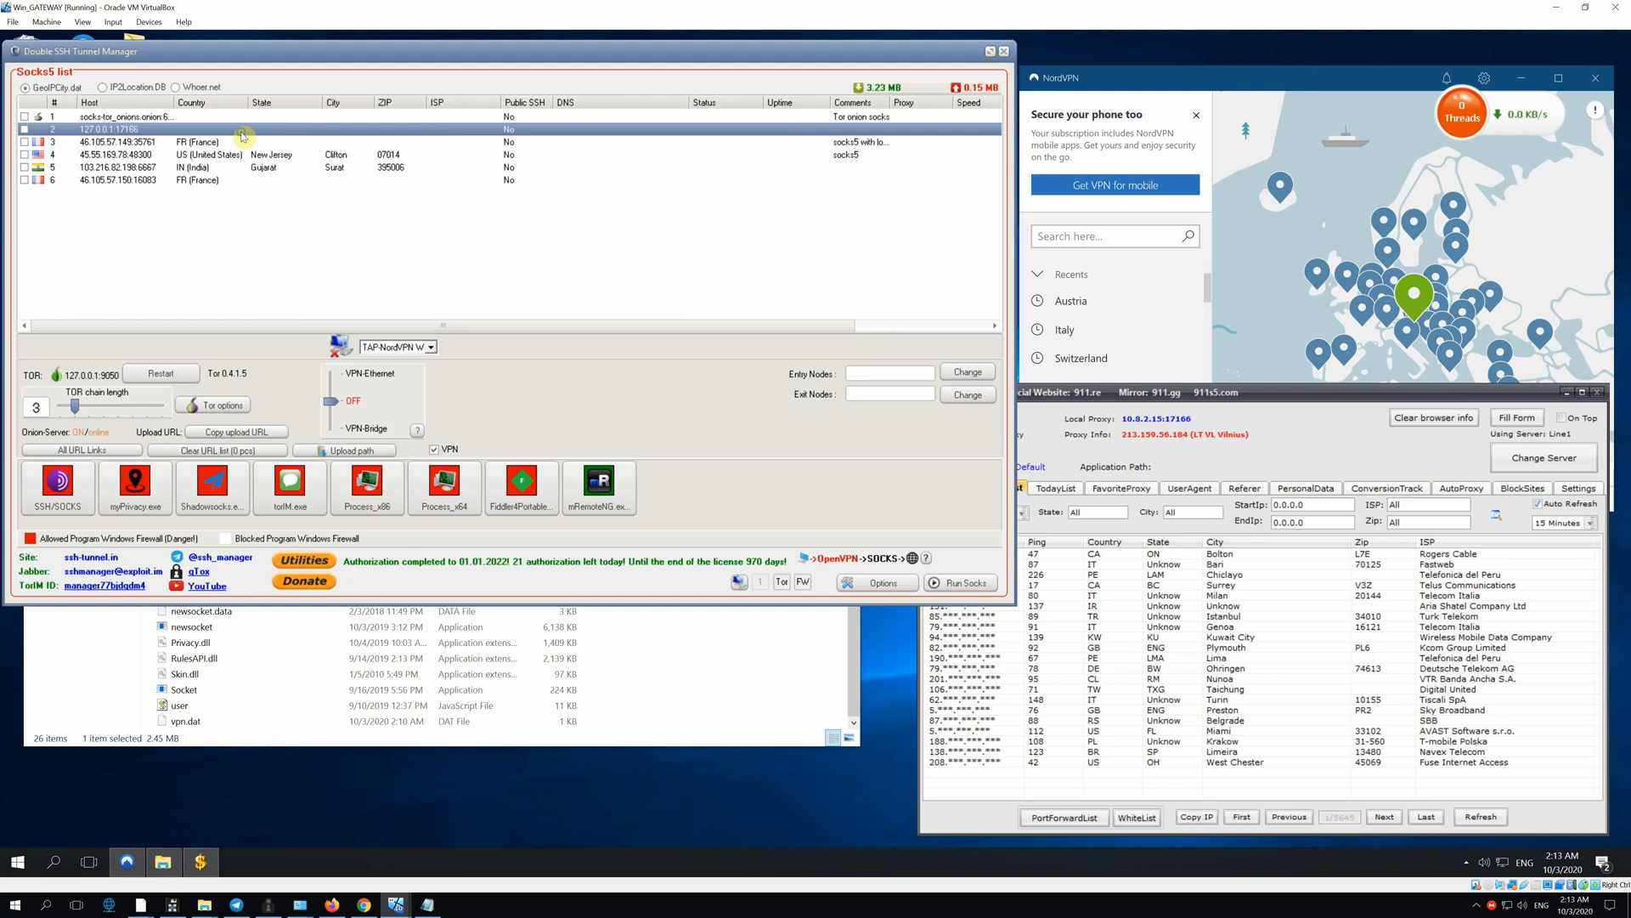
click(175, 87)
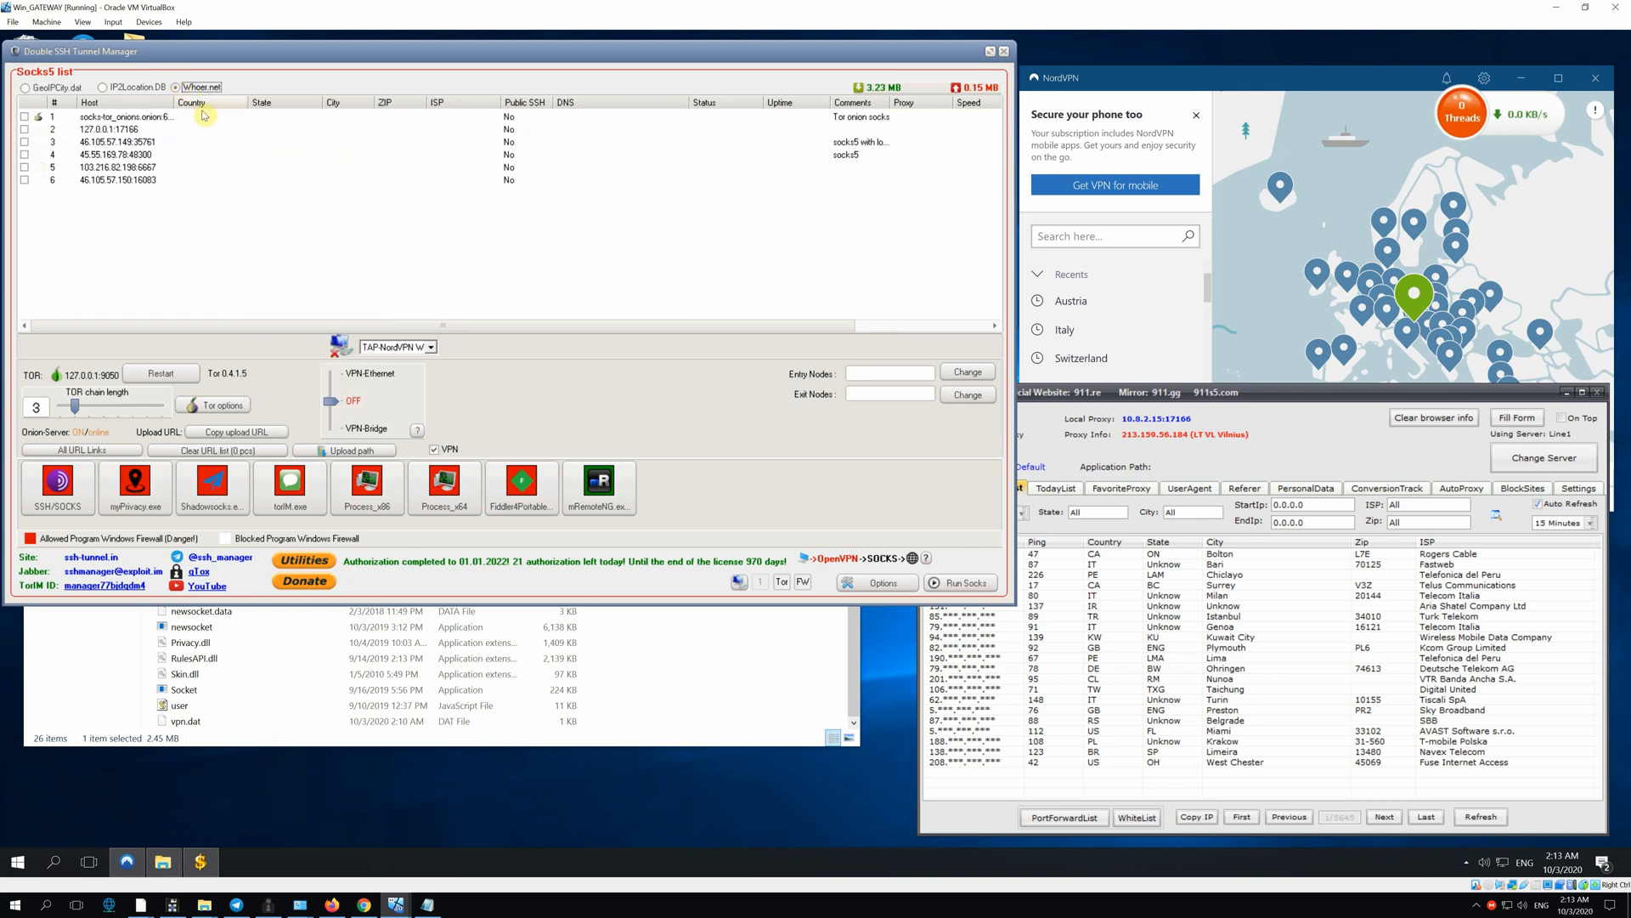
Test the 127.0.0.1:17166 socks as Vilnius, Lithuania, apply ONION and UDP DNS over Ethernet, and run it.
right_click(102, 130)
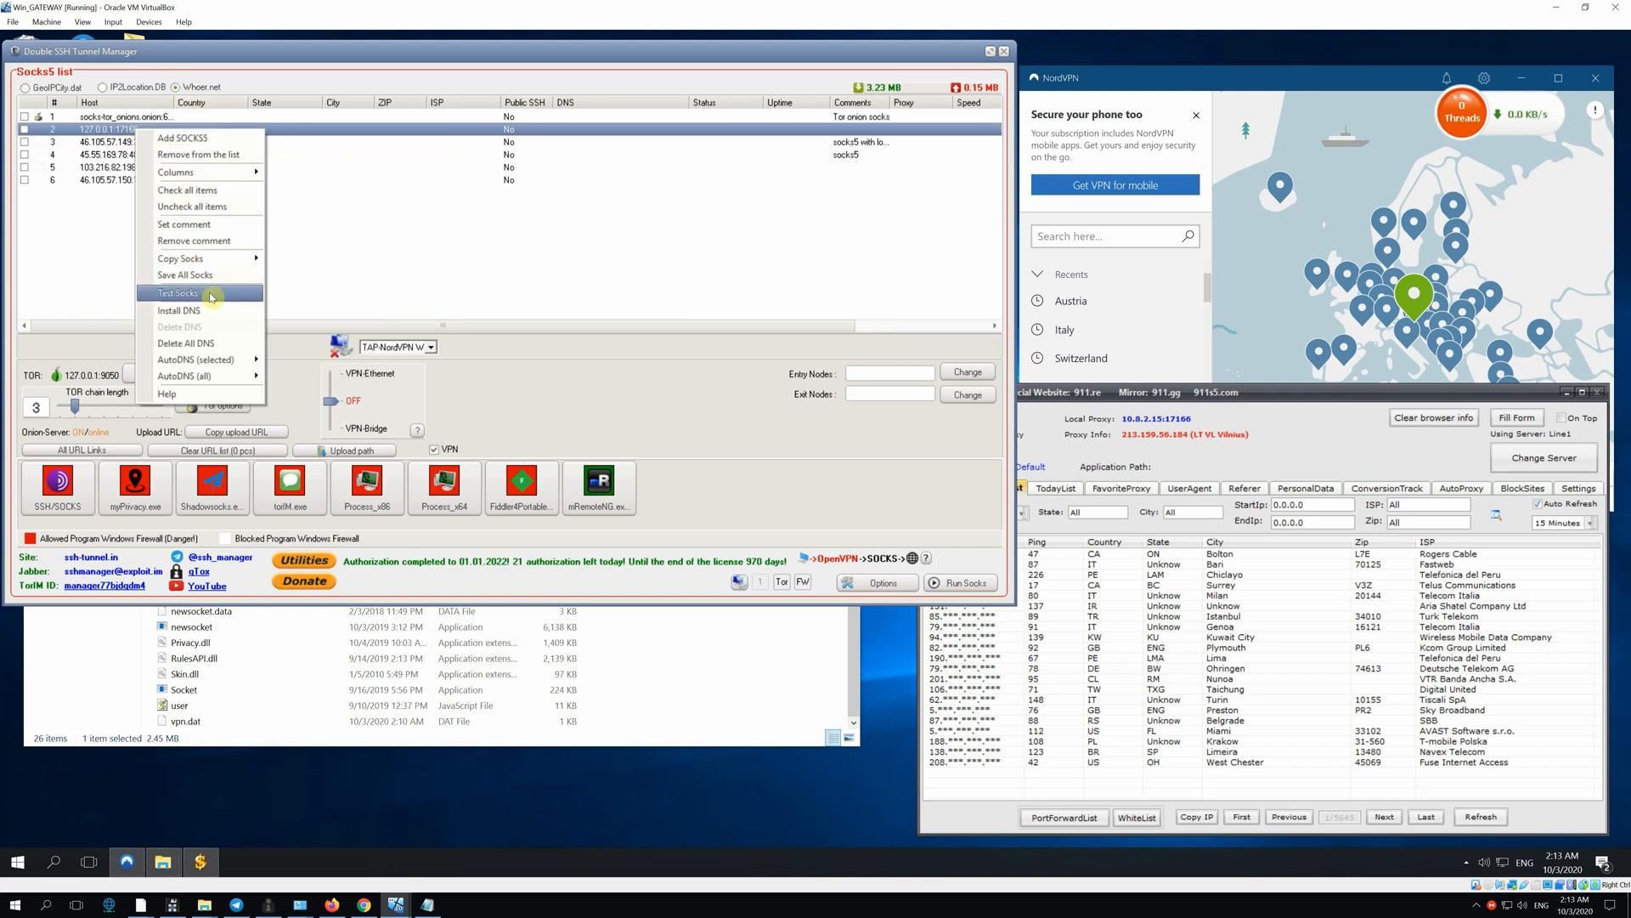
click(177, 293)
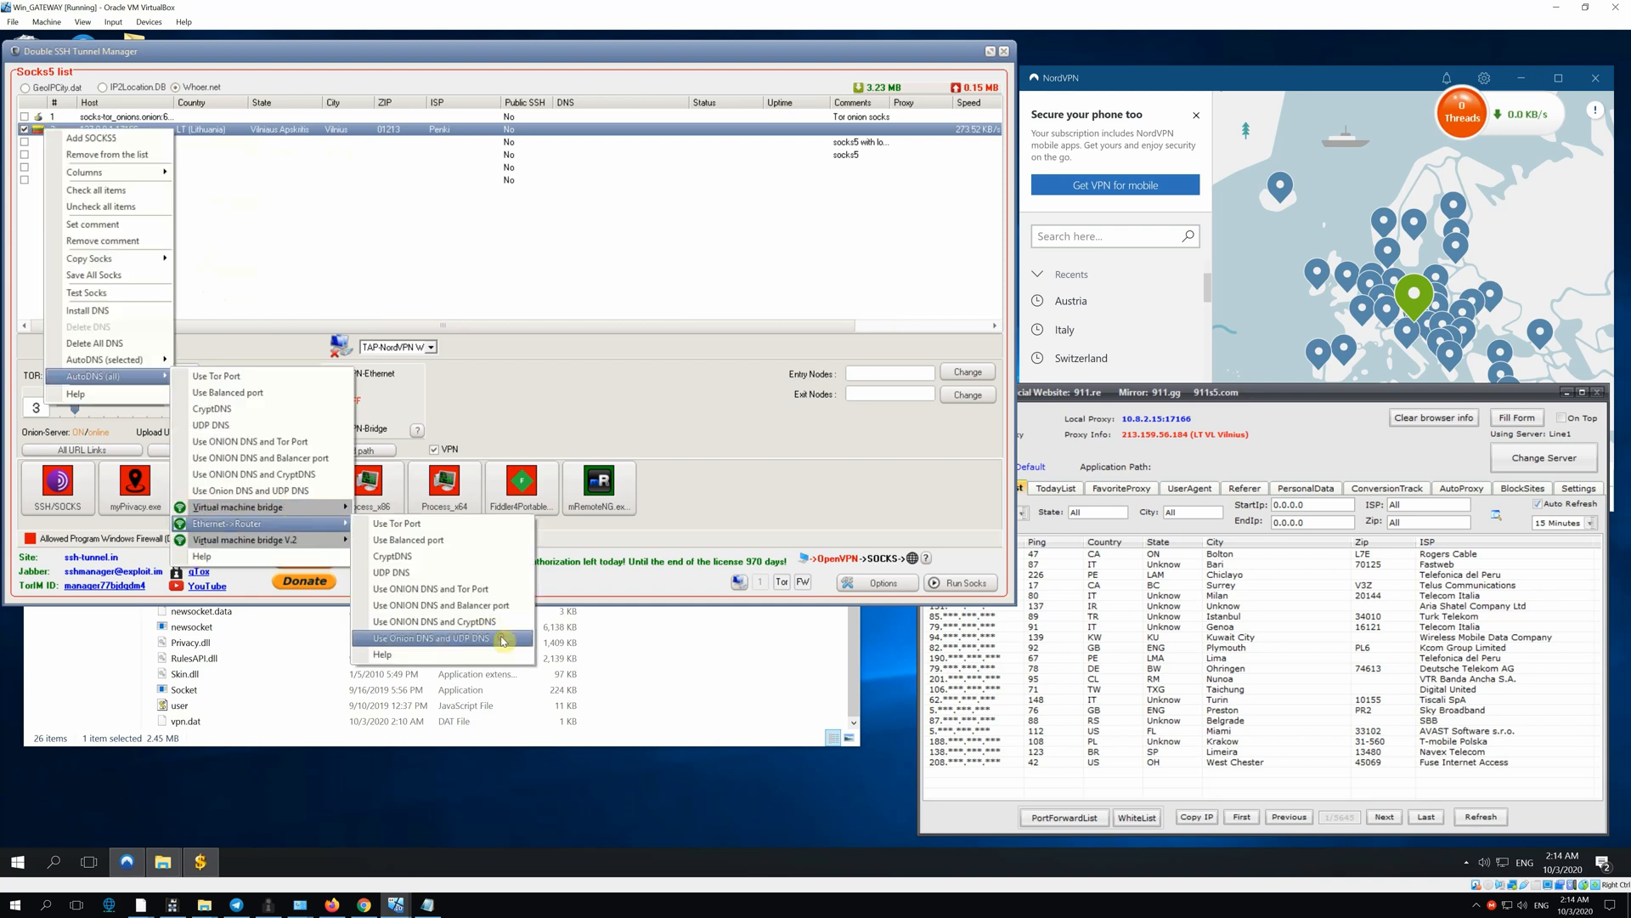
click(434, 637)
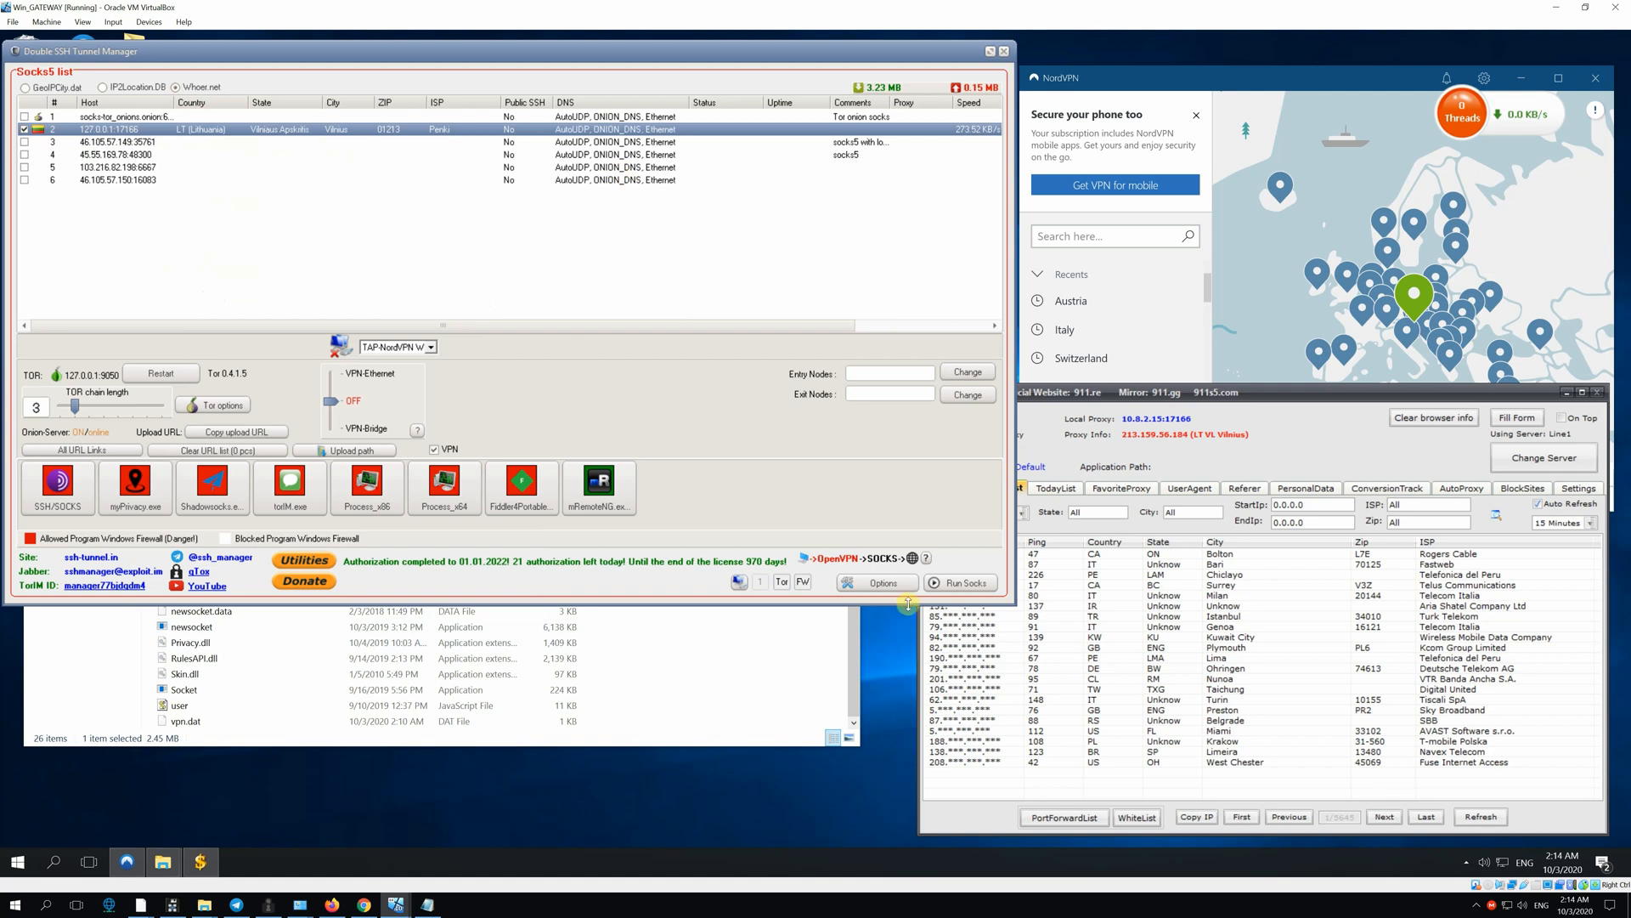
click(960, 581)
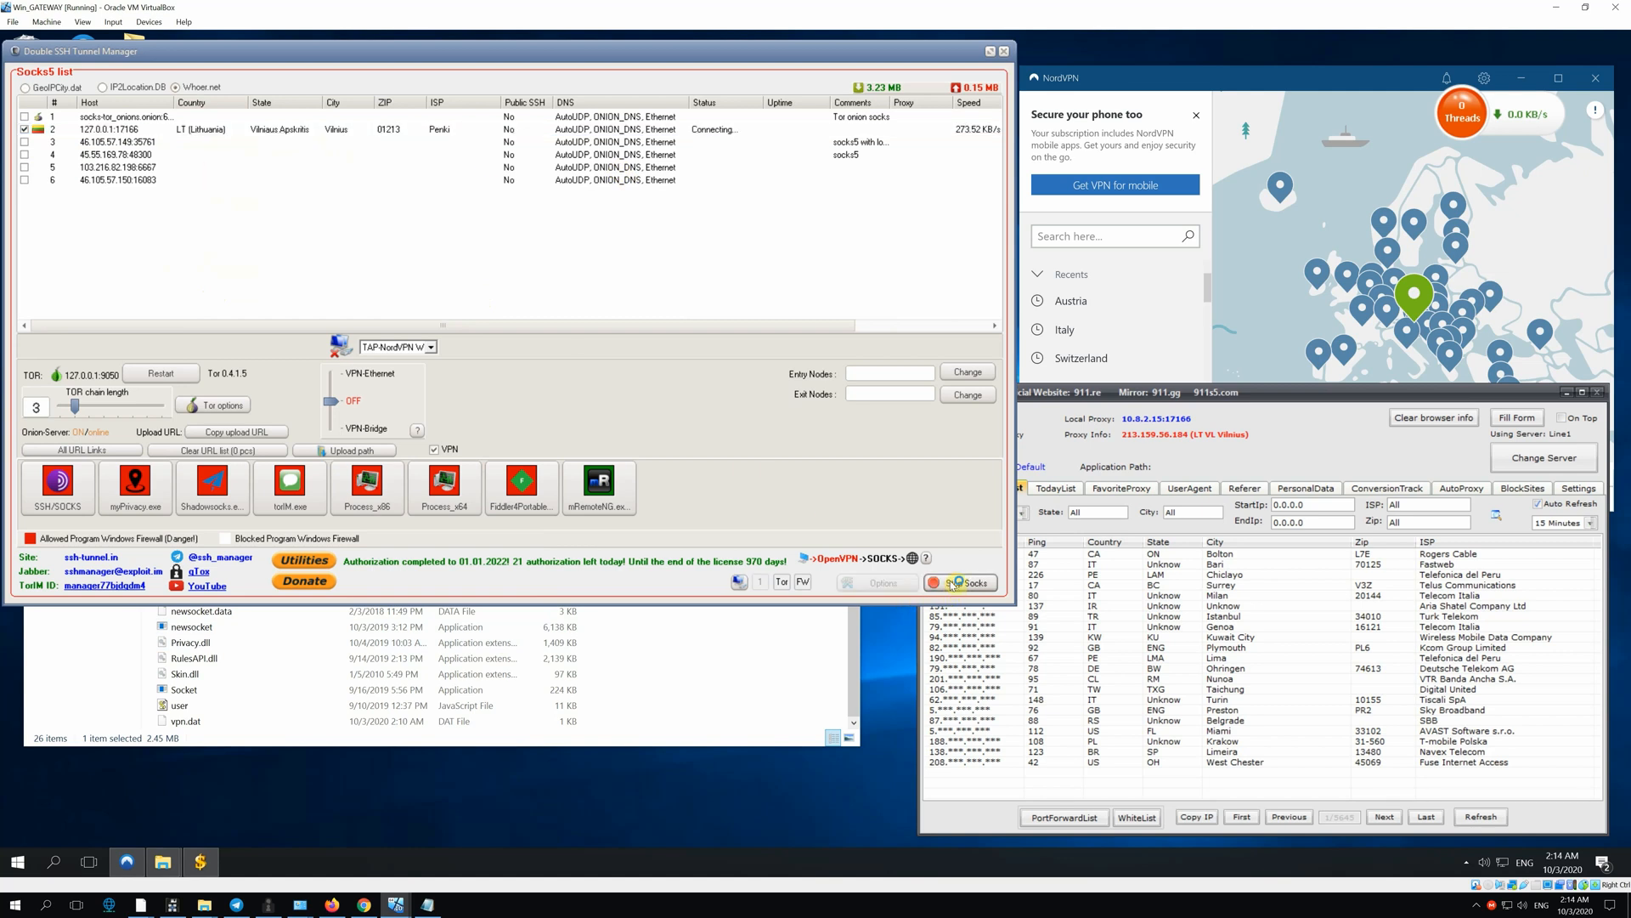
click(959, 582)
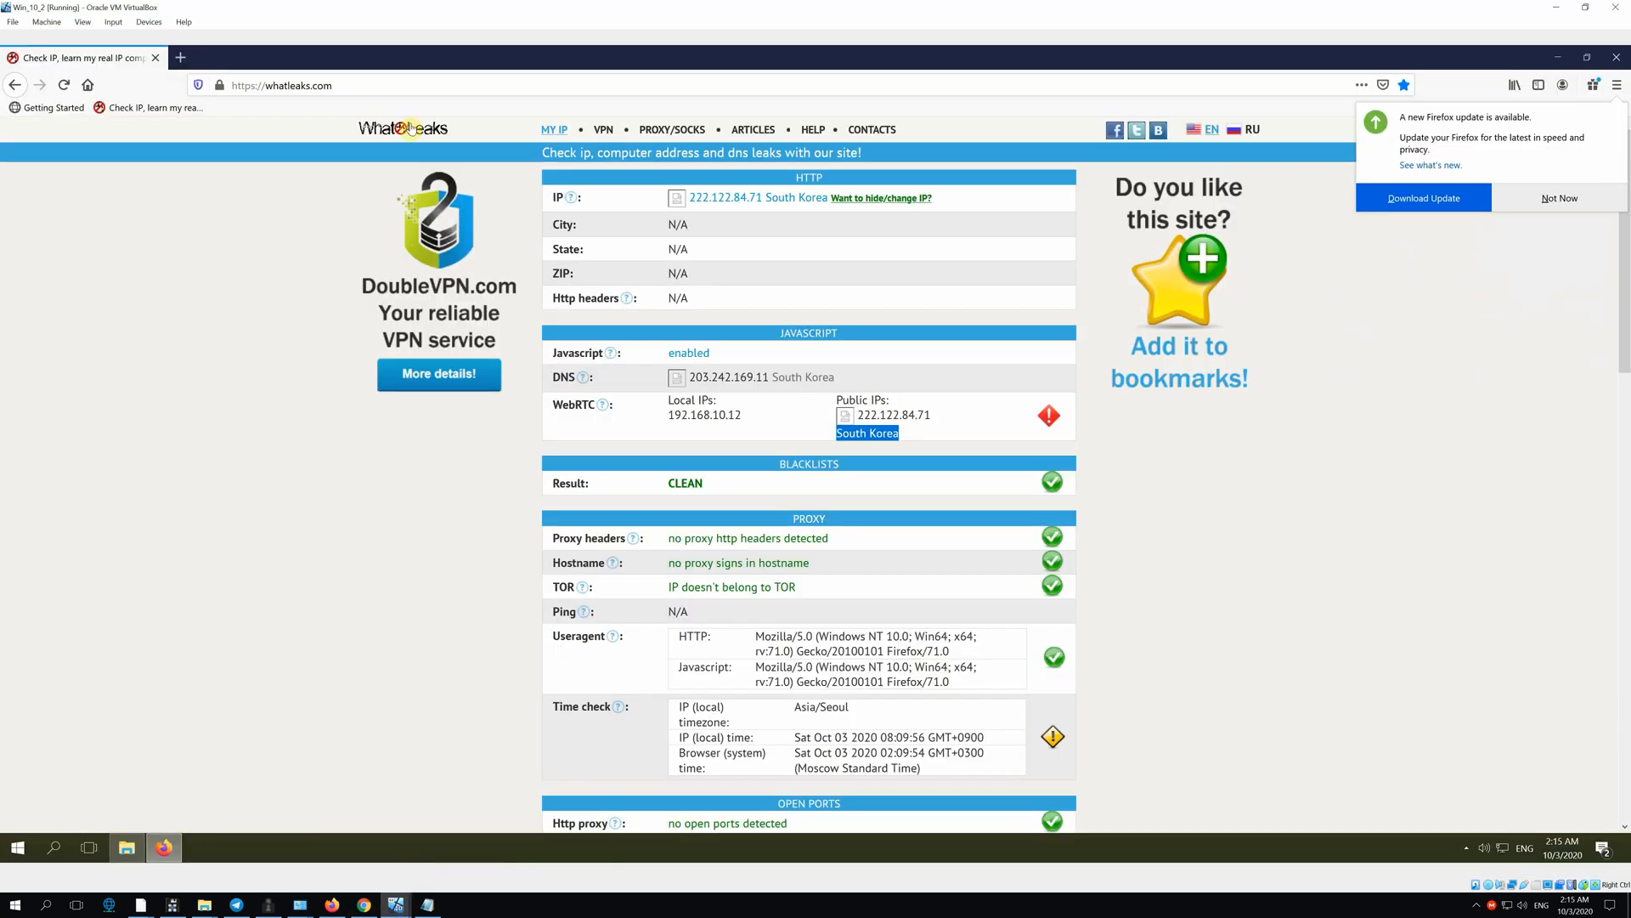
Reload WhatLeaks on Win_10_2 and whoer.net on Win_10_1 to show the Lithuanian IP 213.159.56.184.
click(62, 85)
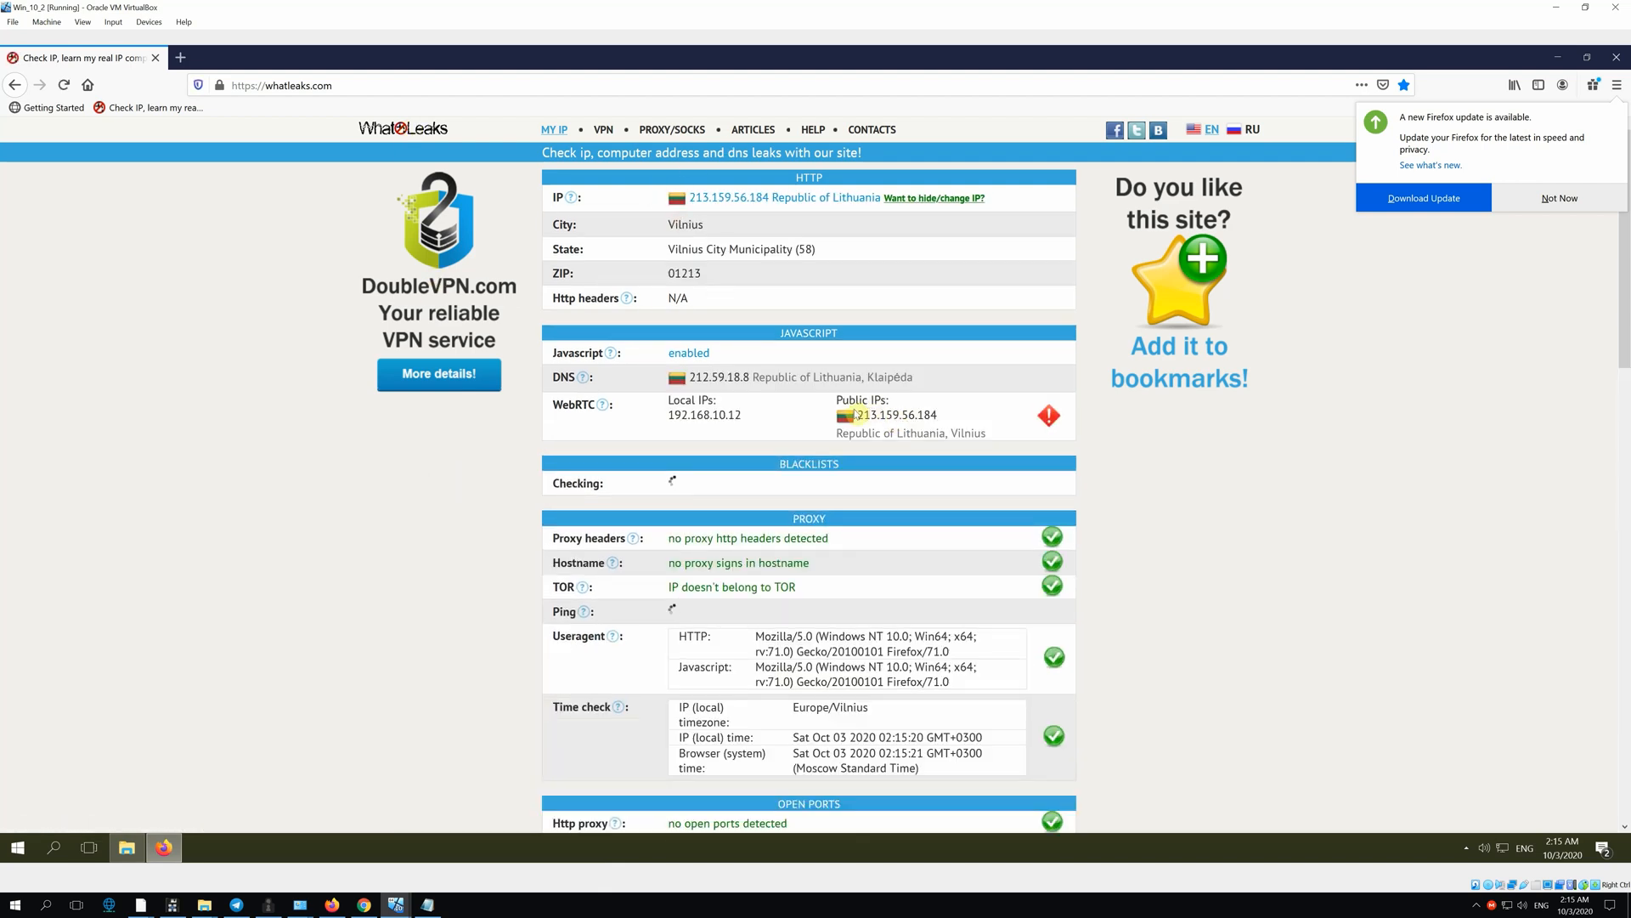
double_click(884, 415)
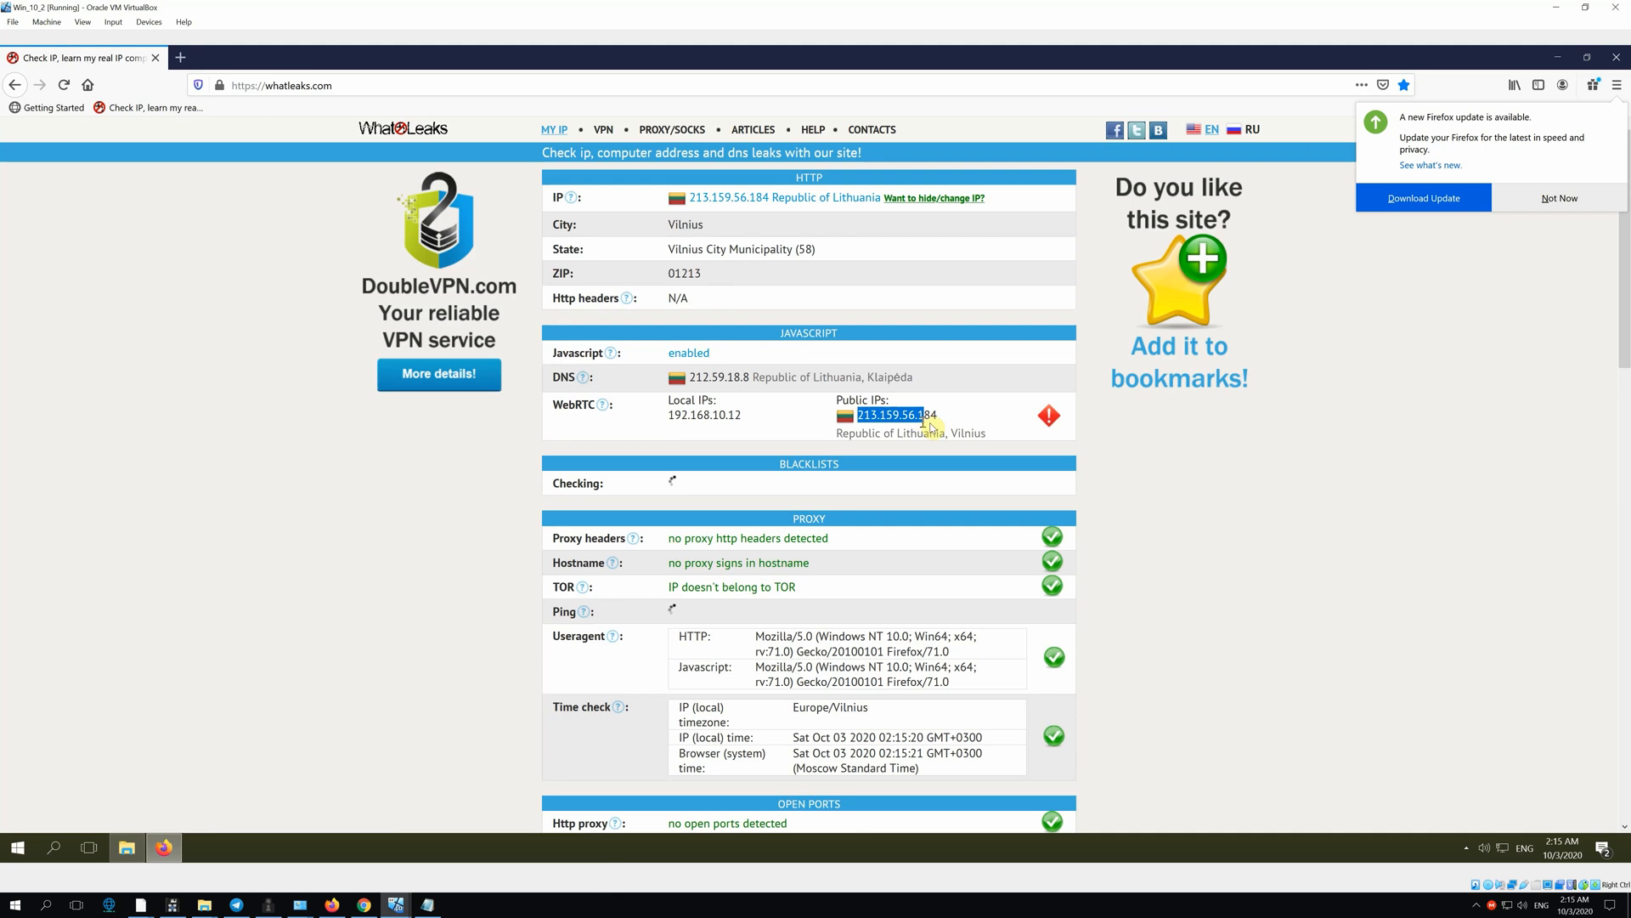
mouse_move(393, 904)
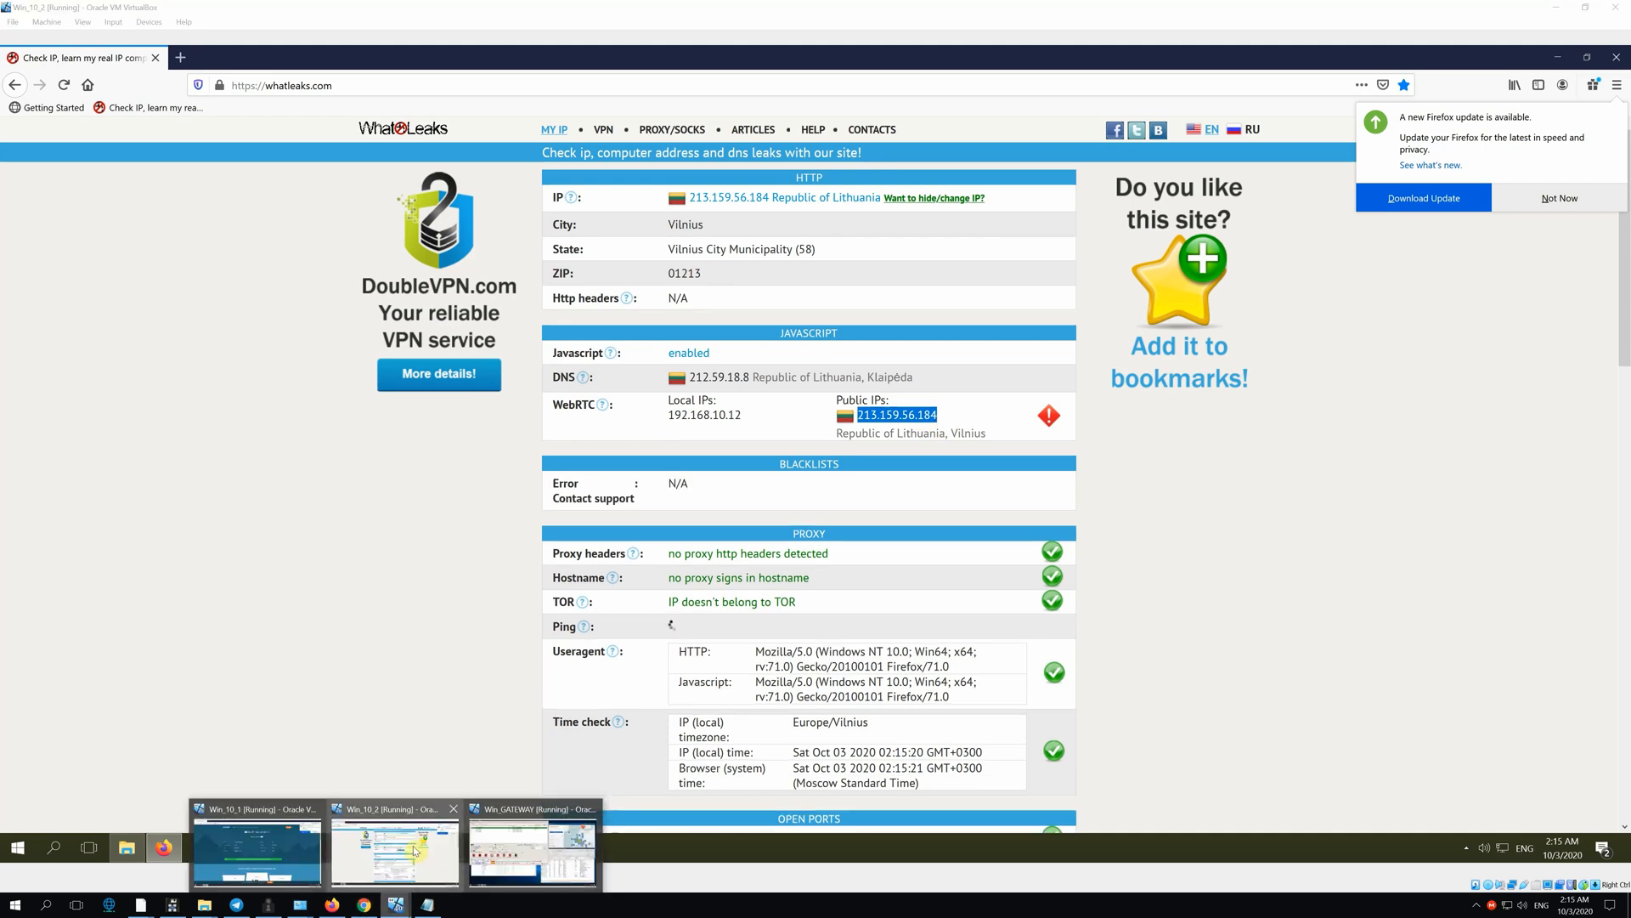
click(256, 848)
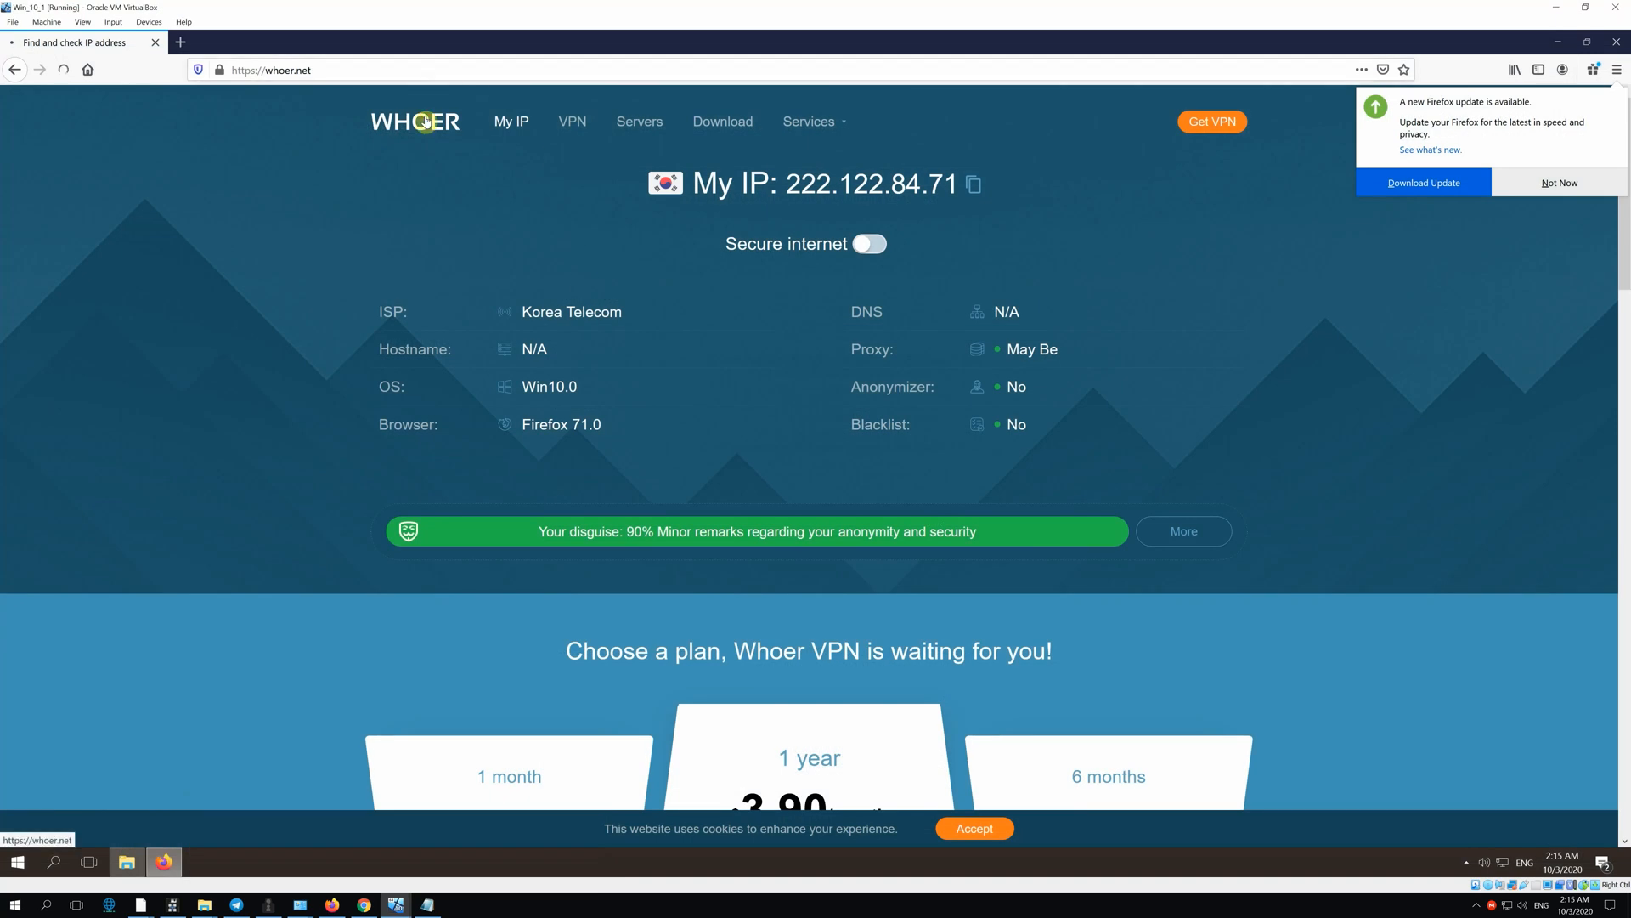
click(868, 243)
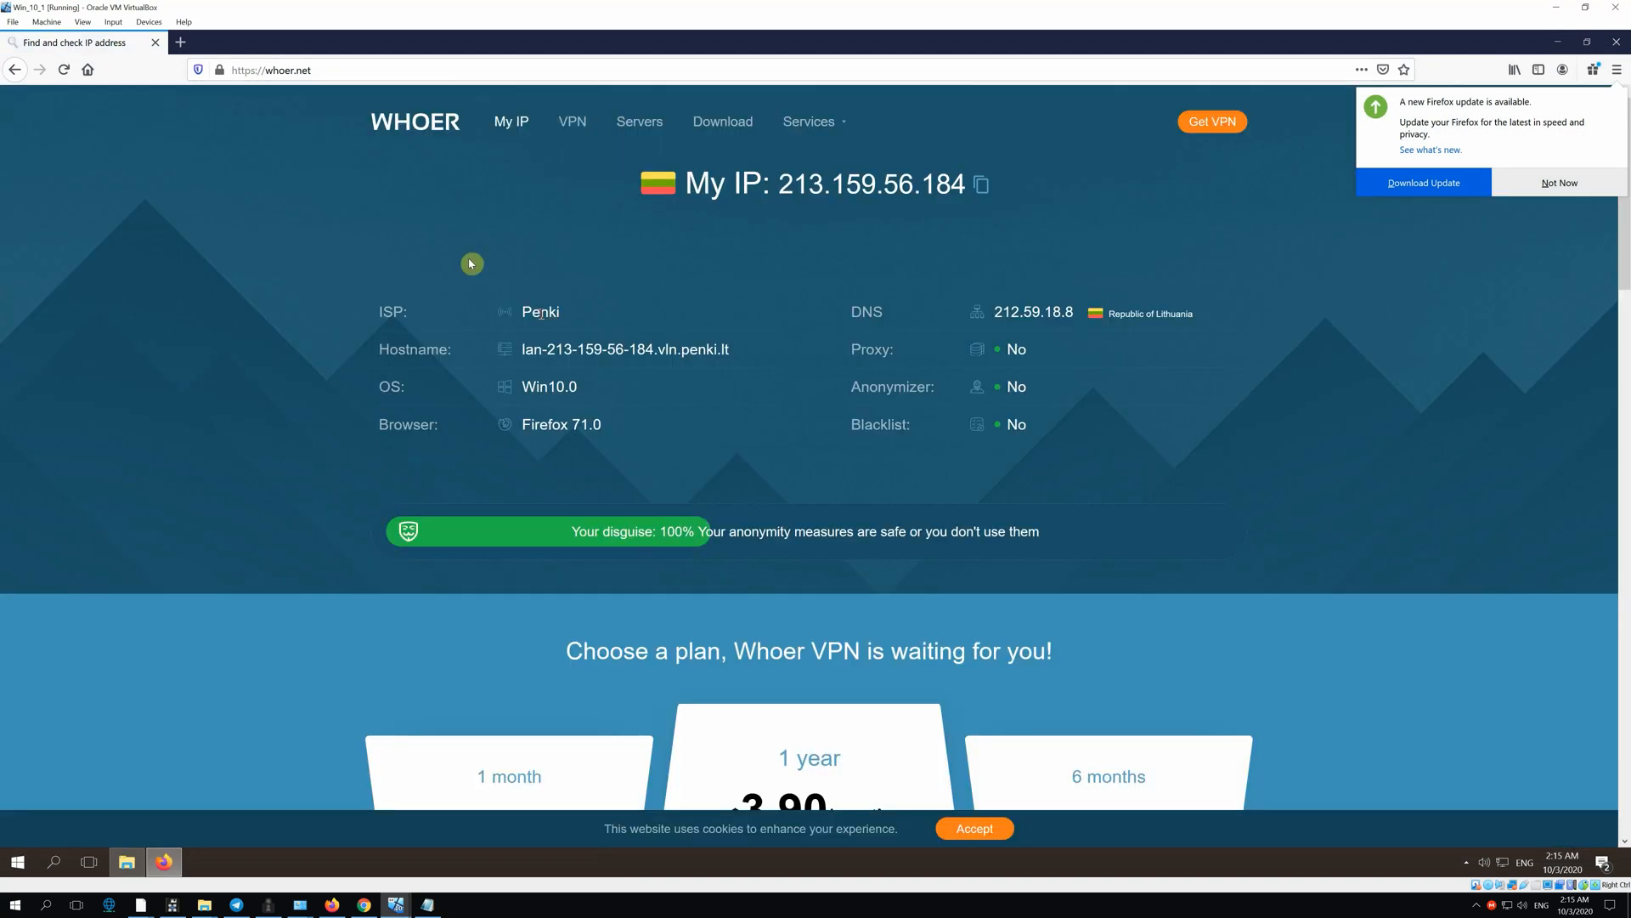